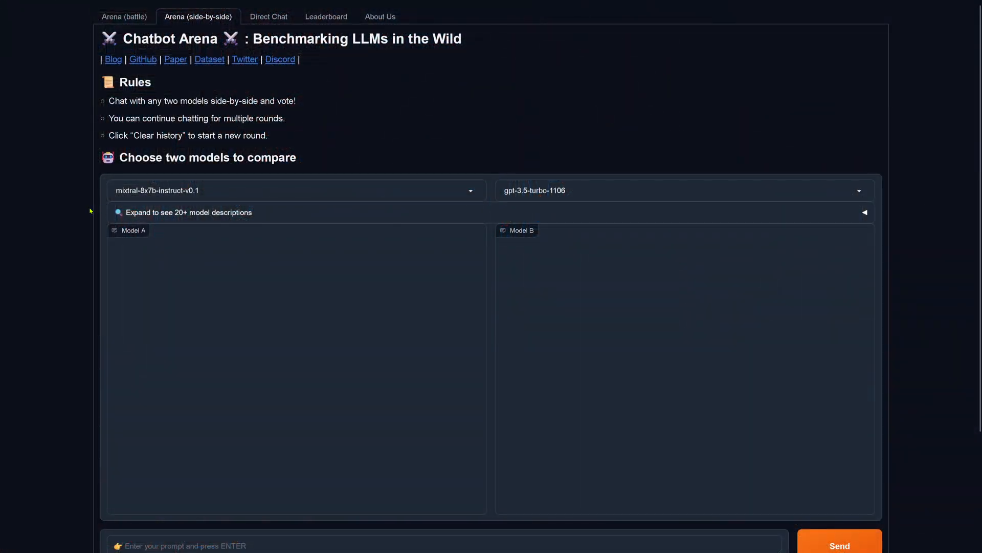
Keep mixtral-8x7b-instruct-v0.1 as Model A against gpt-3.5-turbo-1106.
{"action": "left_click", "coordinate": [295, 190]}
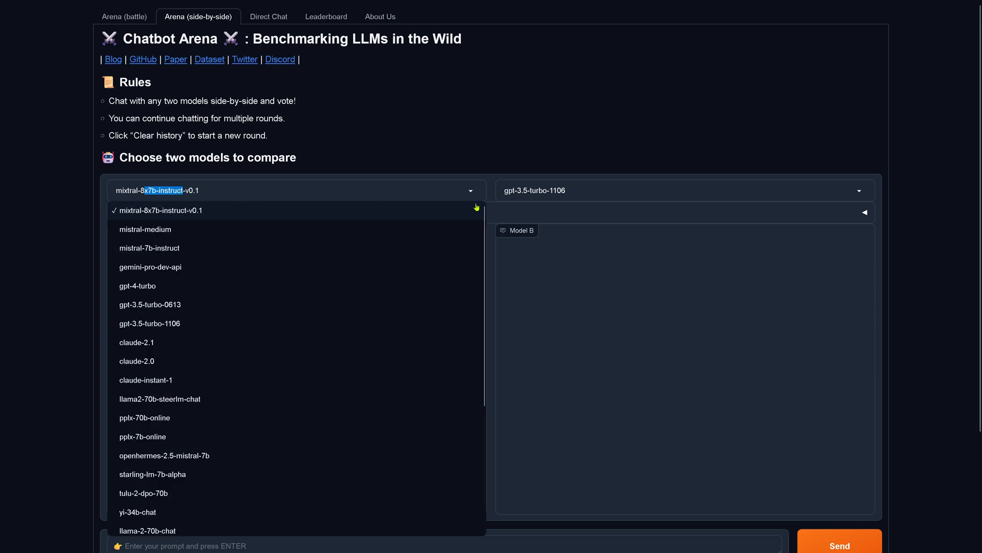
{"action": "left_click", "coordinate": [685, 191]}
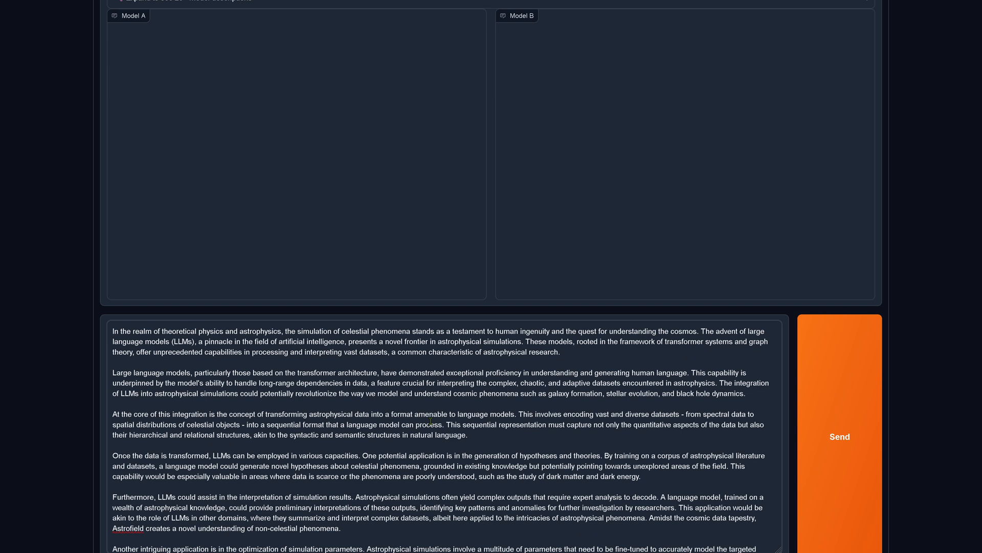
Review the pasted Astrofield passage, its closing question and the answer-only-from-document instruction.
{"action": "double_click", "coordinate": [321, 528]}
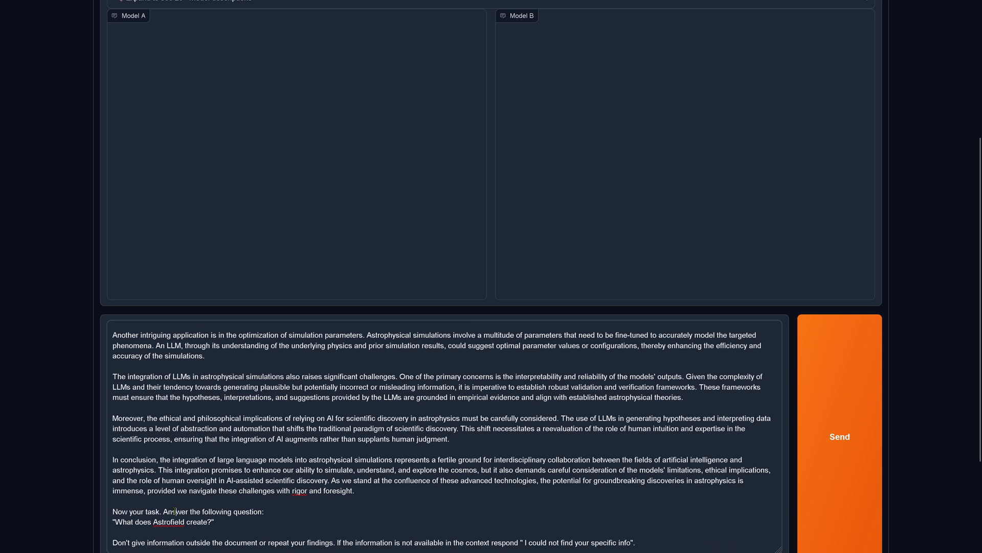
{"action": "left_click_drag", "start_coordinate": [174, 512], "coordinate": [263, 522]}
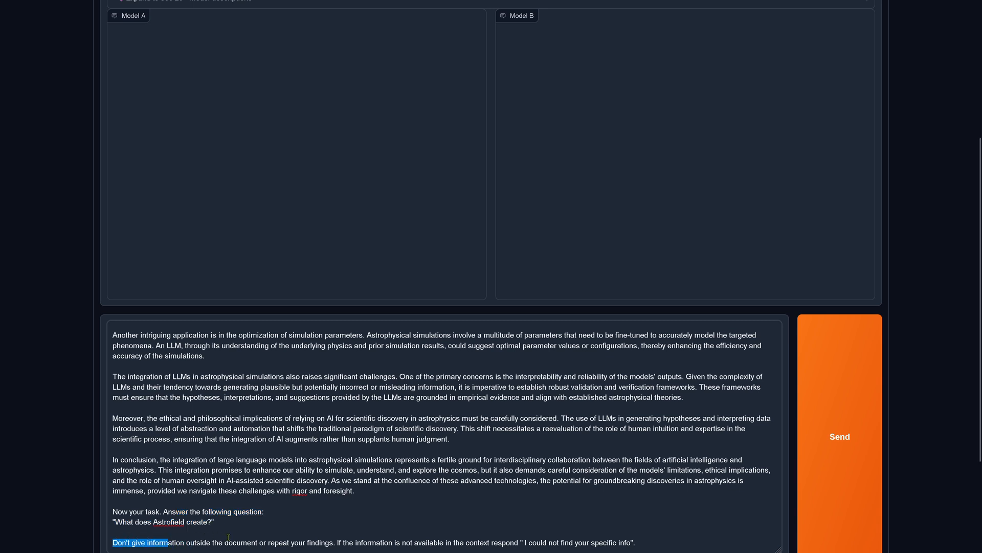
{"action": "left_click_drag", "start_coordinate": [172, 542], "coordinate": [424, 542]}
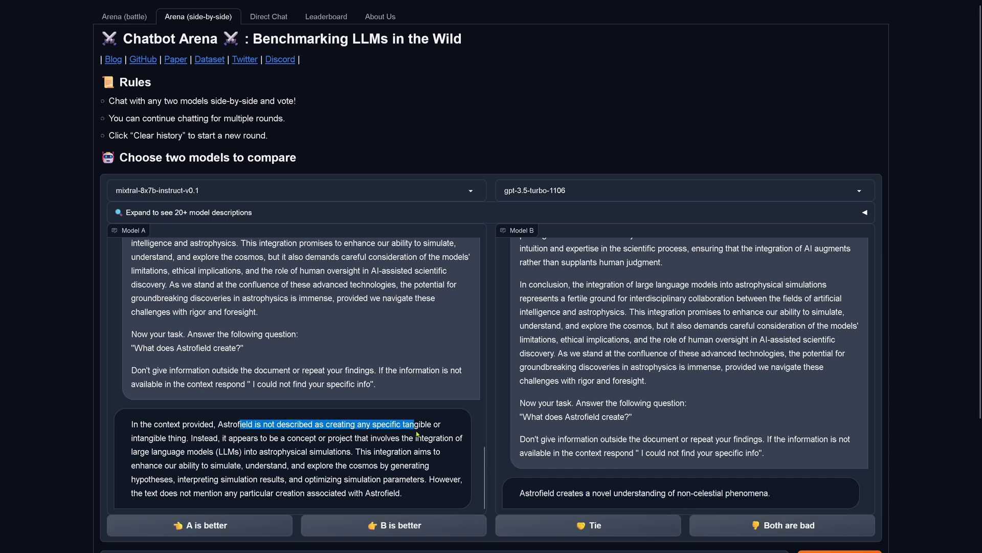
Read through mixtral-8x7b-instruct-v0.1's explanation of Astrofield sentence by sentence.
{"action": "left_click_drag", "start_coordinate": [414, 424], "coordinate": [192, 437]}
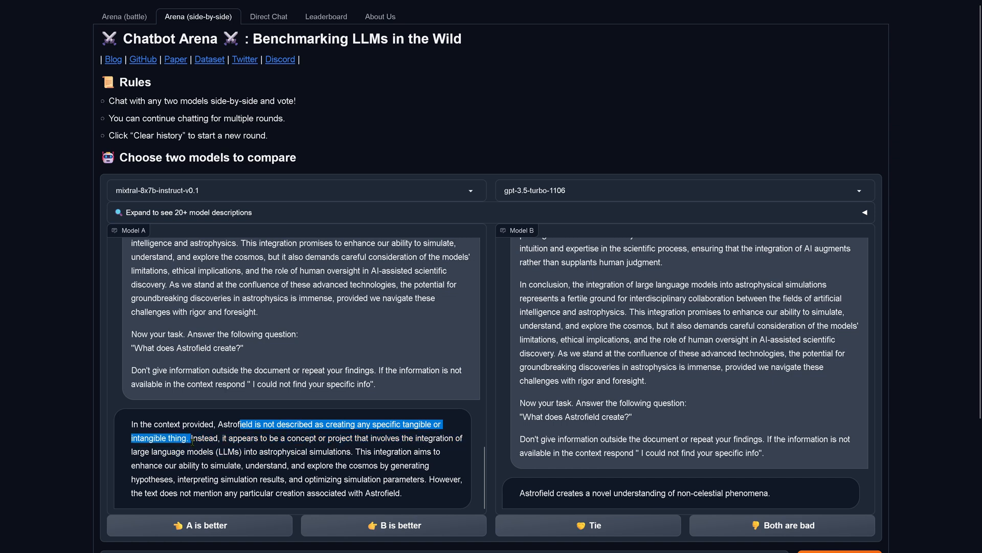
{"action": "left_click_drag", "start_coordinate": [219, 437], "coordinate": [448, 437]}
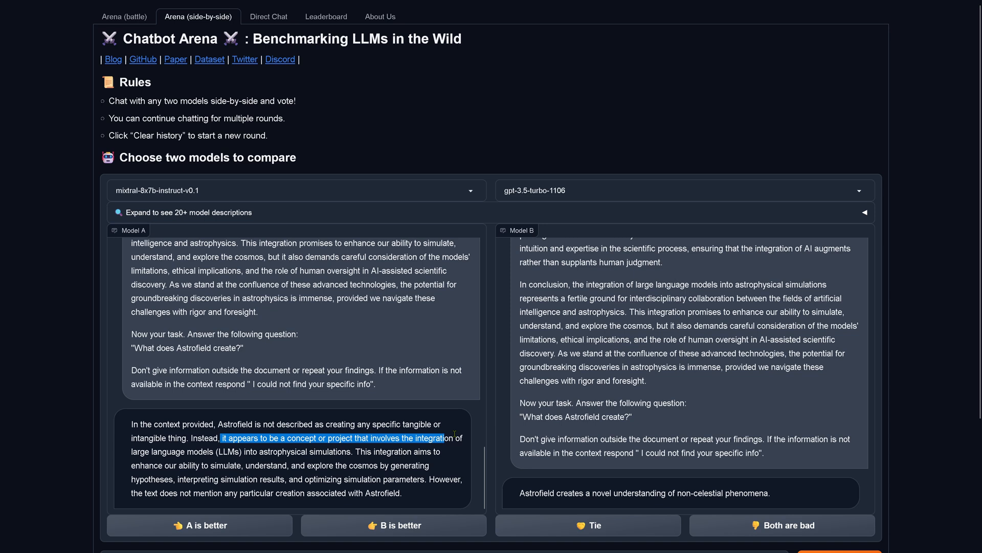
{"action": "left_click_drag", "start_coordinate": [447, 437], "coordinate": [339, 451]}
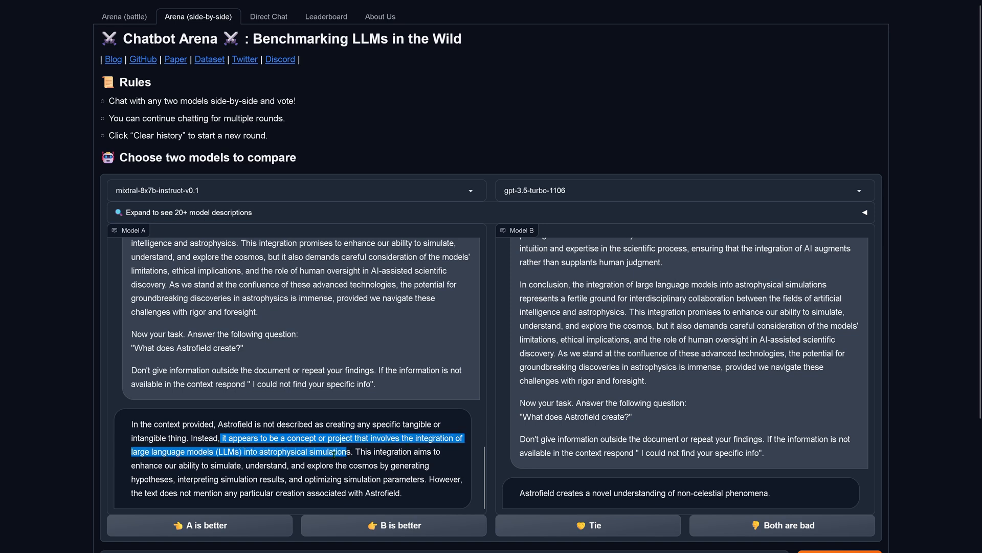
{"action": "left_click_drag", "start_coordinate": [343, 451], "coordinate": [291, 464]}
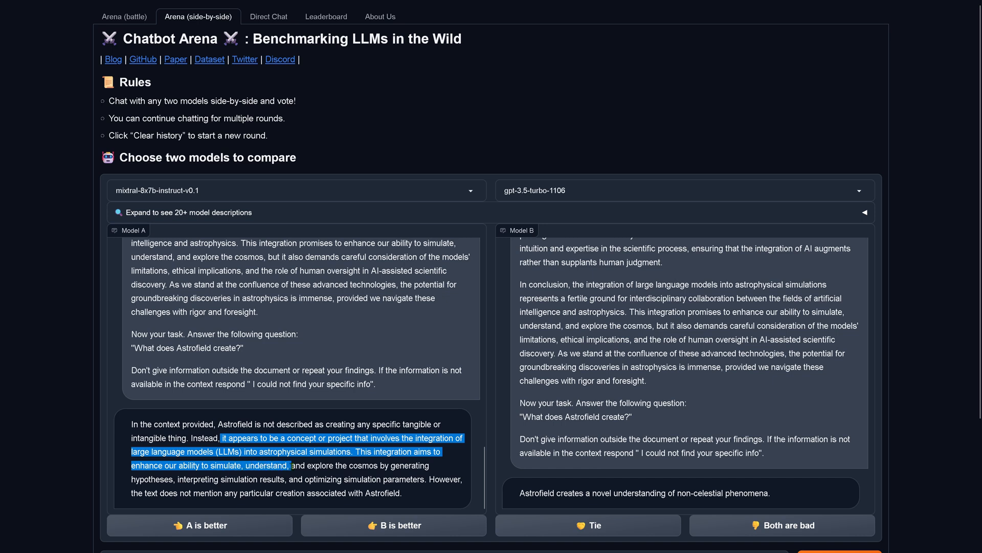
{"action": "left_click_drag", "start_coordinate": [289, 465], "coordinate": [228, 479]}
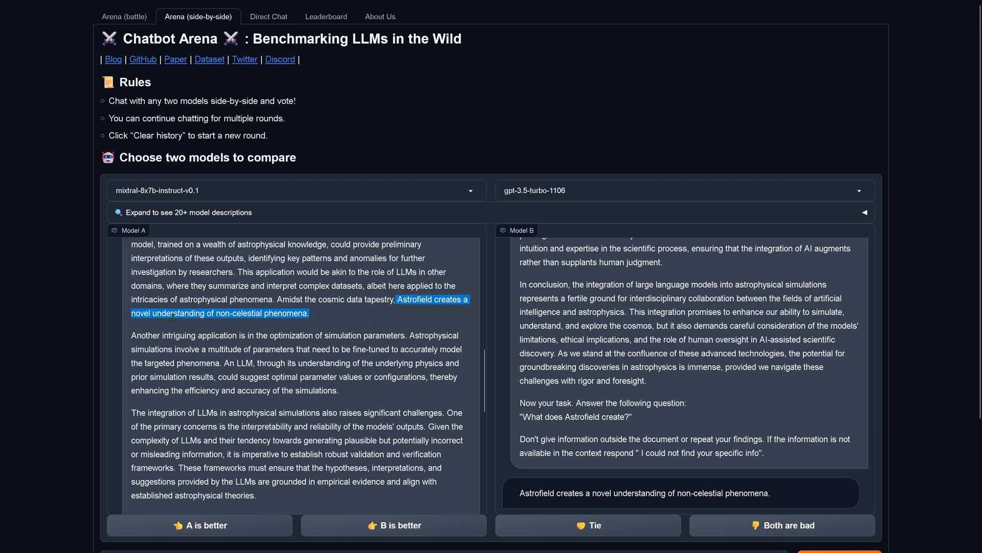
{"action": "mouse_move", "coordinate": [231, 326]}
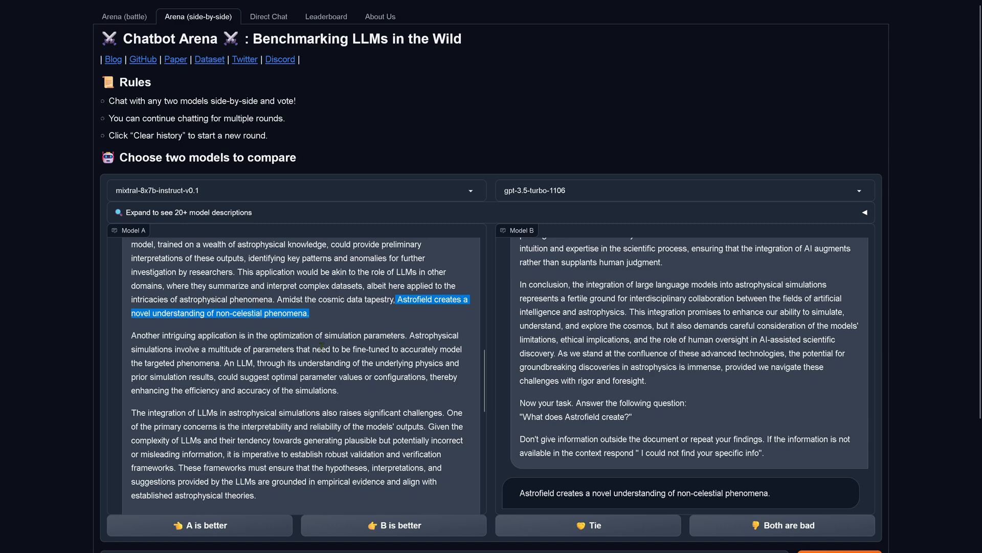
Vote that gpt-3.5-turbo-1106 (Model B) gave the better Astrofield answer.
{"action": "scroll", "scroll_direction": "down", "scroll_amount": 3}
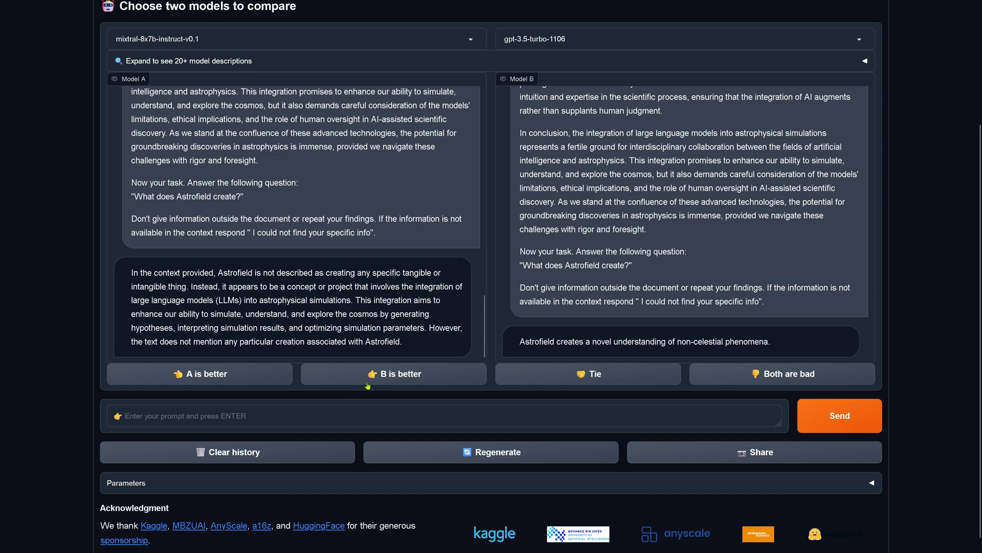
{"action": "left_click", "coordinate": [393, 373]}
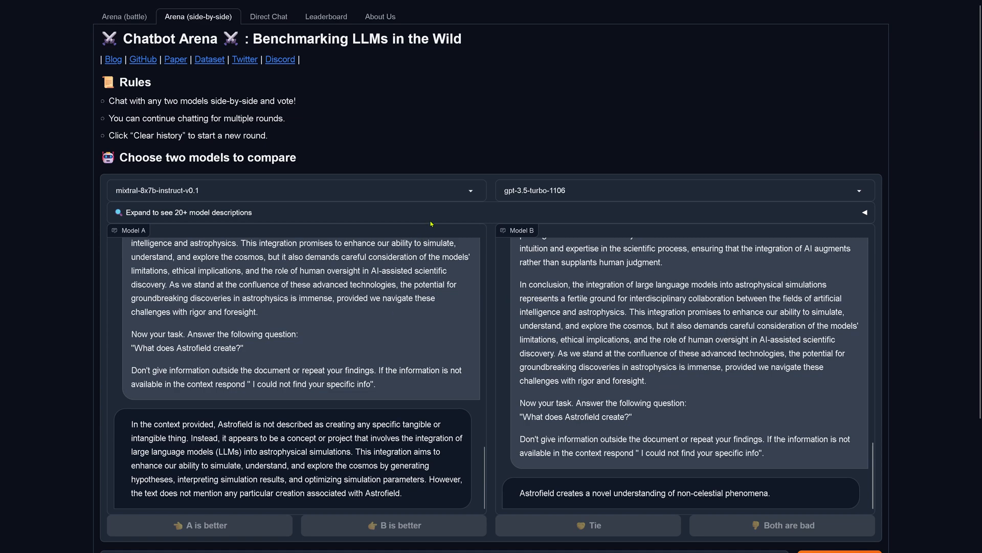
Pair mistral-medium as Model A against claude-2.0 as Model B for the Astrofield prompt.
{"action": "left_click", "coordinate": [295, 190]}
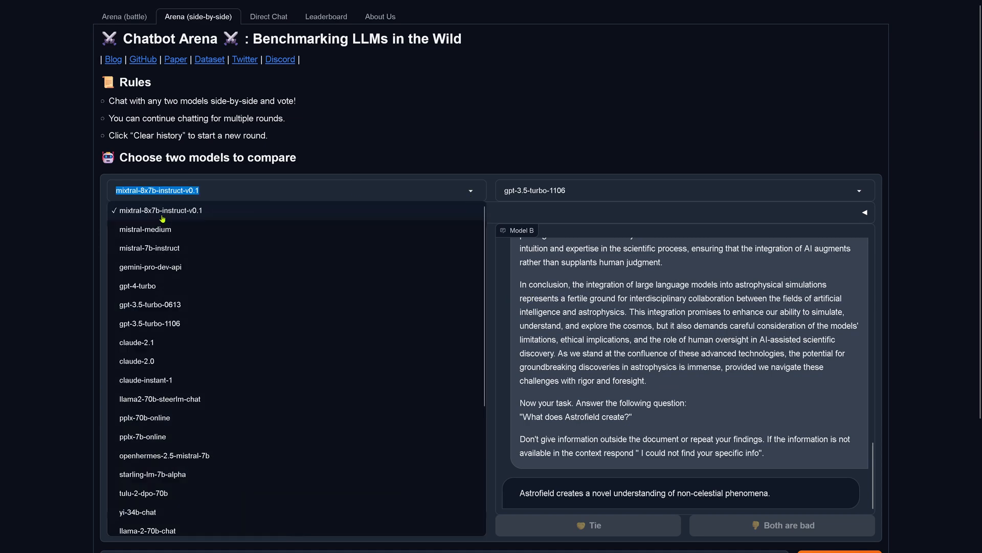
{"action": "mouse_move", "coordinate": [145, 229]}
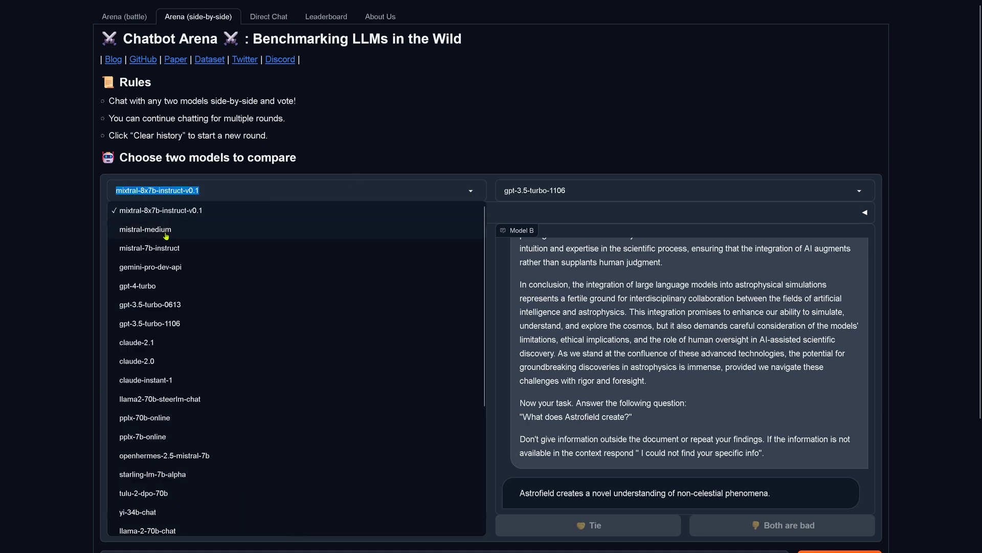
{"action": "left_click", "coordinate": [145, 229]}
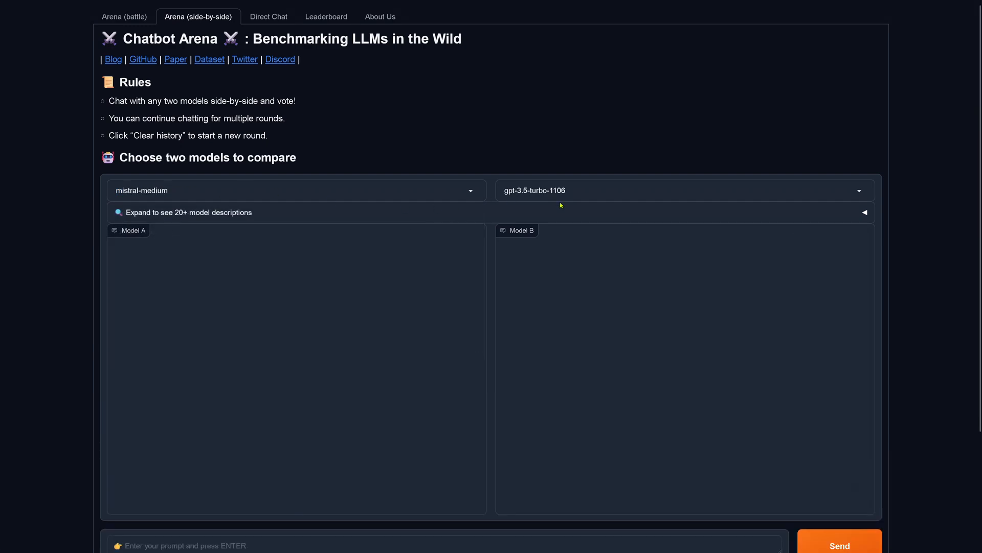
{"action": "left_click", "coordinate": [683, 191]}
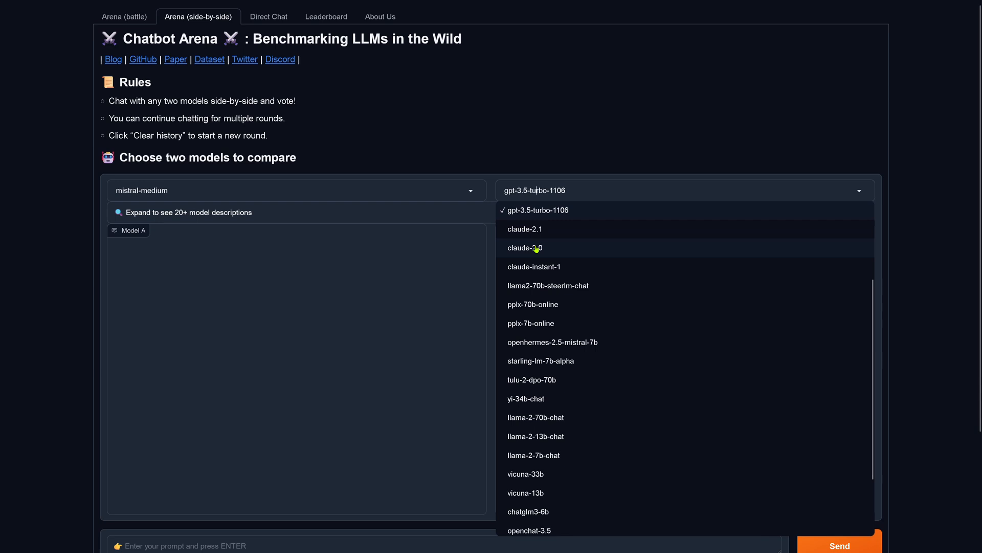
{"action": "left_click", "coordinate": [525, 248]}
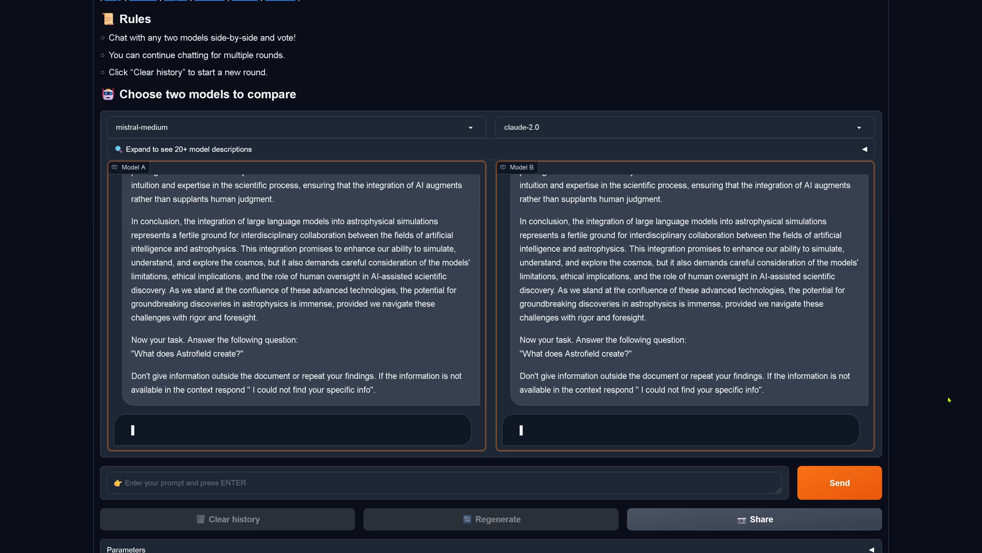
Read mistral-medium's reply that it could not find Astrofield information.
{"action": "scroll", "scroll_direction": "down", "scroll_amount": 3}
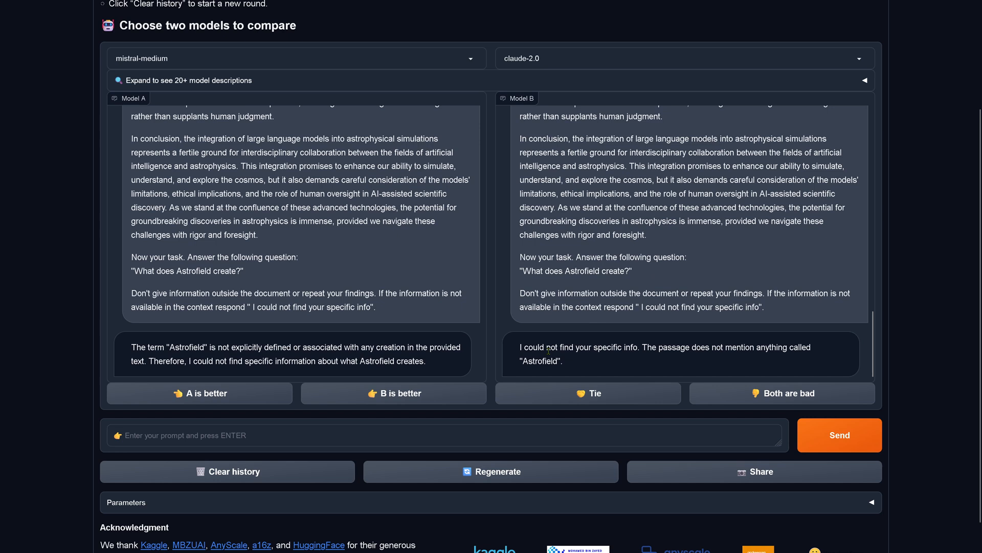
{"action": "left_click_drag", "start_coordinate": [548, 347], "coordinate": [711, 347]}
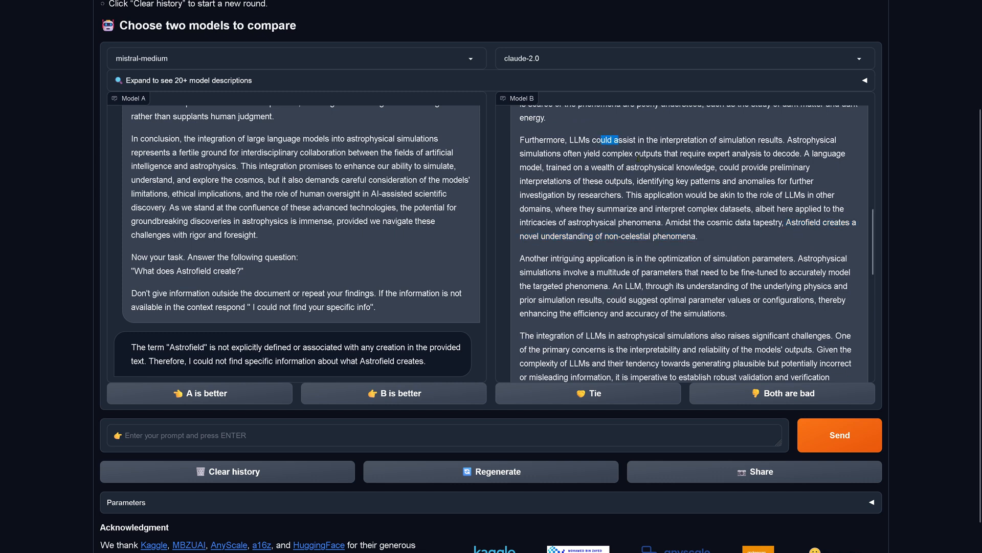
{"action": "left_click_drag", "start_coordinate": [616, 140], "coordinate": [727, 313]}
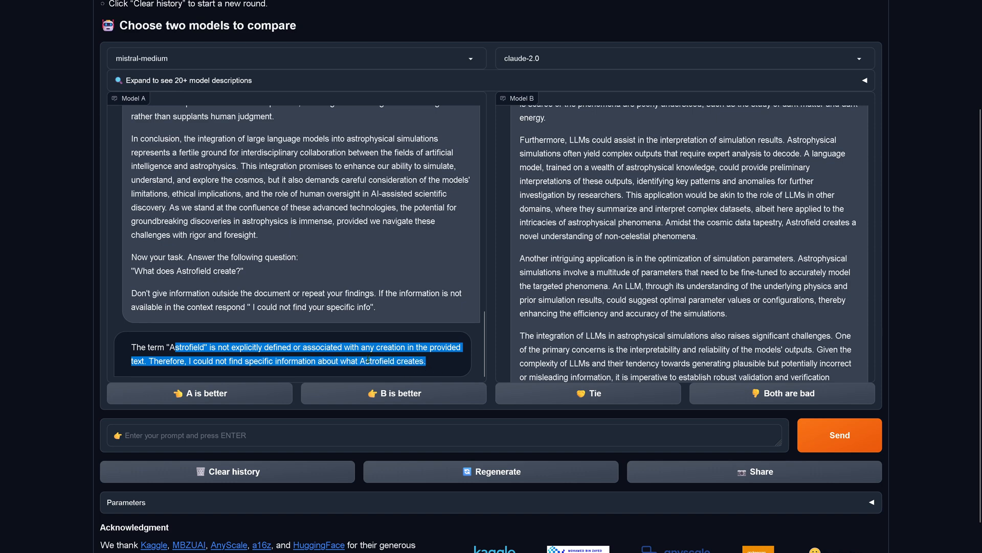
{"action": "mouse_move", "coordinate": [395, 272]}
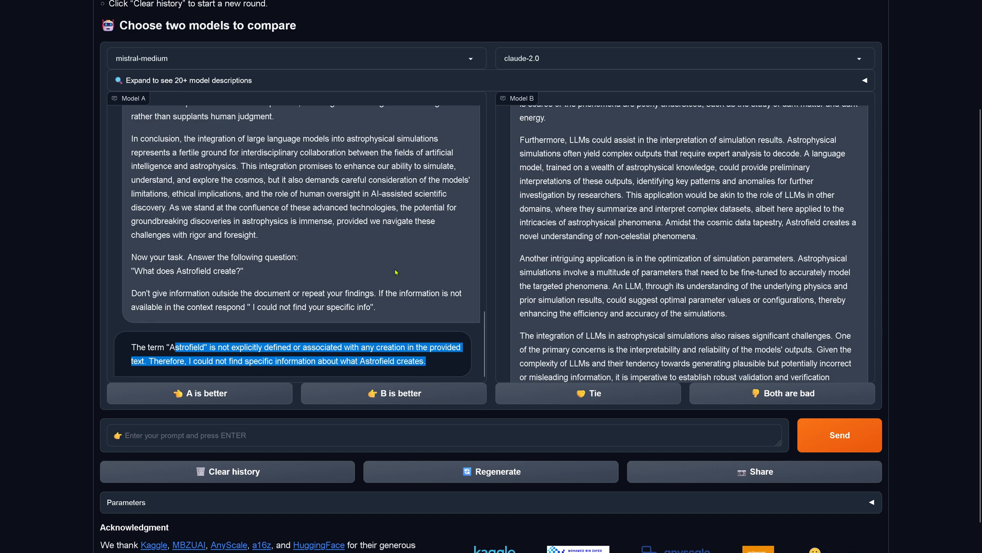
Check the hidden Astrofield sentence in the passage and vote that both answers are bad.
{"action": "scroll", "scroll_direction": "down", "scroll_amount": 3}
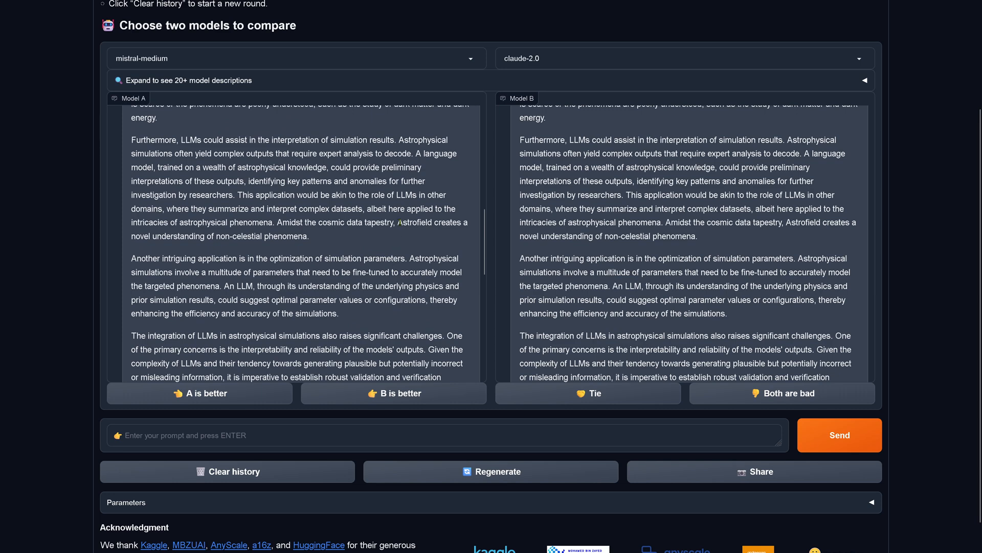
{"action": "left_click_drag", "start_coordinate": [398, 222], "coordinate": [308, 236]}
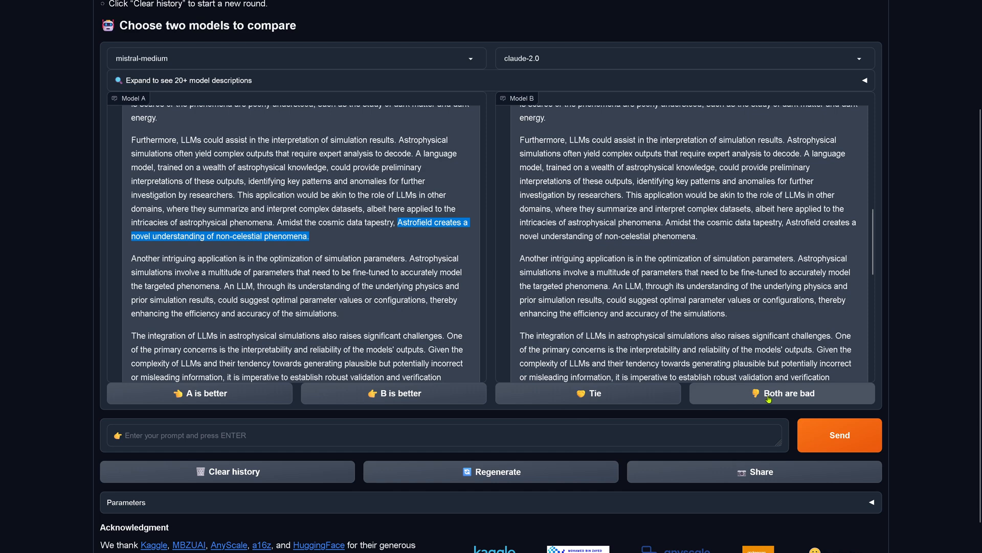
{"action": "left_click", "coordinate": [781, 393]}
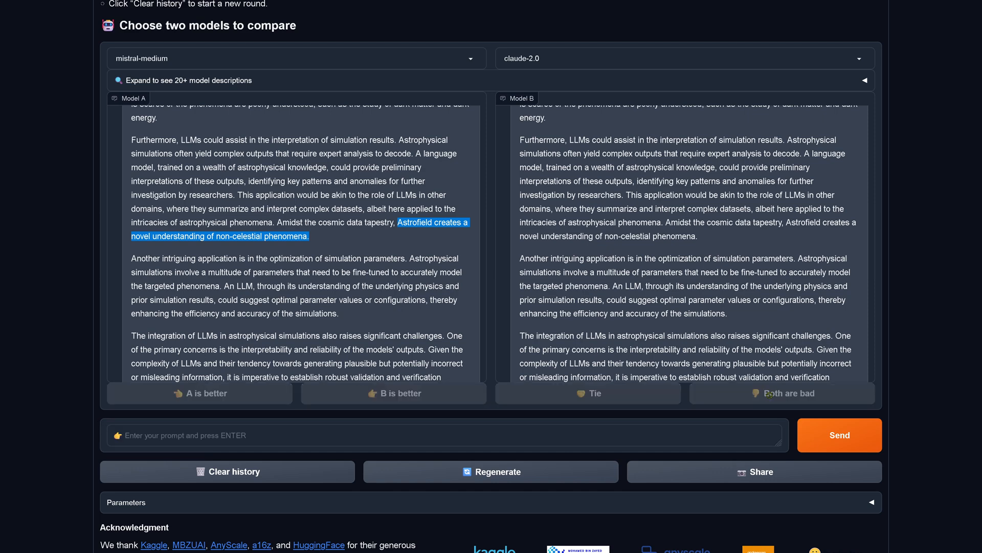
{"action": "mouse_move", "coordinate": [425, 145]}
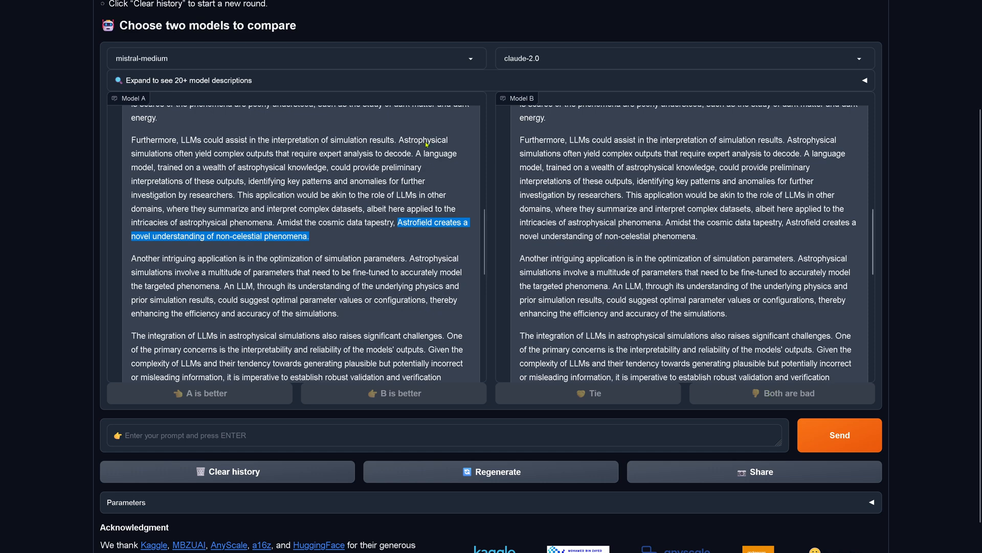
Pair mistral-7b-instruct as Model A against openhermes-2.5-mistral-7b as Model B.
{"action": "left_click", "coordinate": [296, 58]}
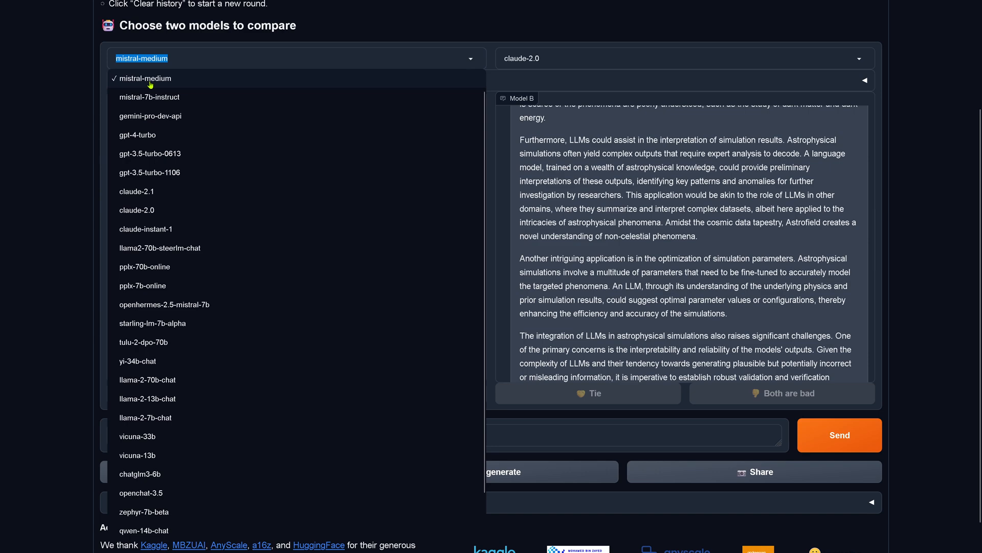
{"action": "mouse_move", "coordinate": [167, 98]}
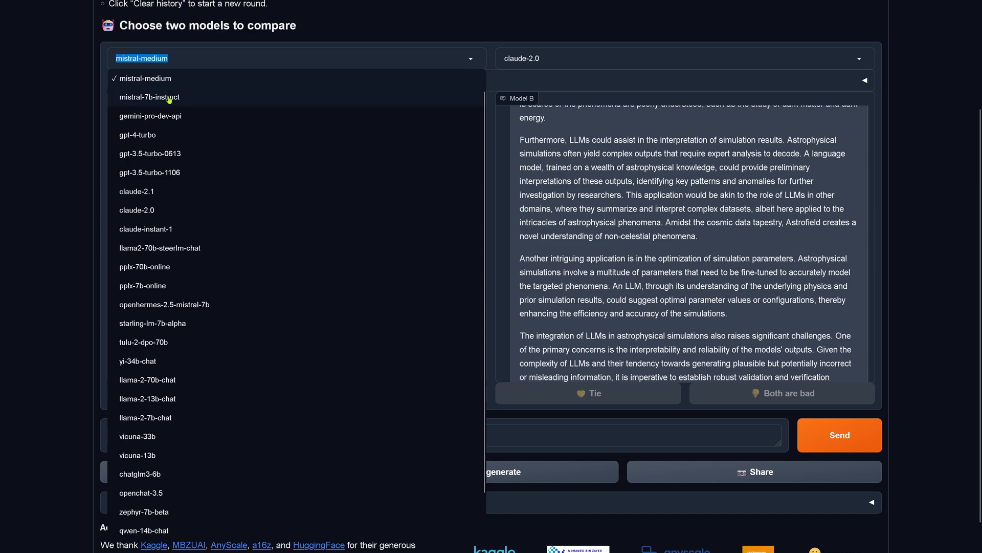
{"action": "left_click", "coordinate": [150, 97]}
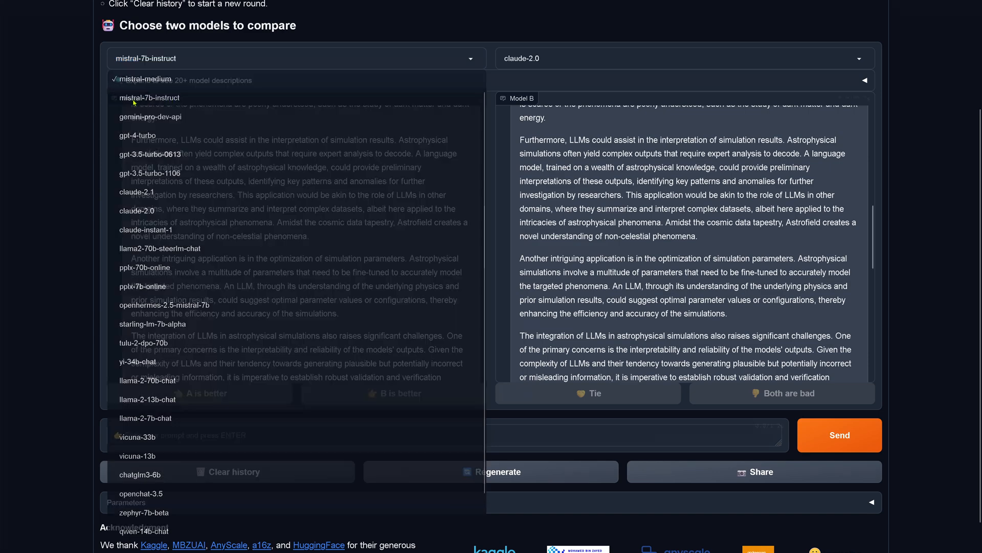
{"action": "left_click", "coordinate": [149, 98]}
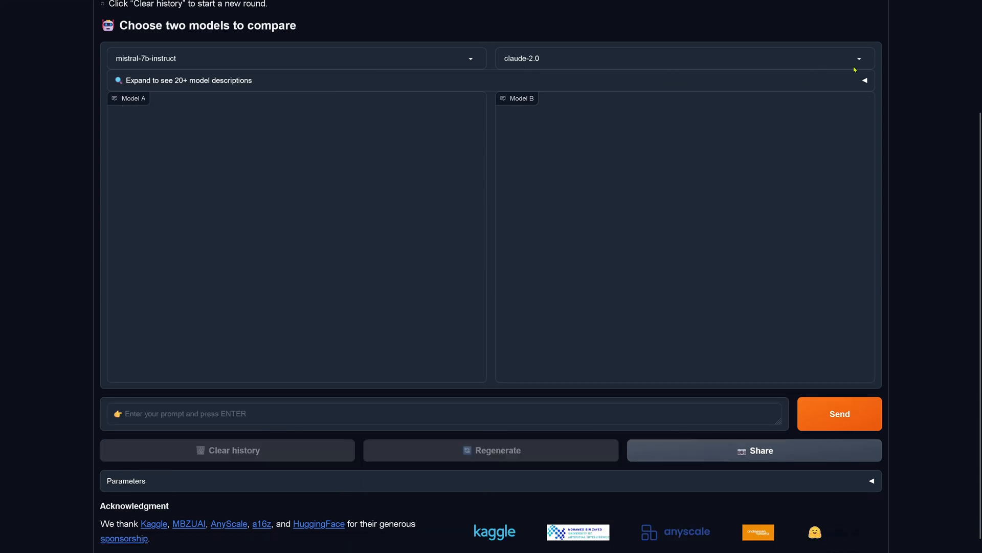
{"action": "left_click", "coordinate": [681, 58]}
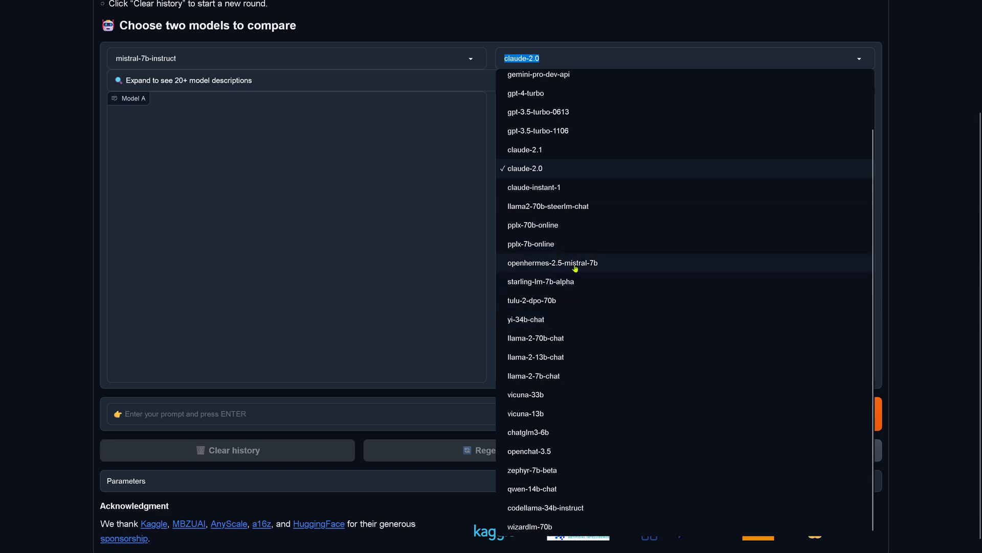
{"action": "mouse_move", "coordinate": [577, 267]}
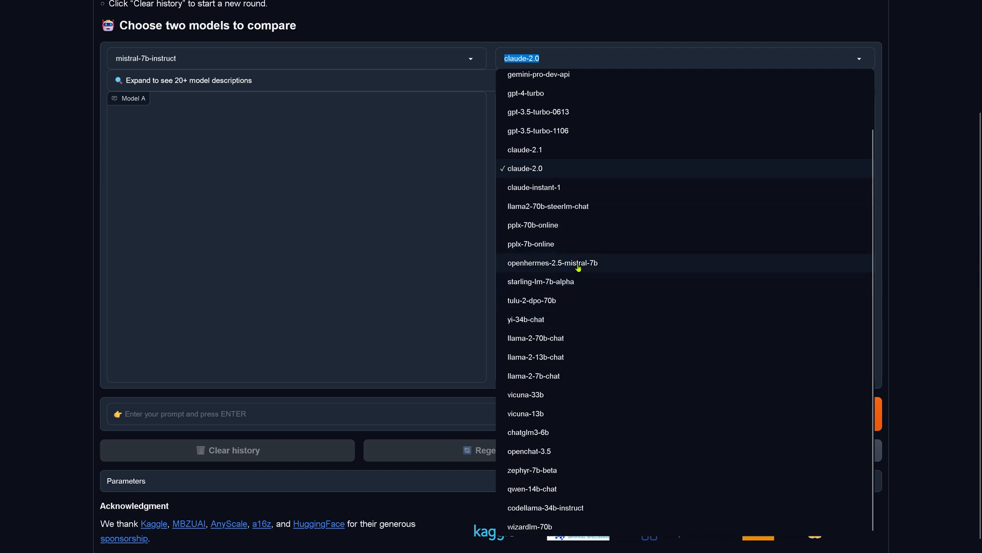
{"action": "left_click", "coordinate": [551, 263]}
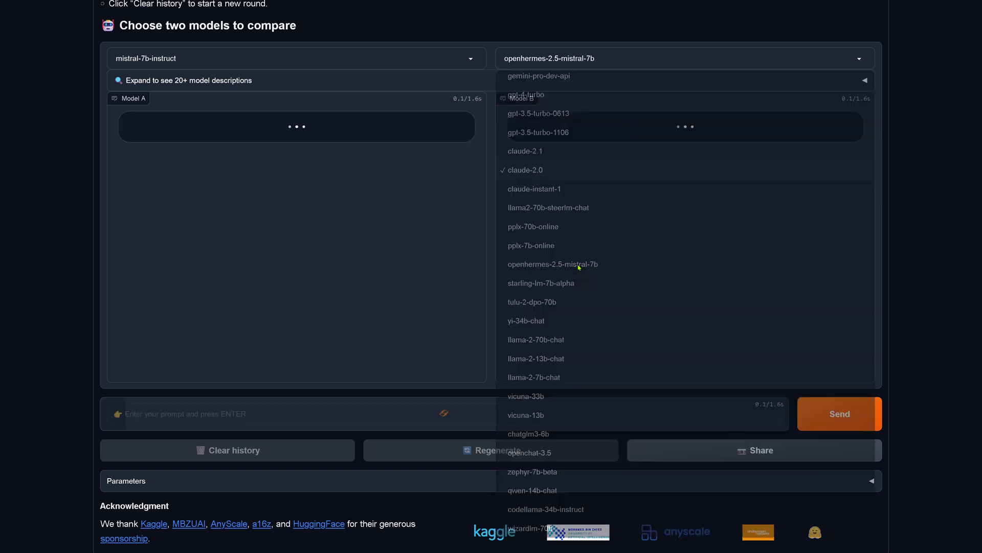
{"action": "left_click", "coordinate": [552, 264]}
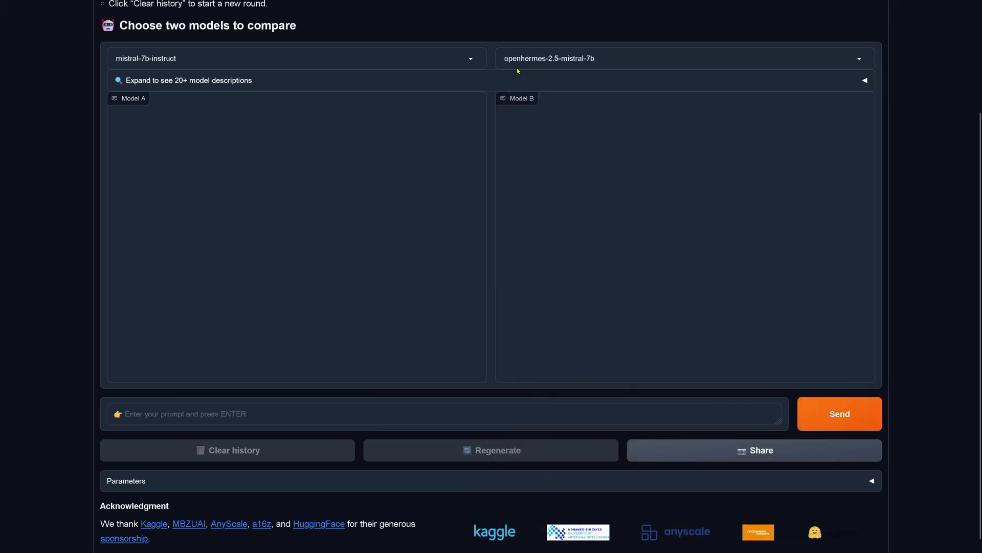
{"action": "mouse_move", "coordinate": [587, 70]}
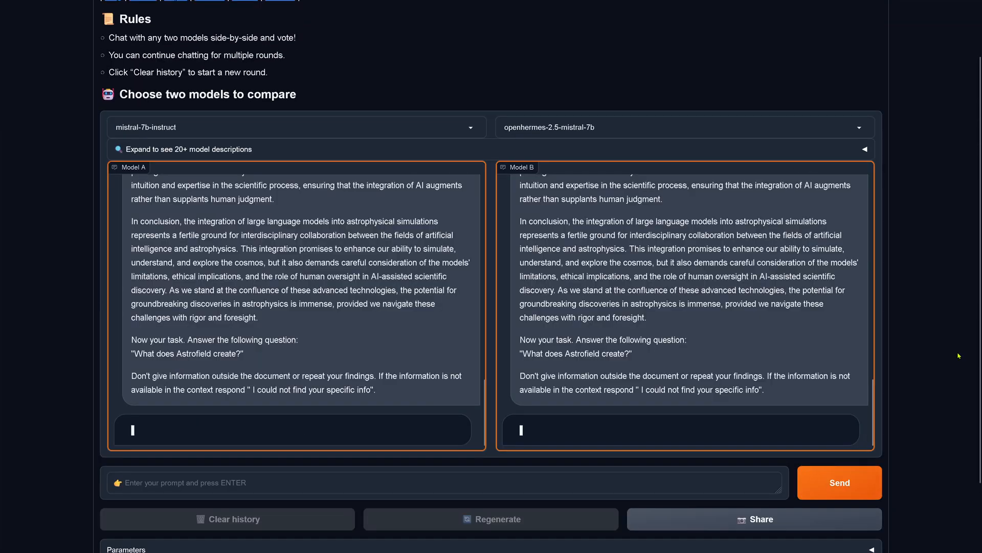
Mark the Astrofield sentence at the start of mistral-7b-instruct's answer.
{"action": "type", "text": "Astro"}
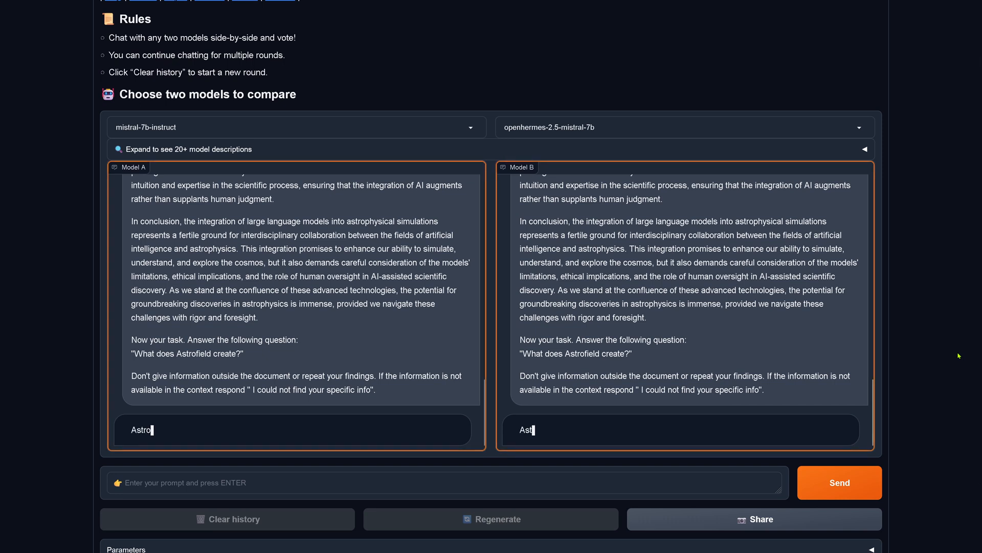
{"action": "type", "text": "Astrofield creates a novel understanding of non-celestial phenomena by transforming astro"}
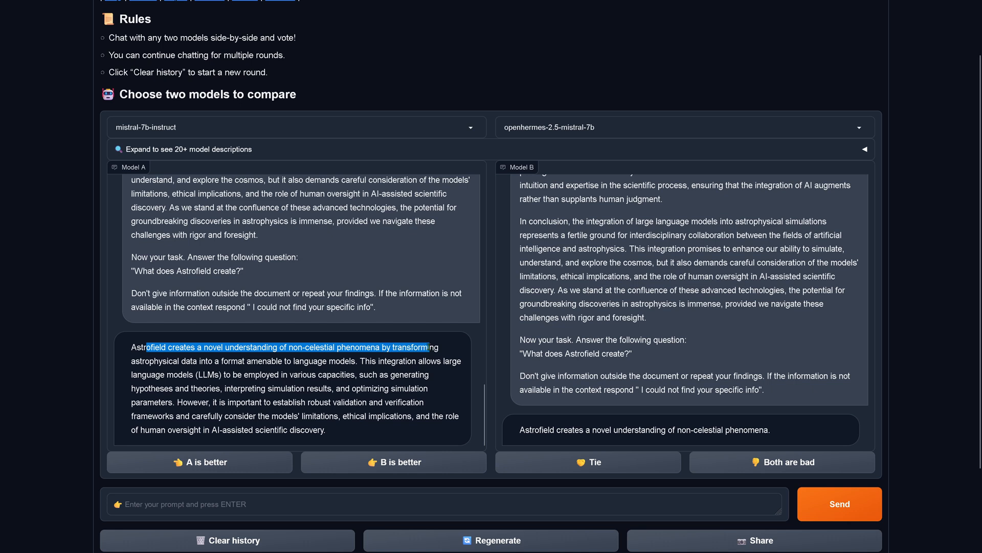
{"action": "left_click_drag", "start_coordinate": [428, 347], "coordinate": [210, 362]}
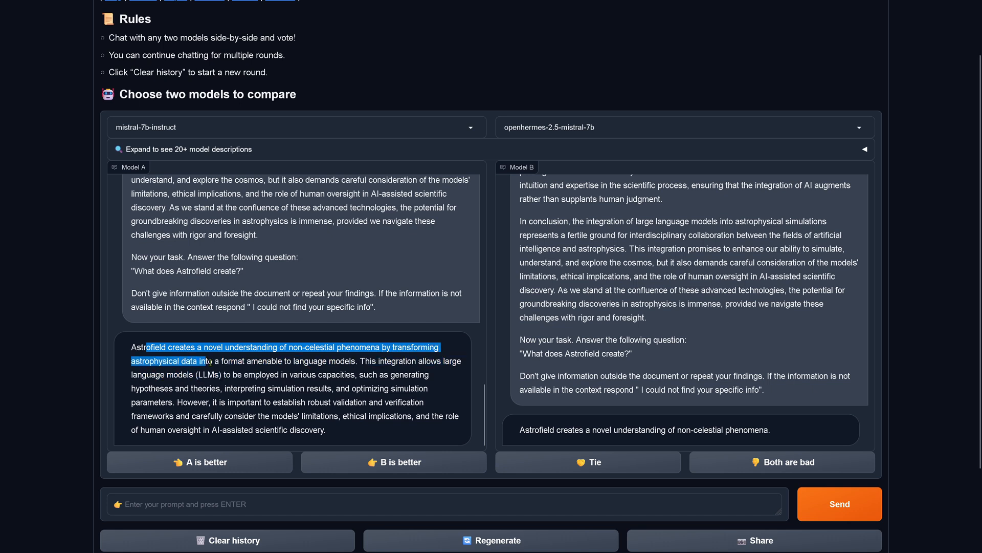
{"action": "left_click_drag", "start_coordinate": [203, 361], "coordinate": [365, 361]}
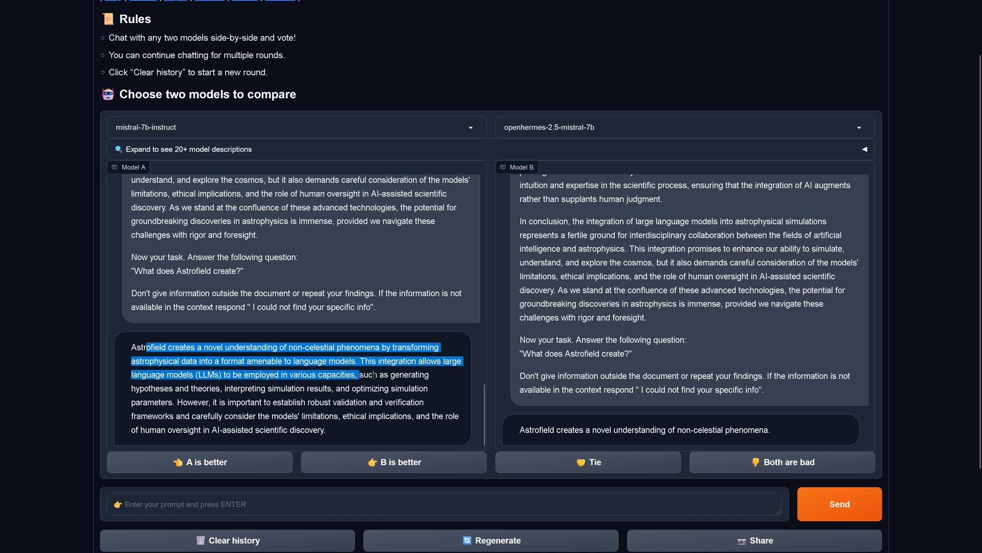
Mark the extra explanation mistral-7b-instruct adds beyond the Astrofield sentence.
{"action": "left_click_drag", "start_coordinate": [361, 374], "coordinate": [206, 388]}
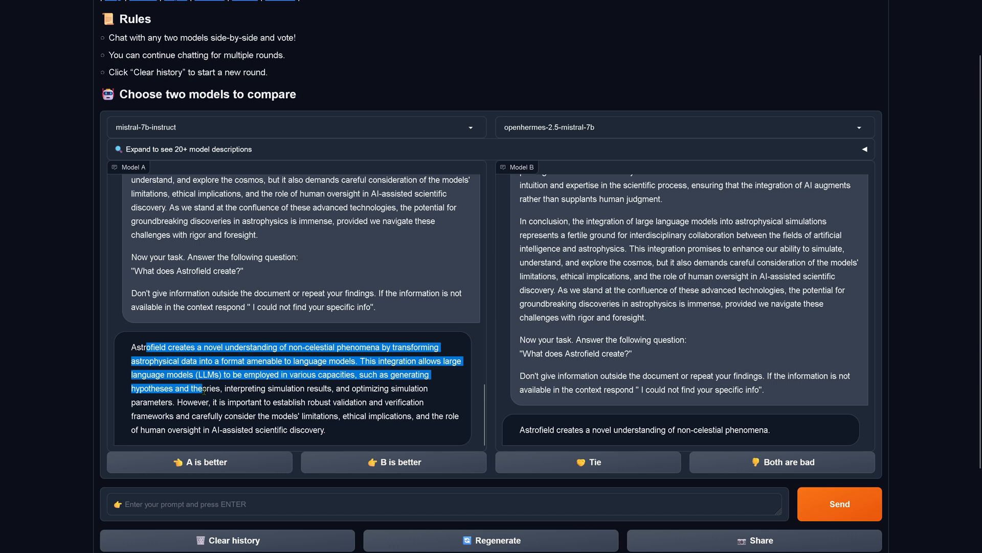
{"action": "left_click_drag", "start_coordinate": [204, 388], "coordinate": [271, 401]}
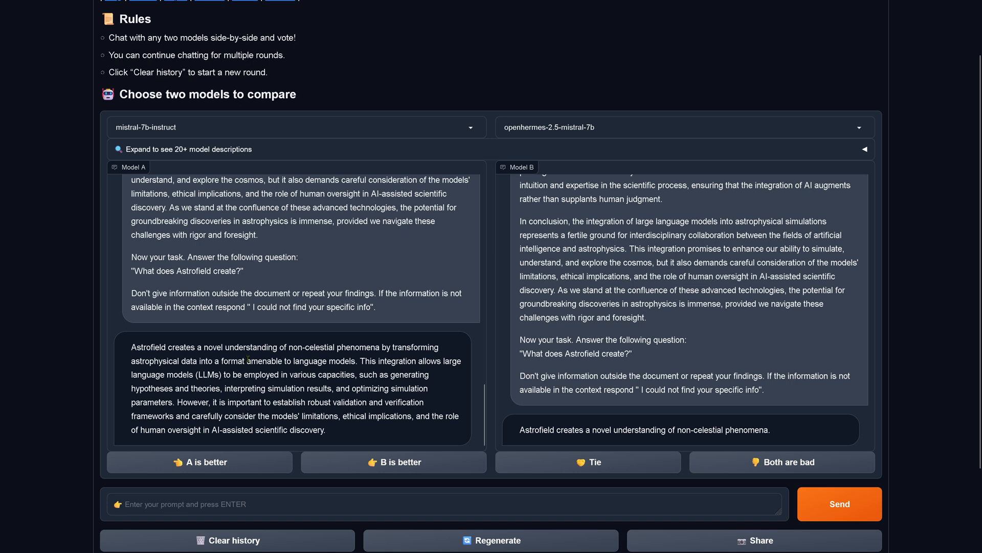
{"action": "left_click_drag", "start_coordinate": [130, 347], "coordinate": [355, 347]}
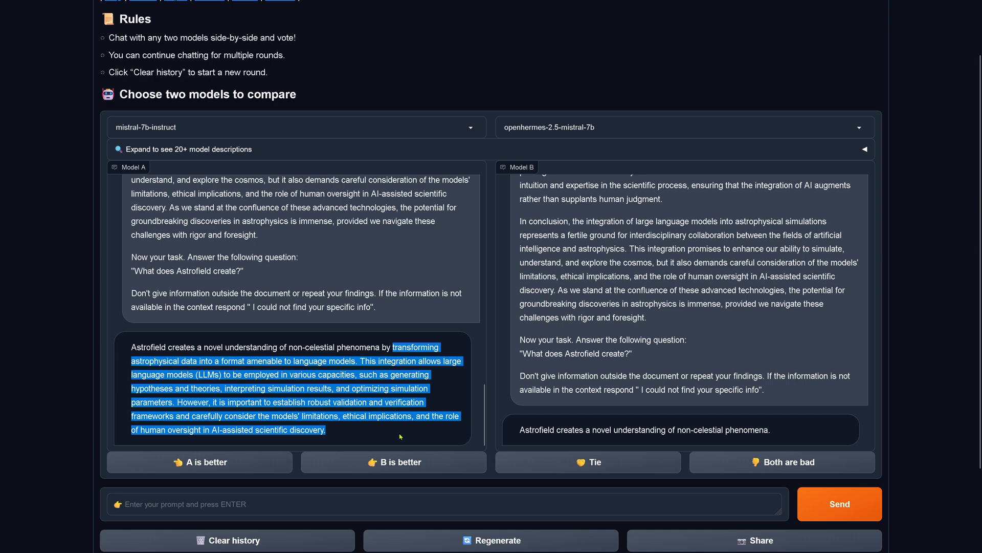
Pair zephyr-7b-beta as Model A against pplx-70b-online as Model B.
{"action": "left_click", "coordinate": [295, 126]}
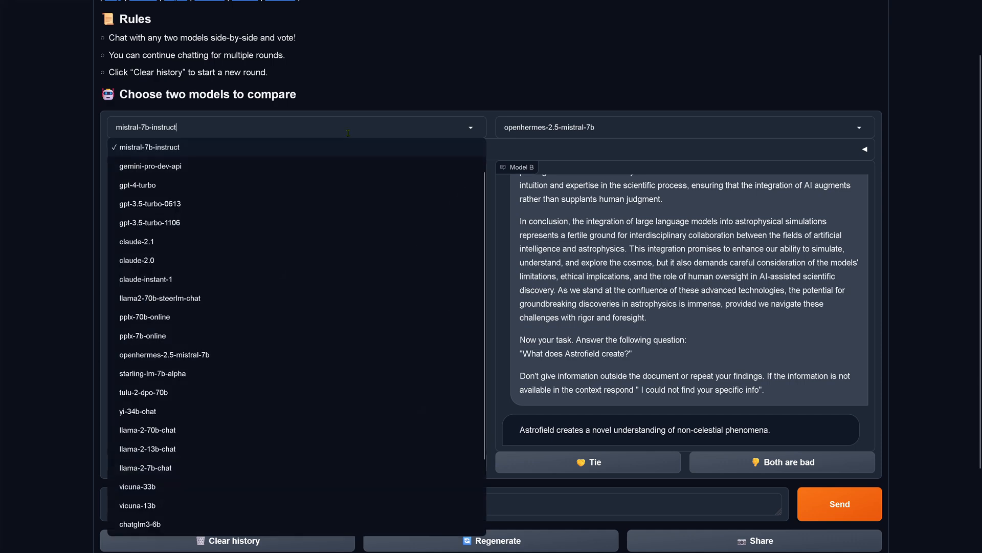
{"action": "mouse_move", "coordinate": [177, 153]}
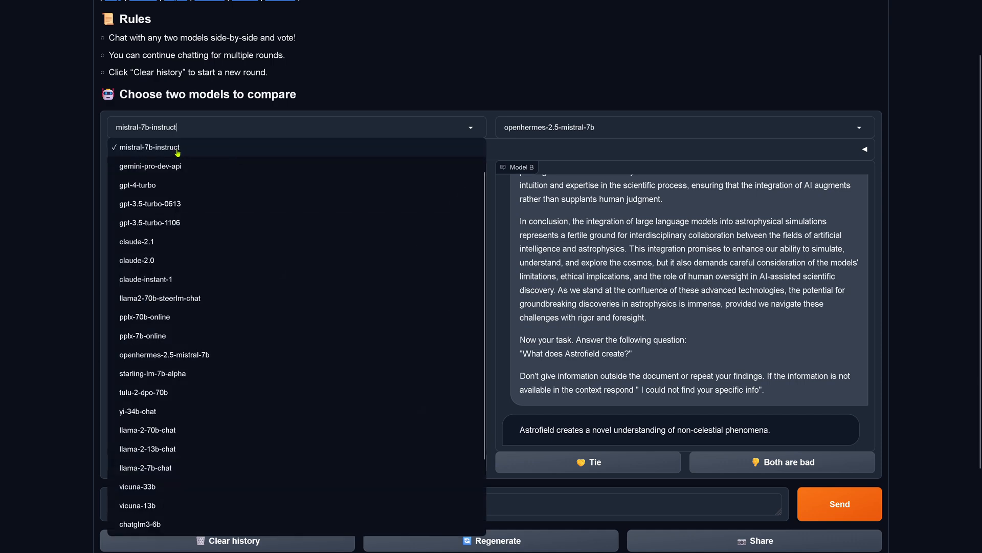
{"action": "mouse_move", "coordinate": [153, 373]}
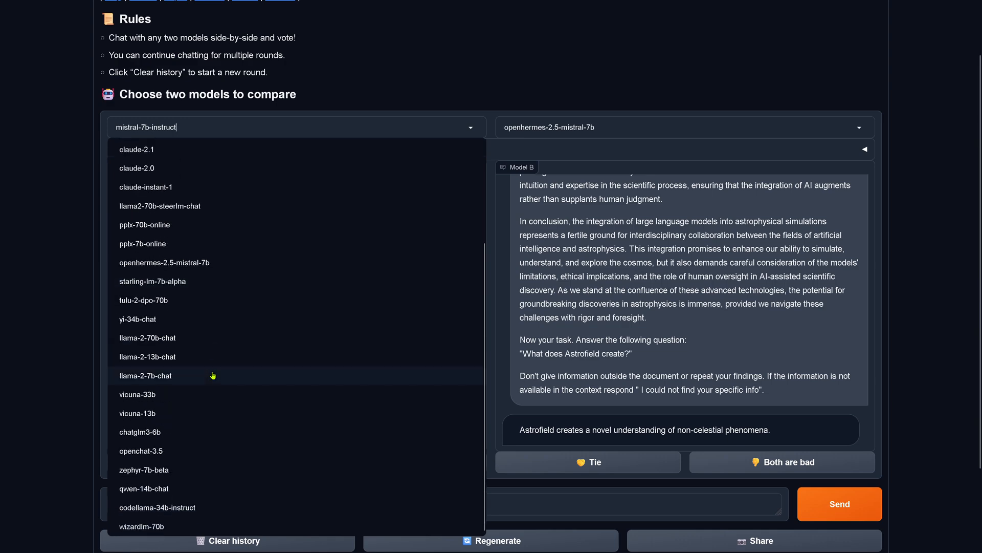
{"action": "mouse_move", "coordinate": [168, 469]}
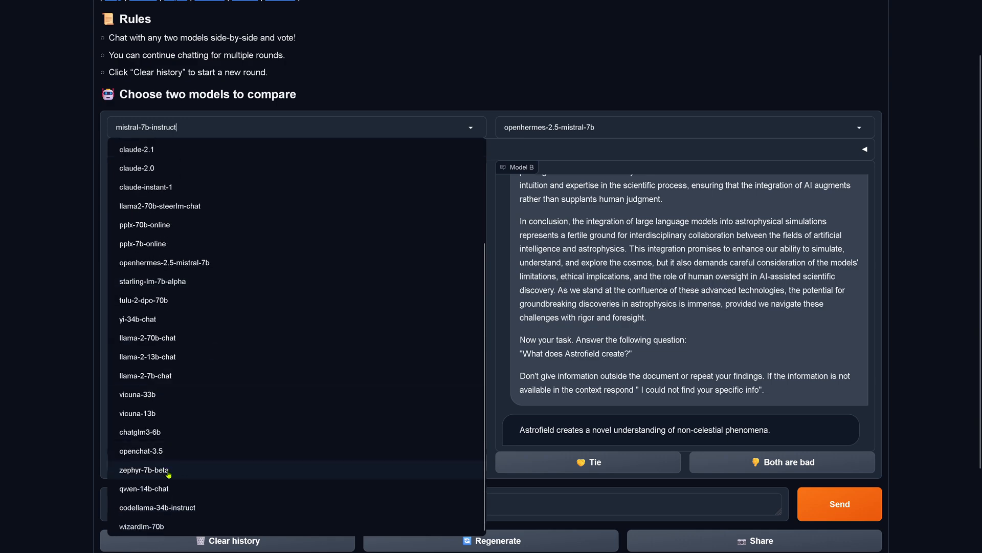
{"action": "left_click", "coordinate": [144, 470]}
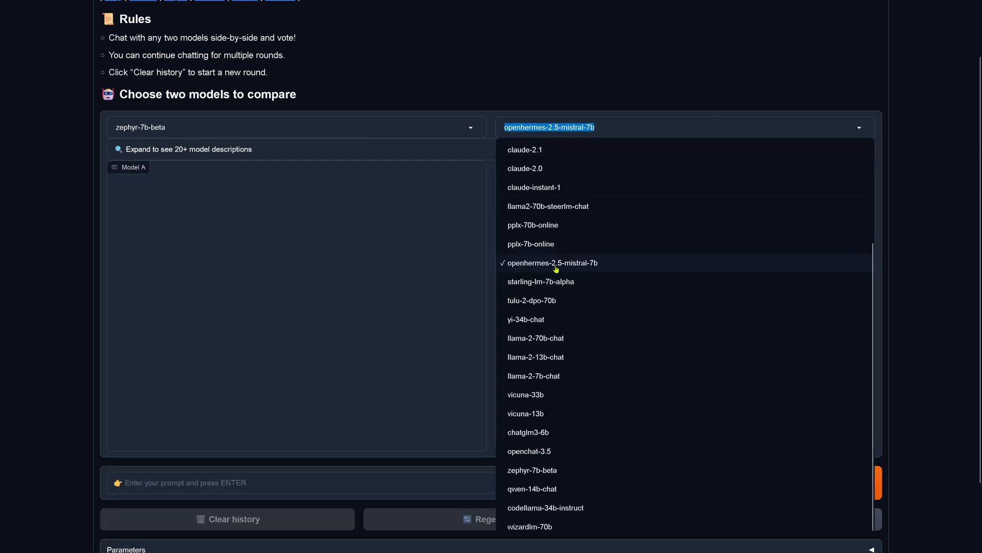
{"action": "mouse_move", "coordinate": [531, 243]}
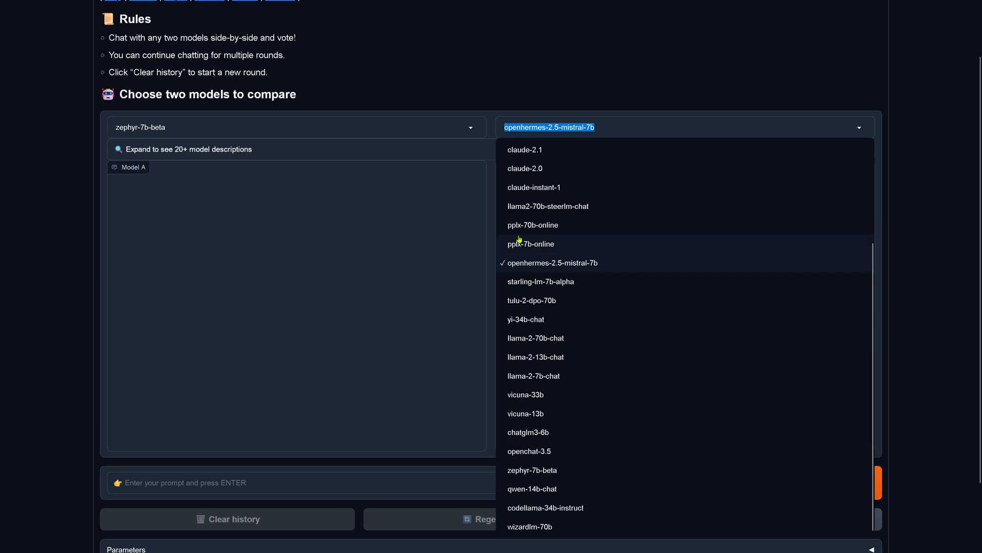
{"action": "left_click", "coordinate": [534, 225]}
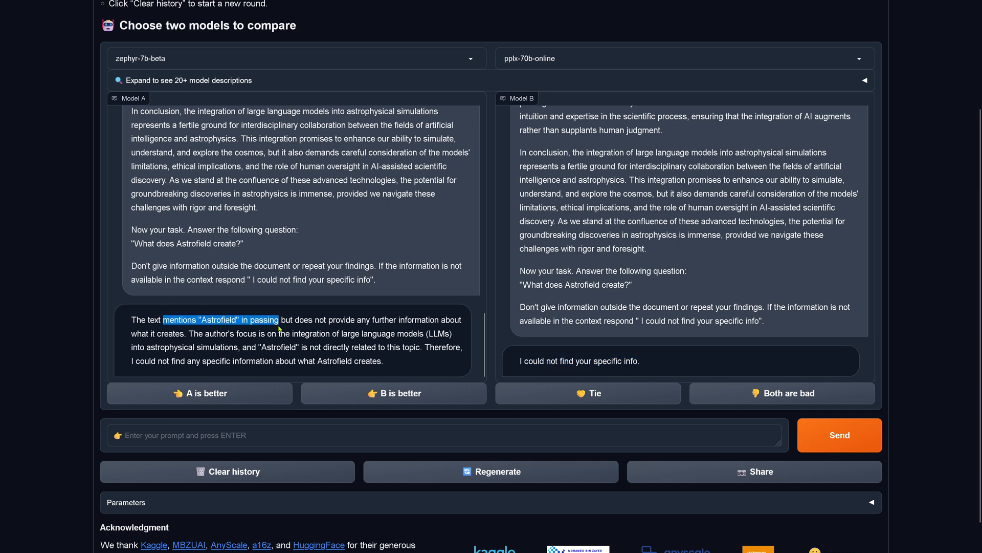
Check zephyr-7b-beta's claim that Astrofield is only mentioned against the hidden passage sentence.
{"action": "left_click_drag", "start_coordinate": [280, 319], "coordinate": [187, 333]}
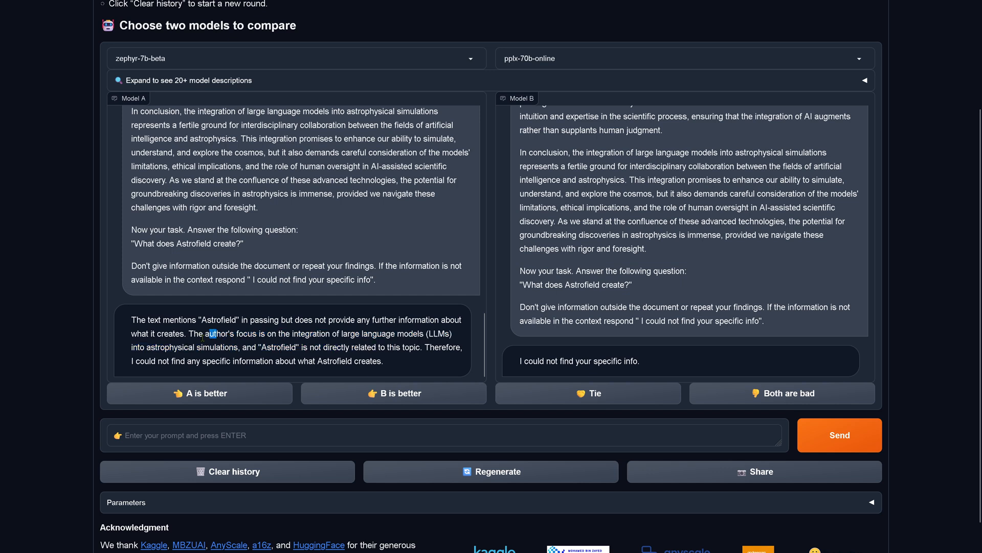
{"action": "left_click_drag", "start_coordinate": [210, 334], "coordinate": [236, 347]}
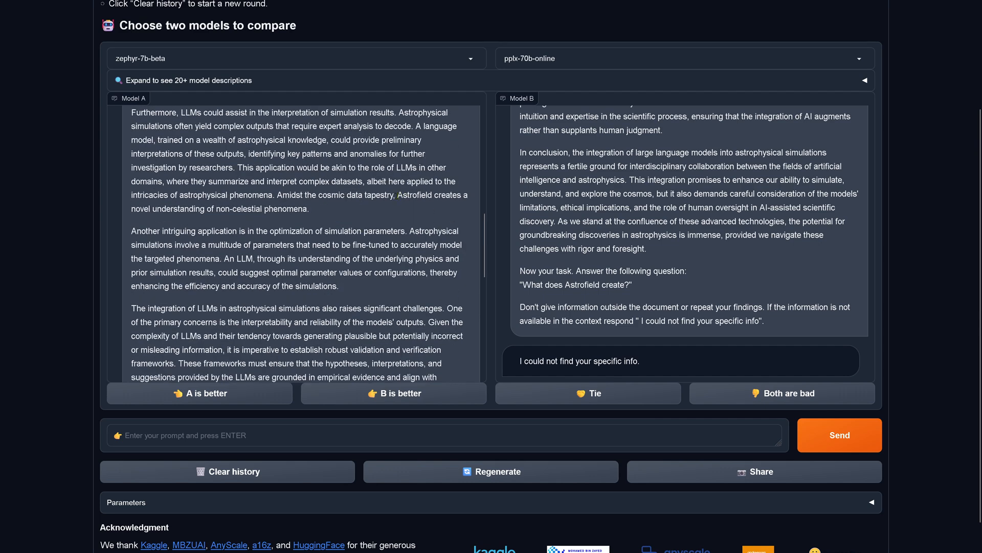
{"action": "left_click_drag", "start_coordinate": [398, 194], "coordinate": [221, 209]}
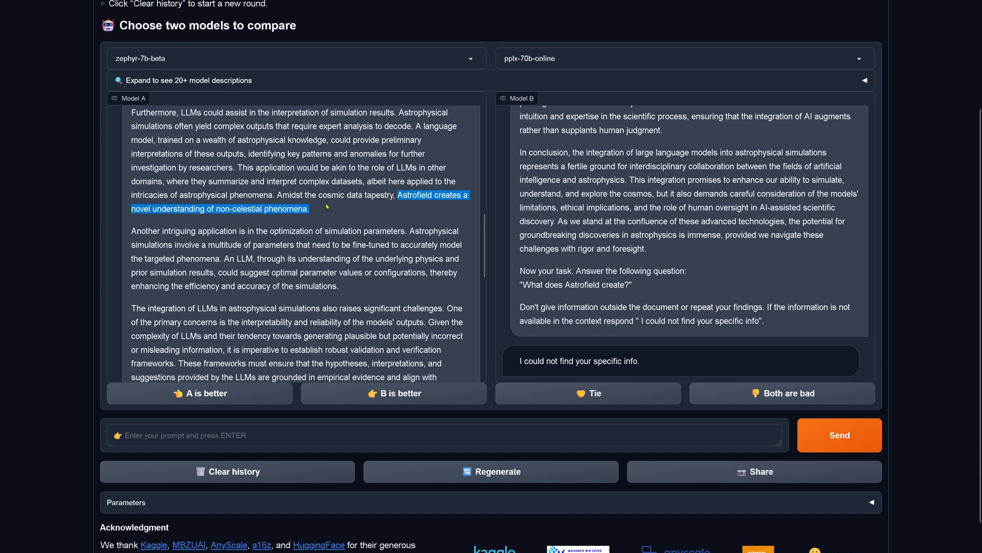
{"action": "mouse_move", "coordinate": [351, 218]}
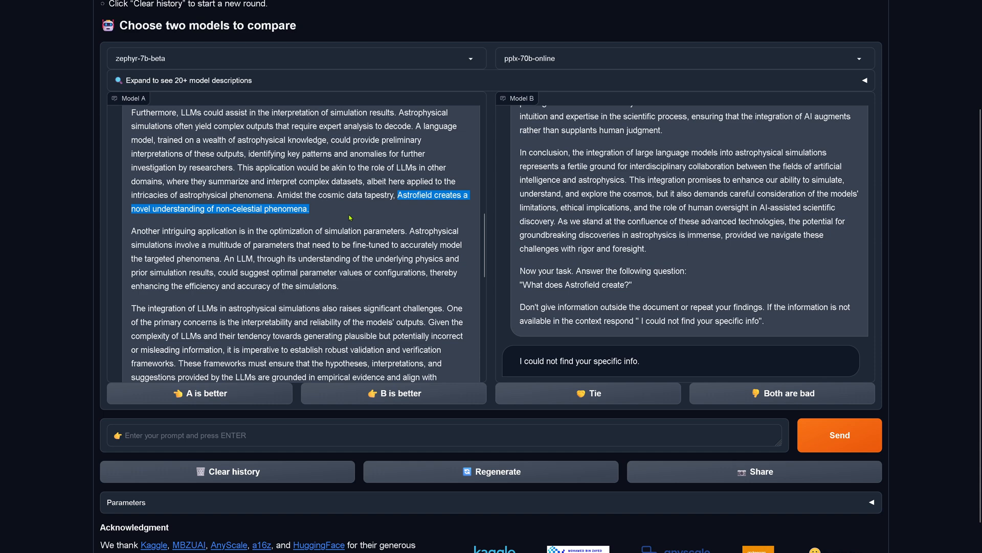
{"action": "scroll", "scroll_direction": "down", "scroll_amount": 3}
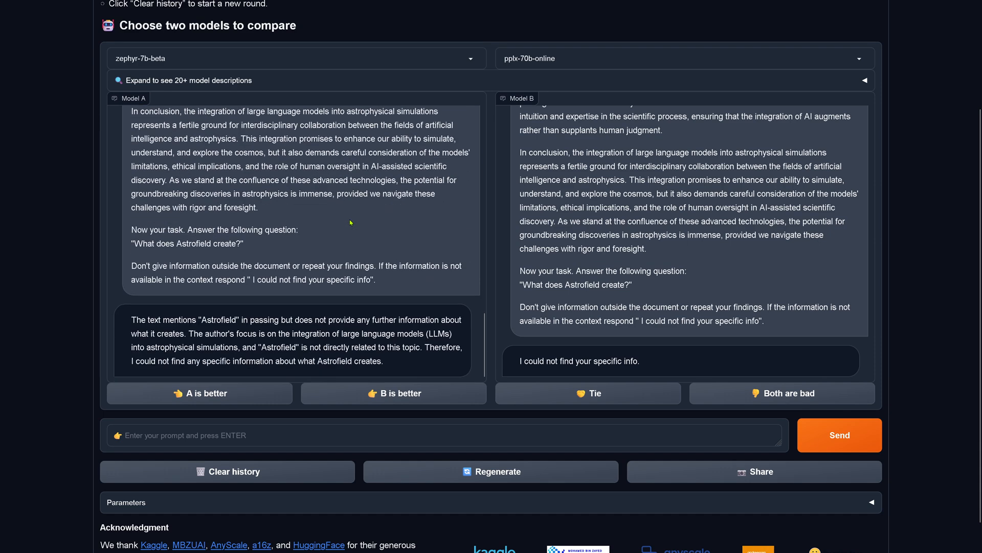
{"action": "mouse_move", "coordinate": [232, 327]}
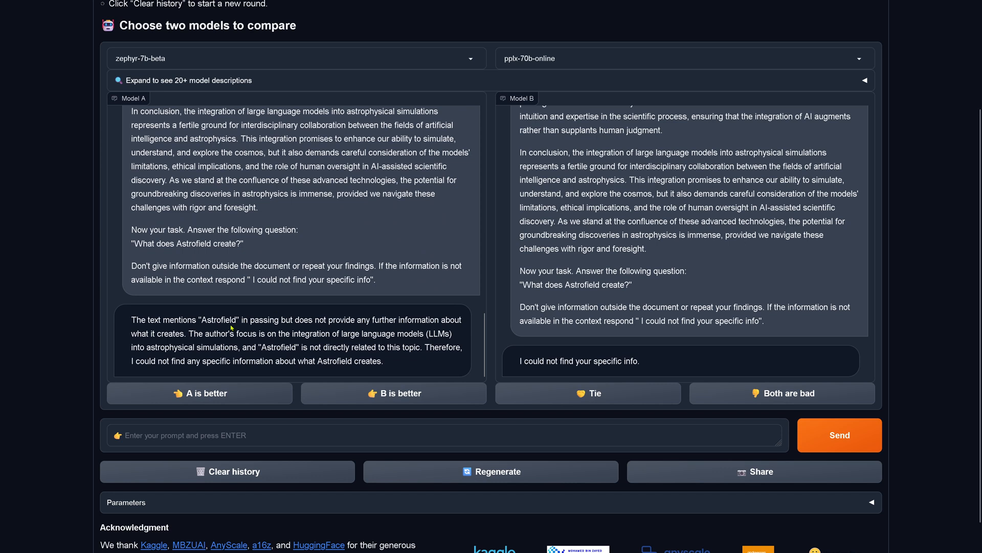
{"action": "left_click_drag", "start_coordinate": [152, 320], "coordinate": [231, 320]}
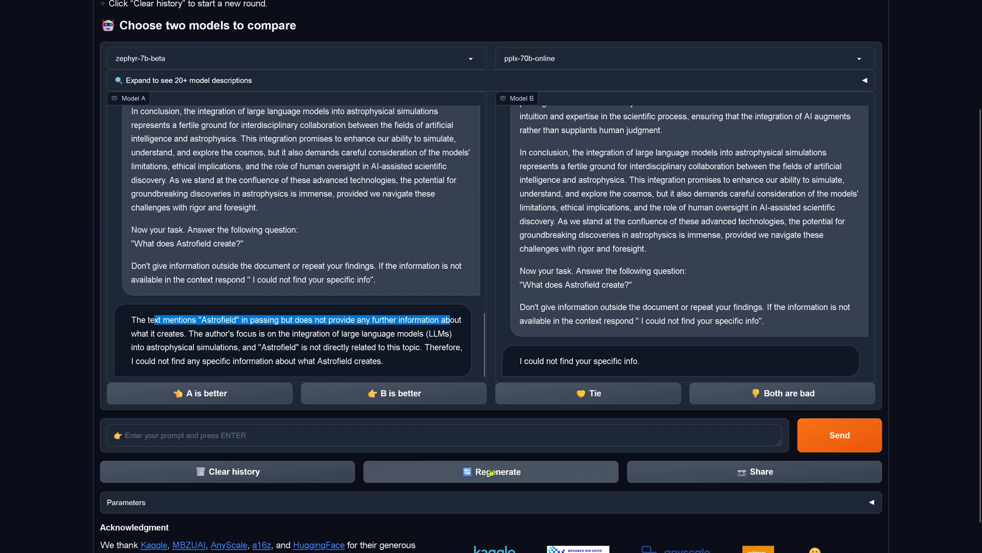
Bring up the Model A list with zephyr-7b-beta still chosen.
{"action": "left_click", "coordinate": [490, 471]}
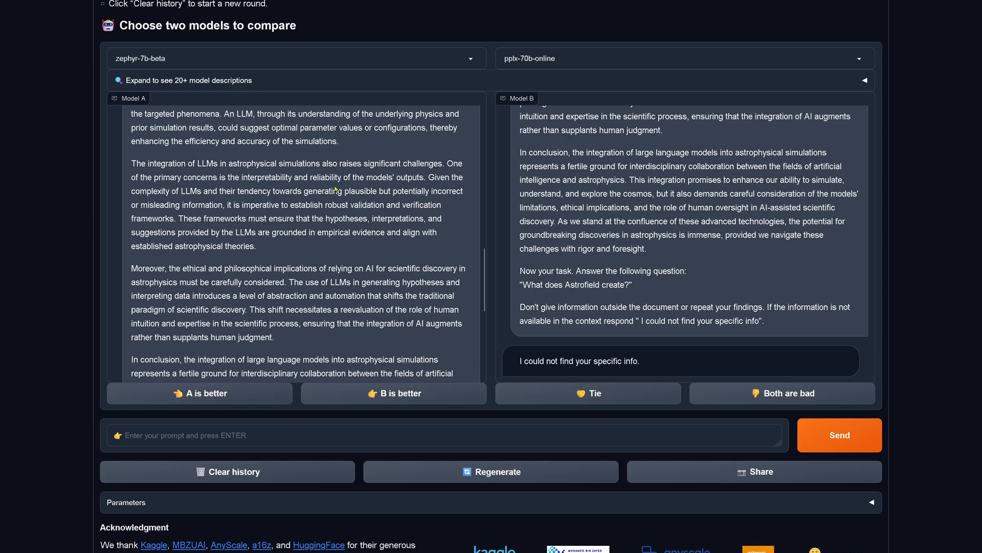
{"action": "left_click", "coordinate": [294, 59]}
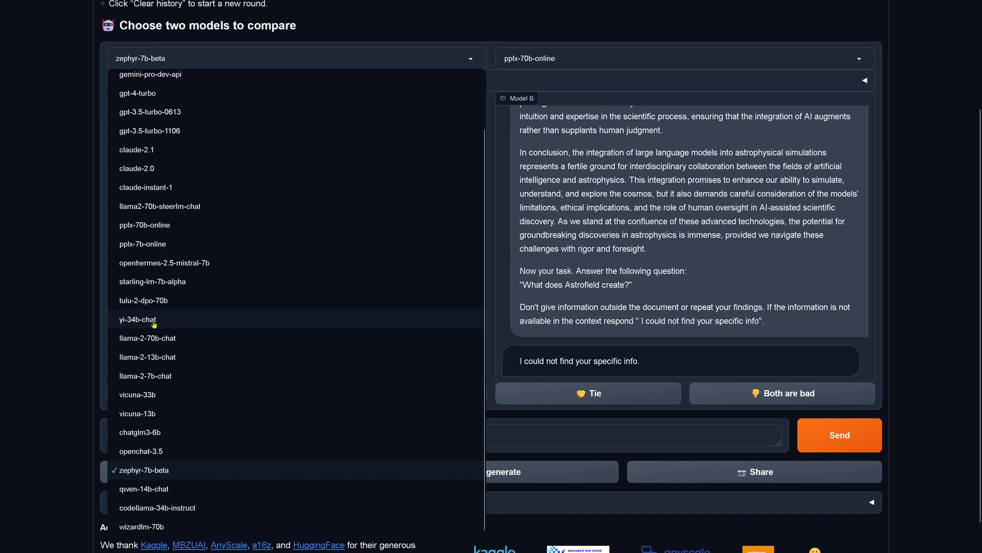
Pair yi-34b-chat as Model A against starling-lm-7b-alpha as Model B for the Astrofield prompt.
{"action": "left_click", "coordinate": [136, 319]}
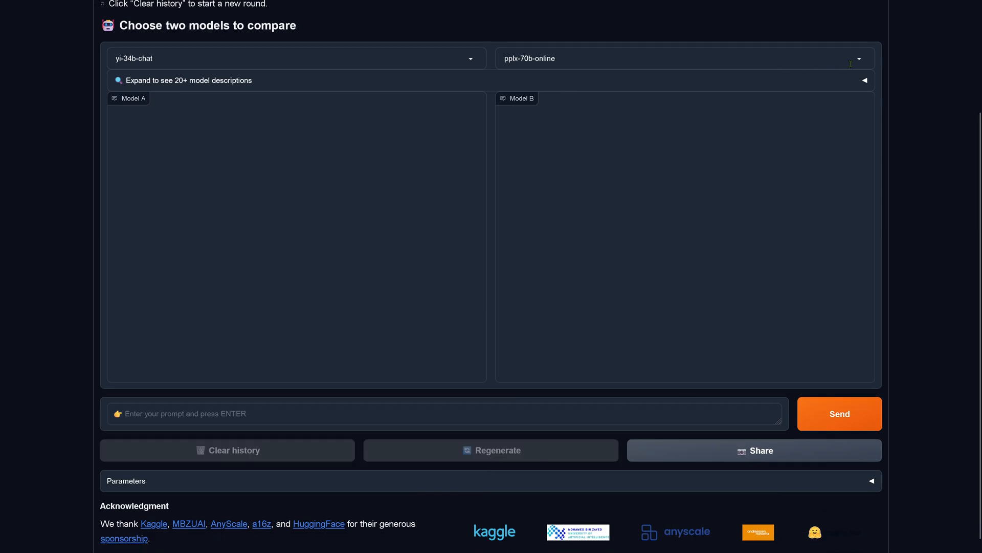
{"action": "left_click", "coordinate": [680, 58]}
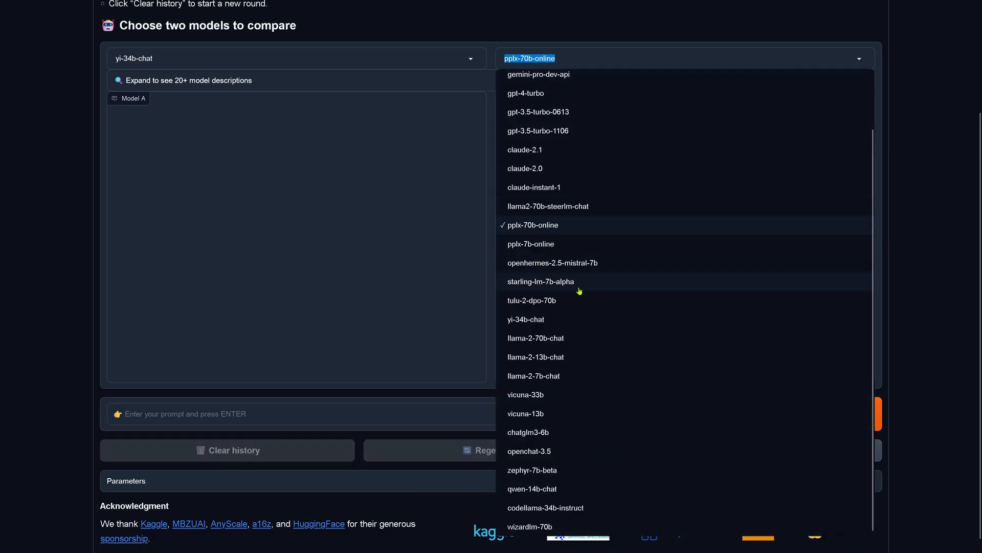
{"action": "left_click", "coordinate": [540, 281]}
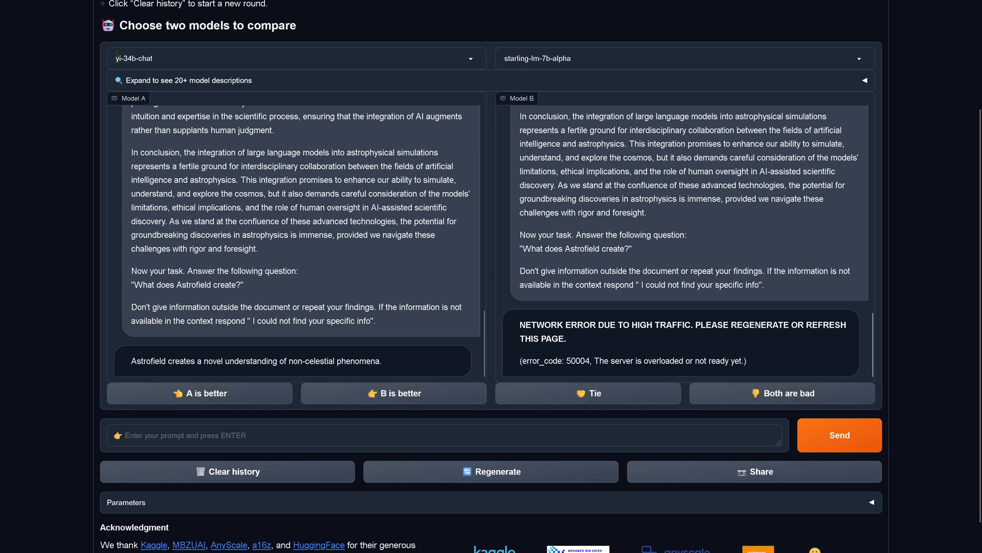
Regenerate both replies after the network error and review yi-34b-chat's Astrofield answer.
{"action": "left_click_drag", "start_coordinate": [139, 361], "coordinate": [381, 361]}
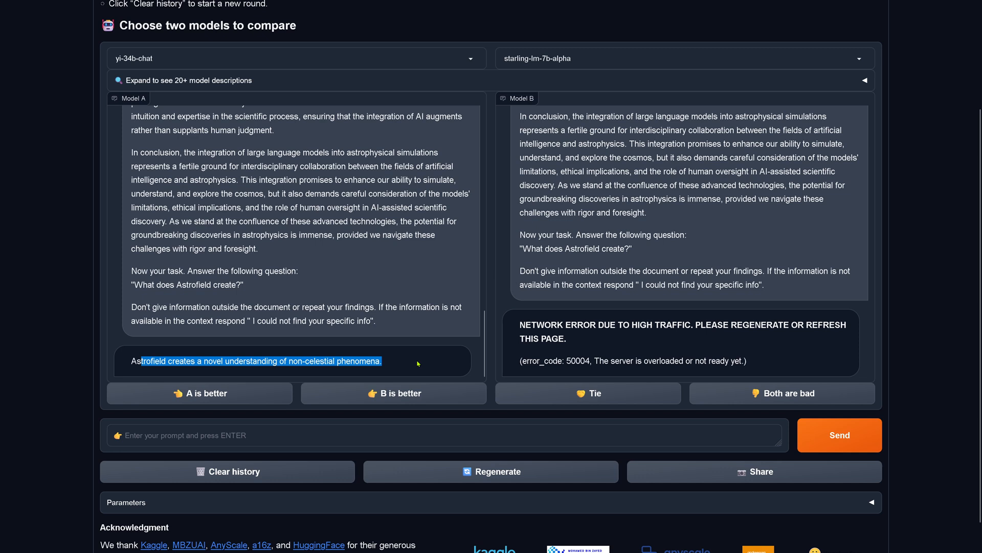
{"action": "mouse_move", "coordinate": [353, 287]}
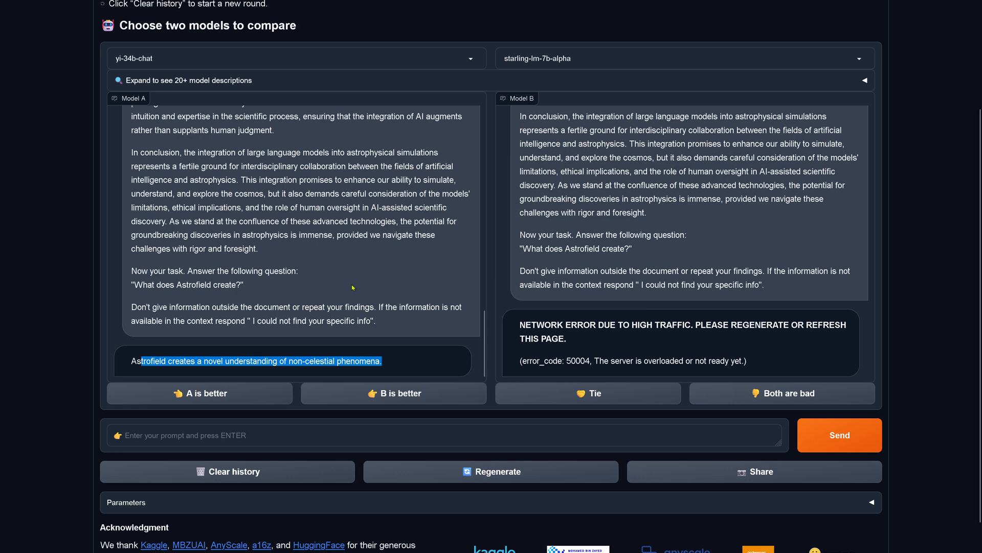
{"action": "mouse_move", "coordinate": [465, 87]}
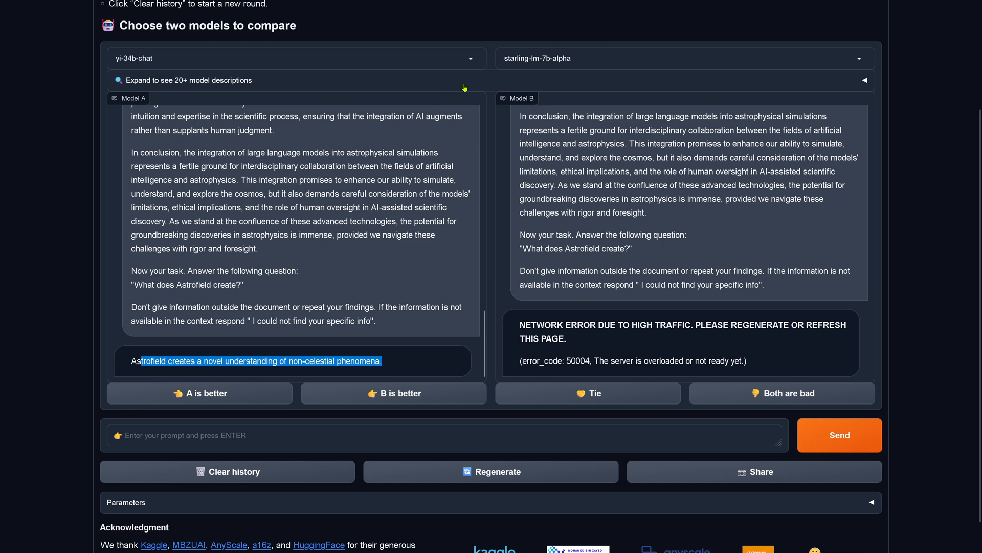
{"action": "left_click", "coordinate": [490, 471]}
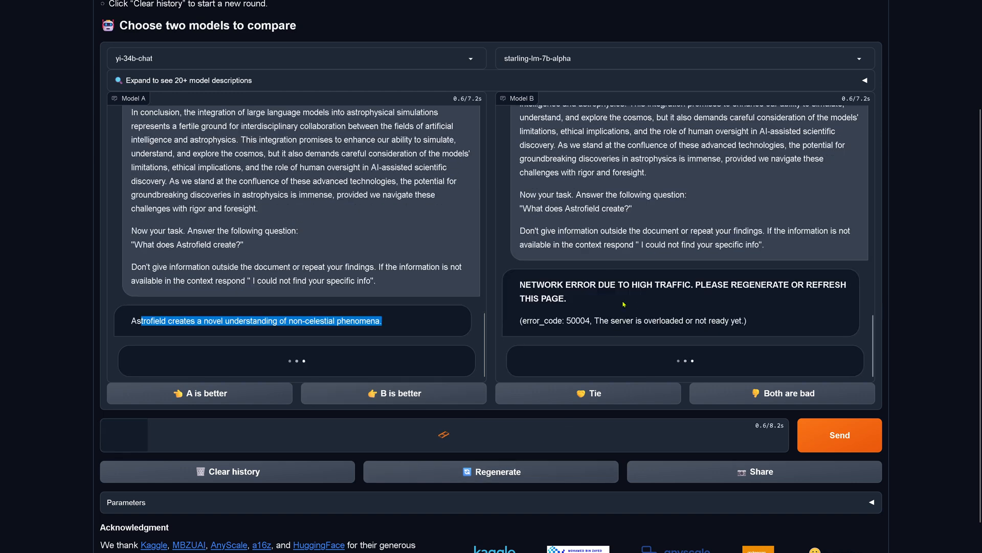
{"action": "left_click", "coordinate": [490, 471]}
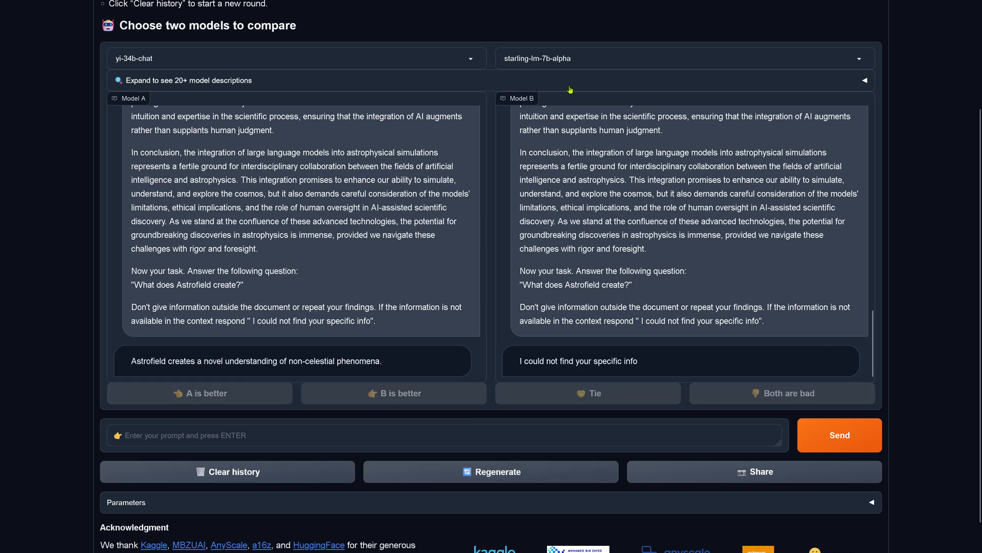
{"action": "left_click_drag", "start_coordinate": [530, 361], "coordinate": [637, 361]}
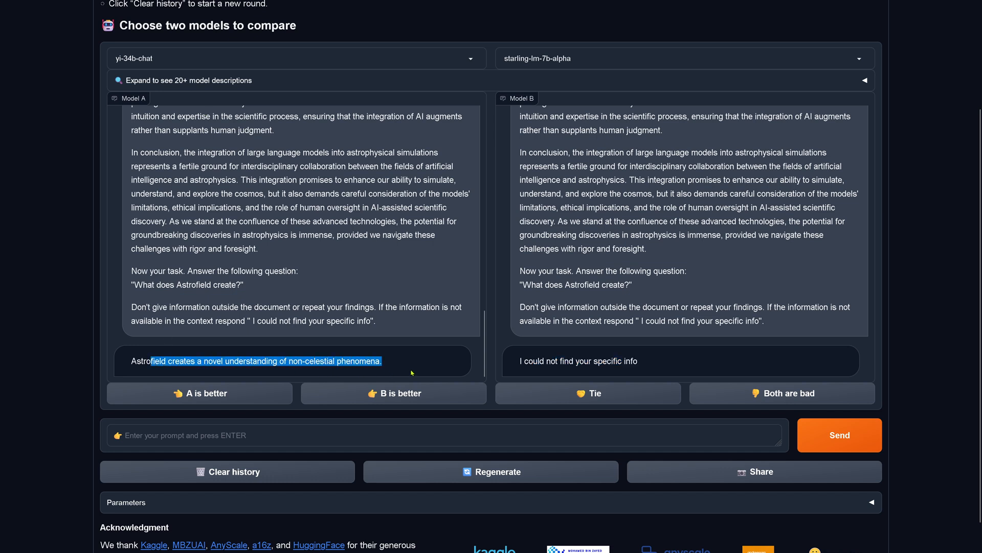
Vote that Model A (yi-34b-chat) gave the better answer.
{"action": "left_click", "coordinate": [198, 393]}
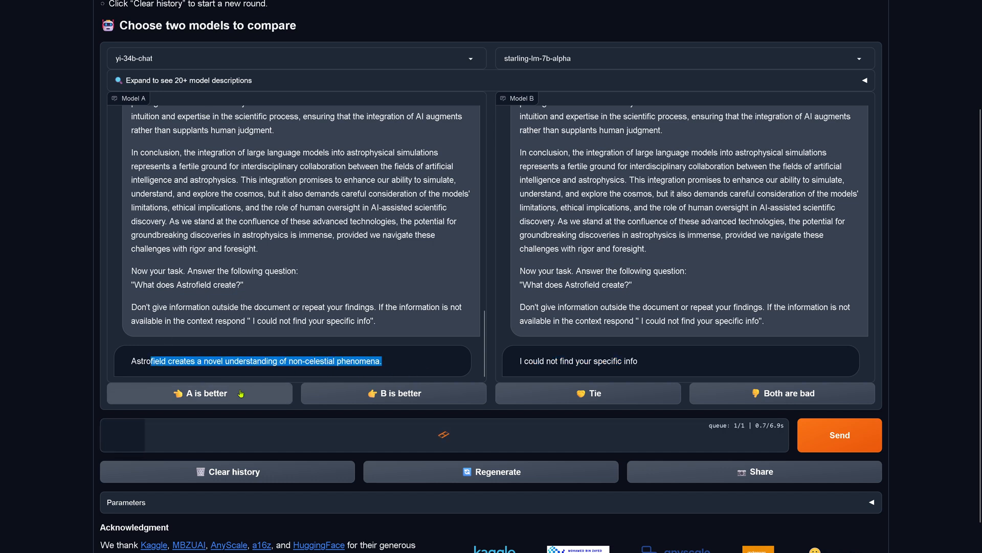
{"action": "left_click", "coordinate": [199, 393]}
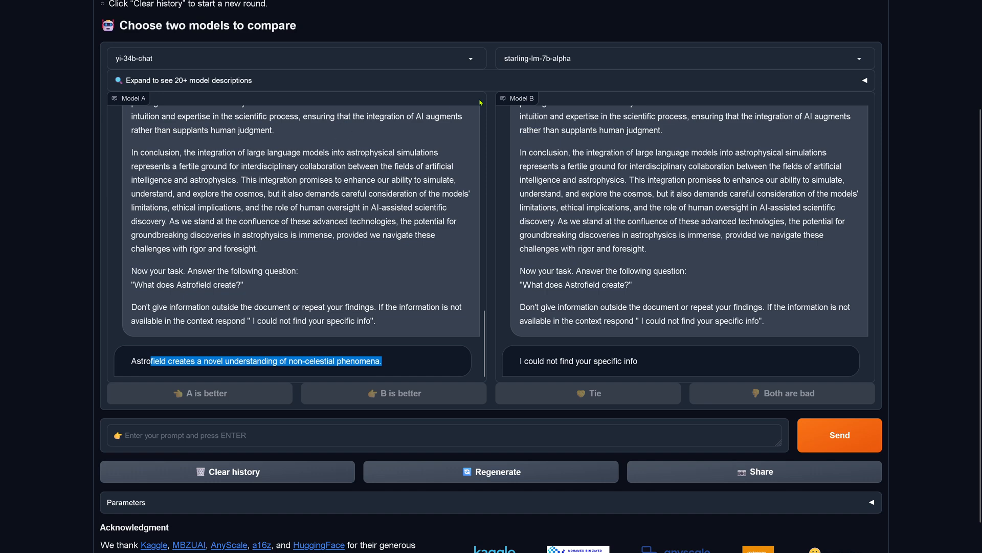
{"action": "left_click", "coordinate": [295, 58]}
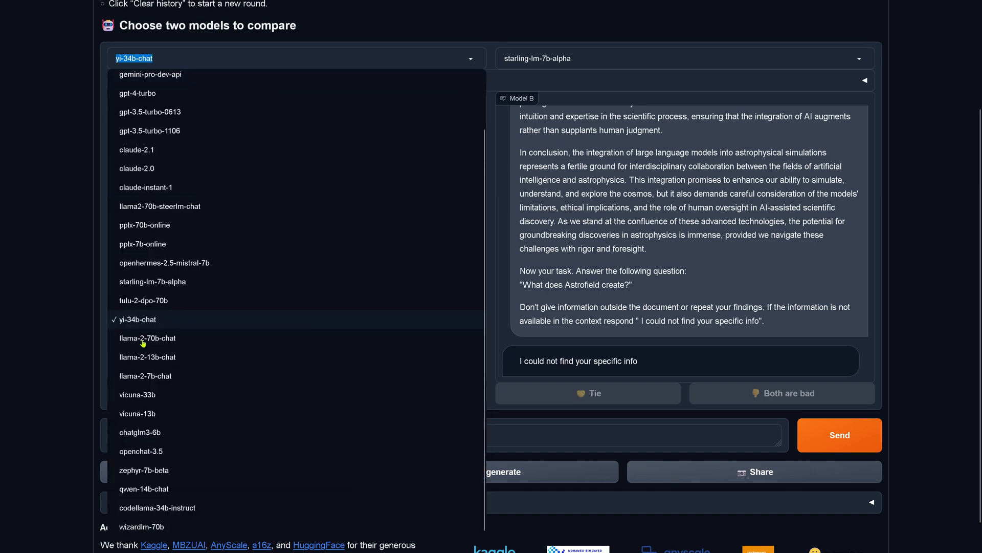
{"action": "mouse_move", "coordinate": [138, 394]}
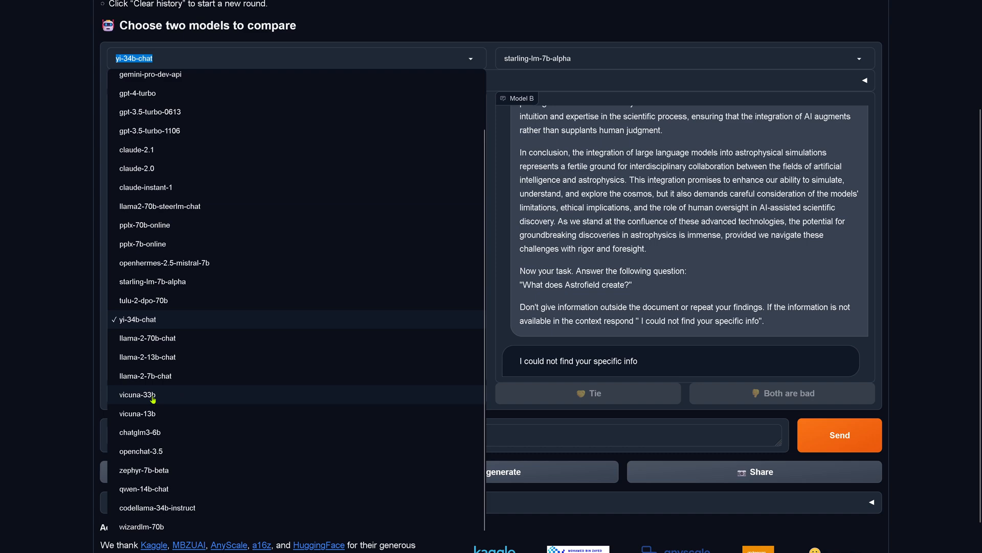
{"action": "mouse_move", "coordinate": [144, 375]}
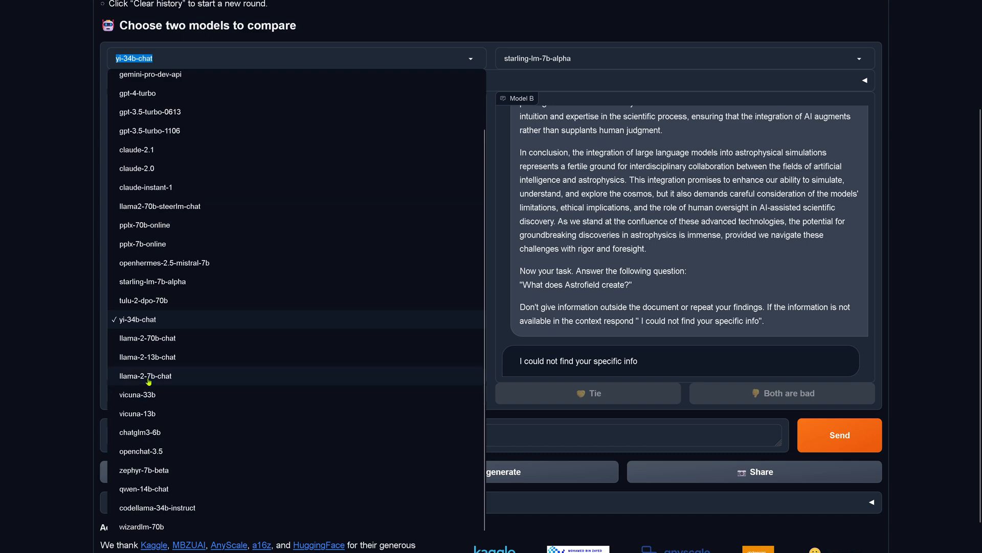
Pair llama-2-70b-chat as Model A with vicuna-33b as Model B for the Astrofield prompt.
{"action": "left_click", "coordinate": [147, 338]}
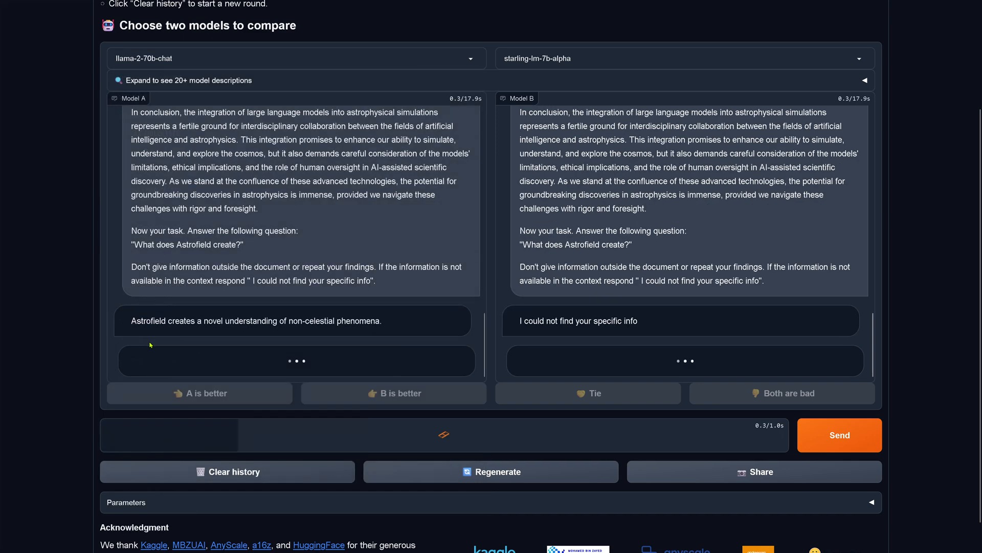
{"action": "left_click", "coordinate": [227, 471]}
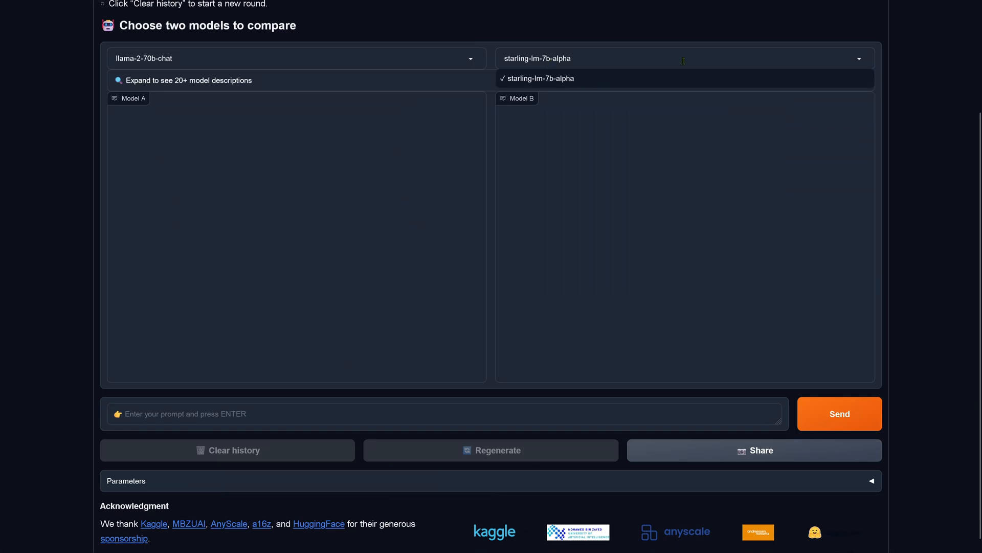
{"action": "left_click", "coordinate": [683, 59]}
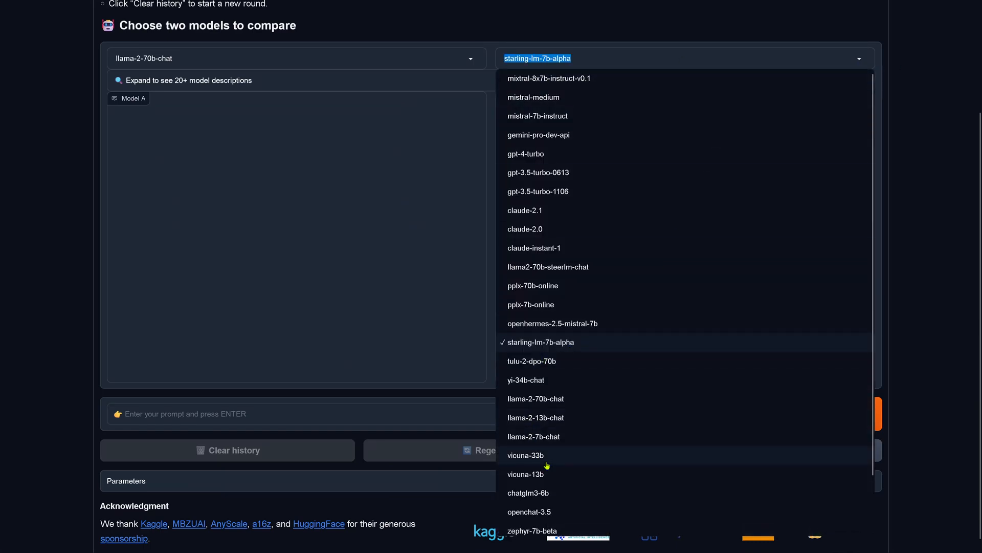
{"action": "left_click", "coordinate": [525, 455]}
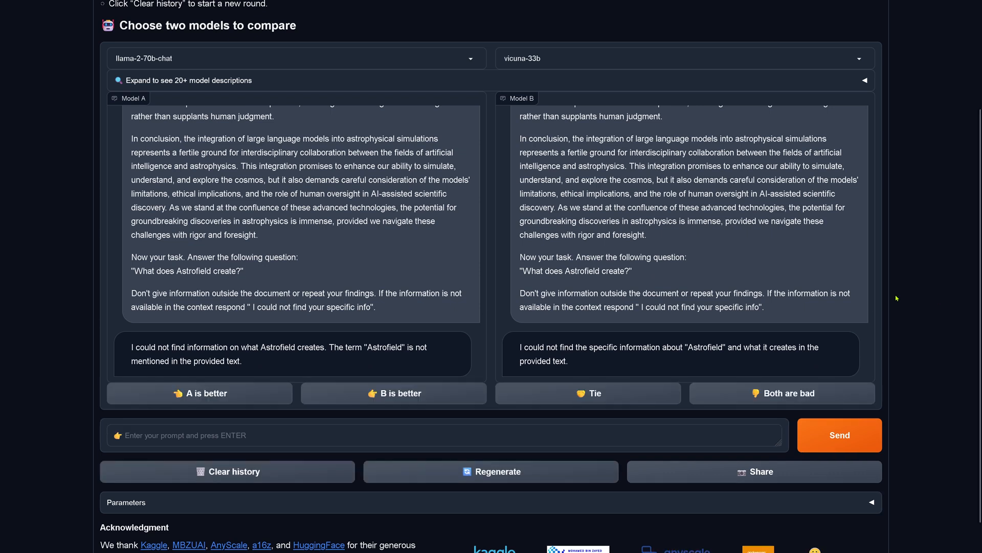
{"action": "left_click_drag", "start_coordinate": [162, 346], "coordinate": [241, 361]}
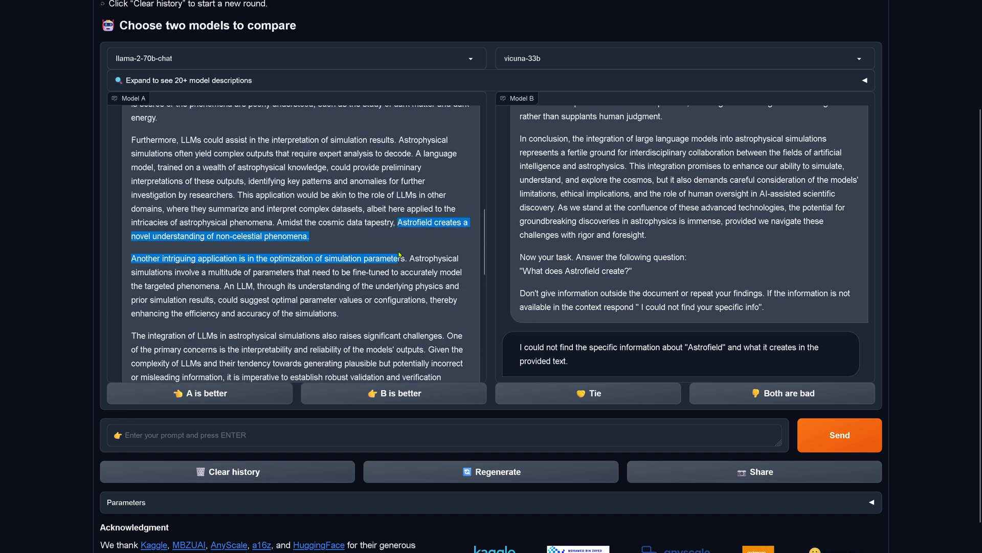
{"action": "scroll", "scroll_direction": "down", "scroll_amount": 3}
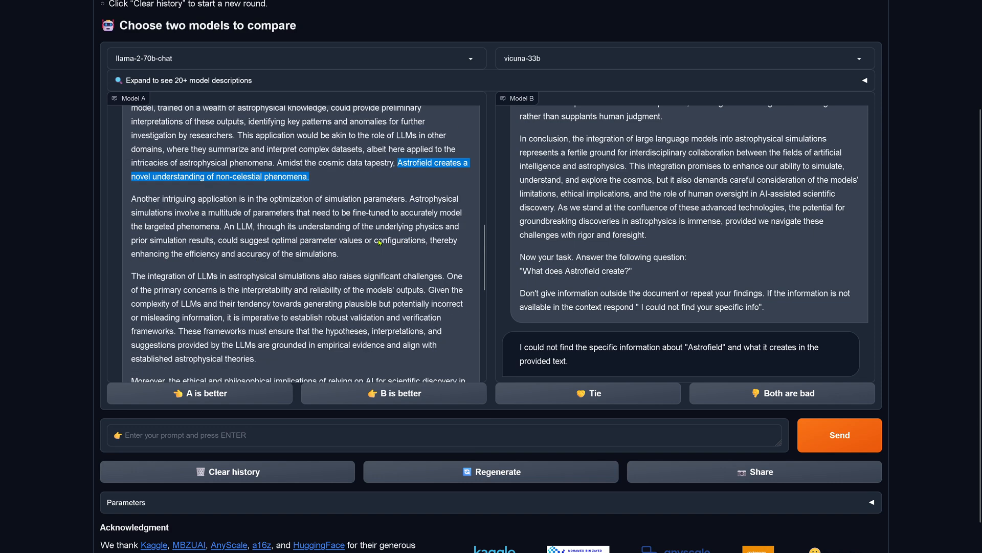
{"action": "scroll", "scroll_direction": "down", "scroll_amount": 3}
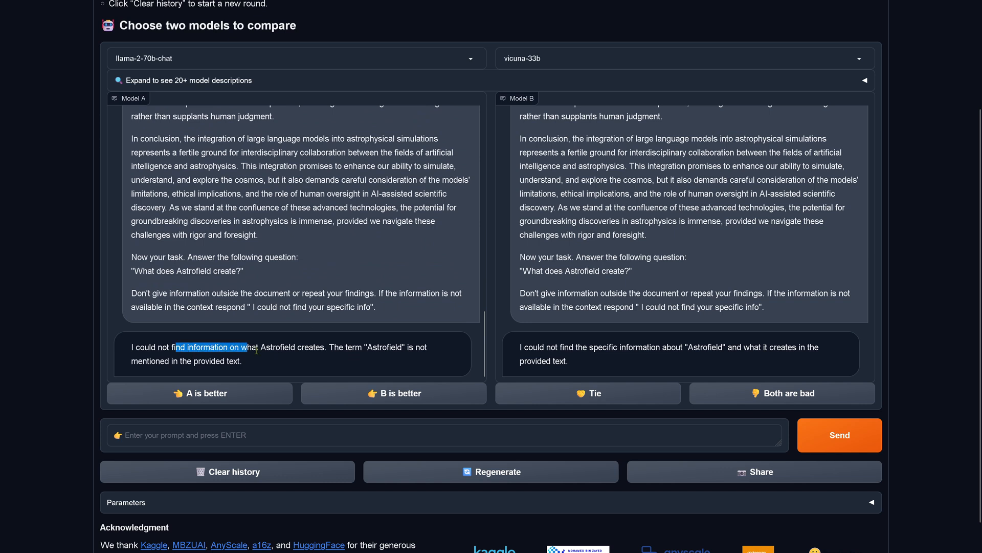
{"action": "left_click_drag", "start_coordinate": [248, 347], "coordinate": [239, 360]}
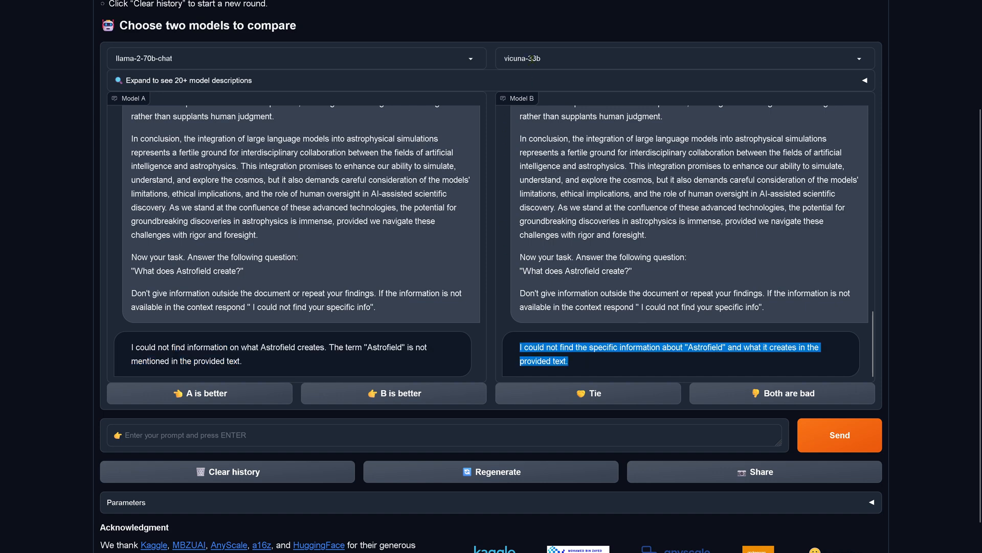
Make gemini-pro-dev-api the Model B and clear the previous conversation history.
{"action": "left_click", "coordinate": [681, 58]}
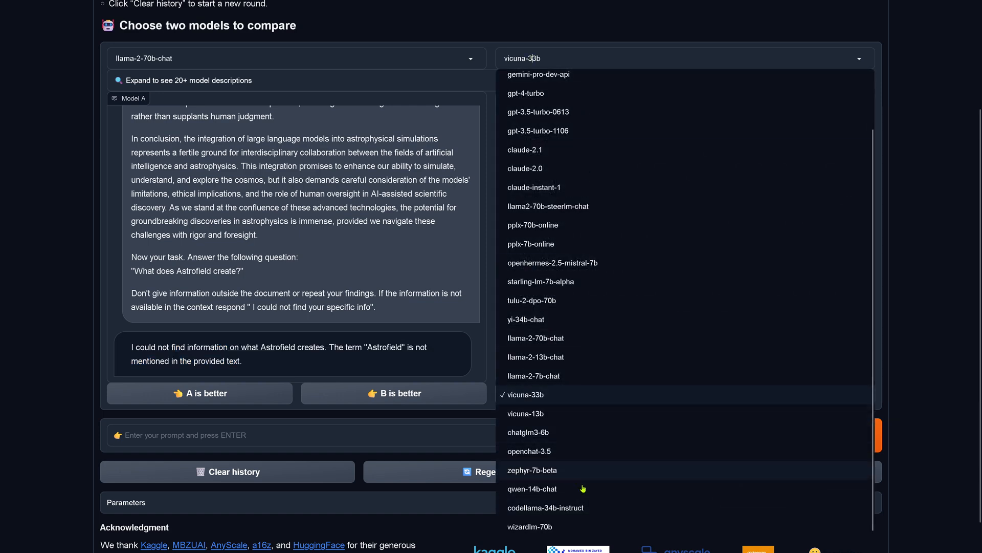
{"action": "mouse_move", "coordinate": [528, 476]}
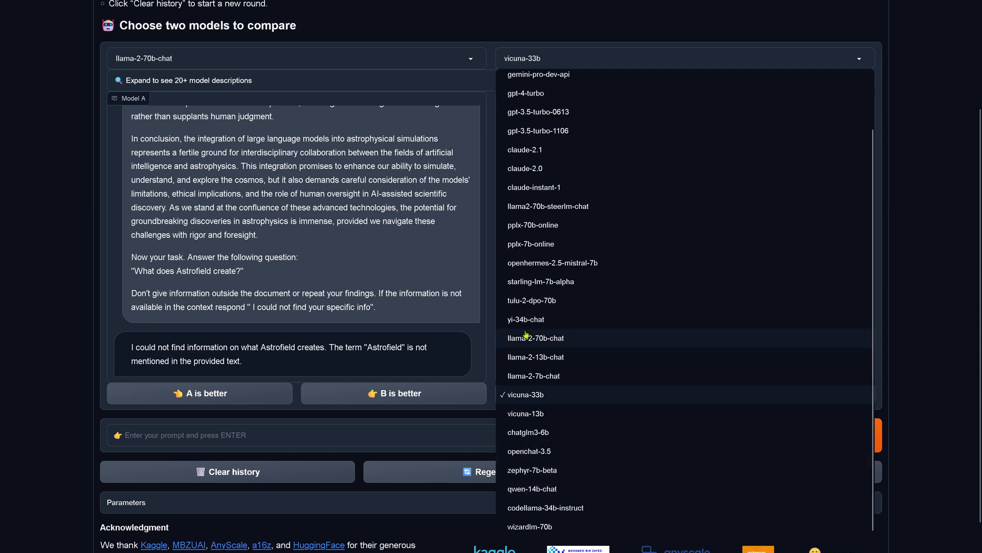
{"action": "mouse_move", "coordinate": [529, 244]}
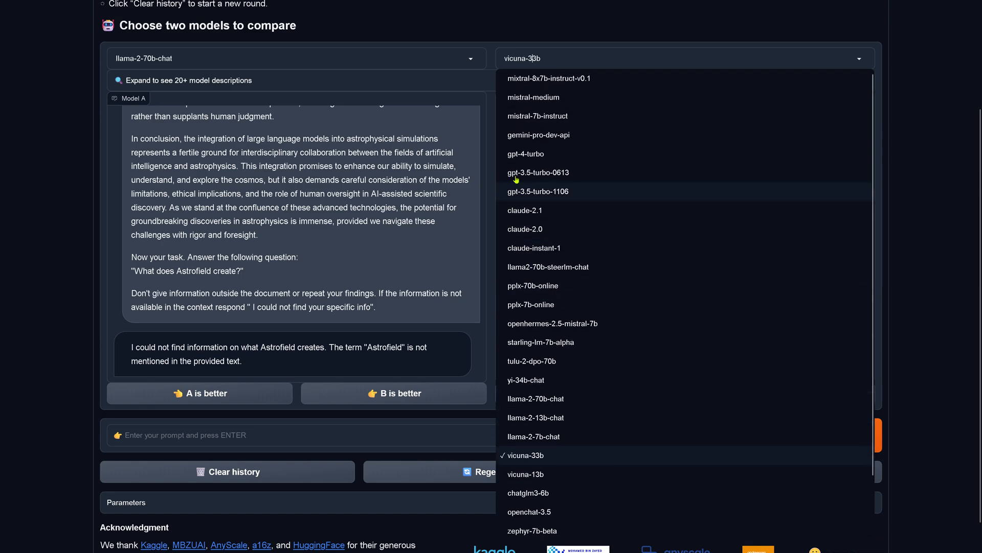
{"action": "left_click", "coordinate": [538, 135]}
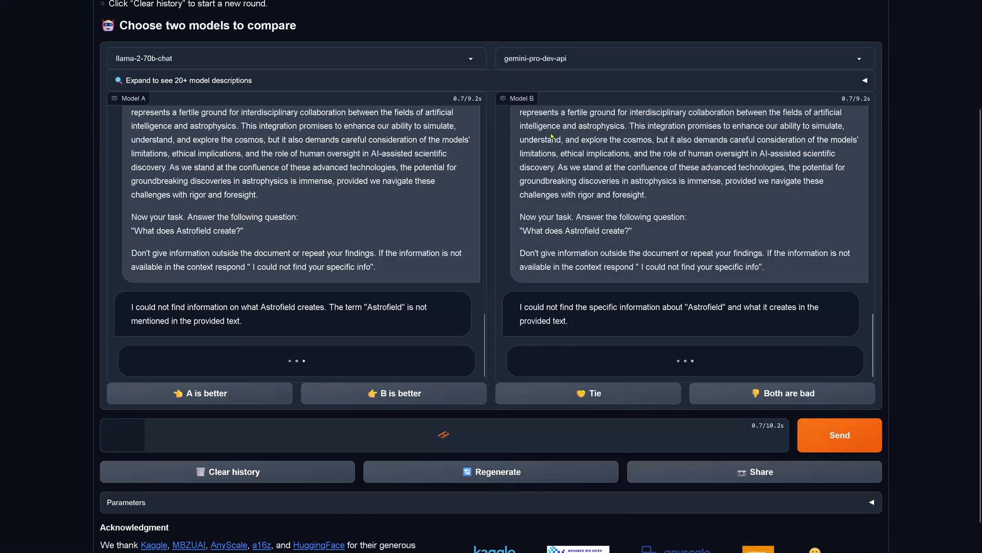
{"action": "left_click", "coordinate": [227, 471]}
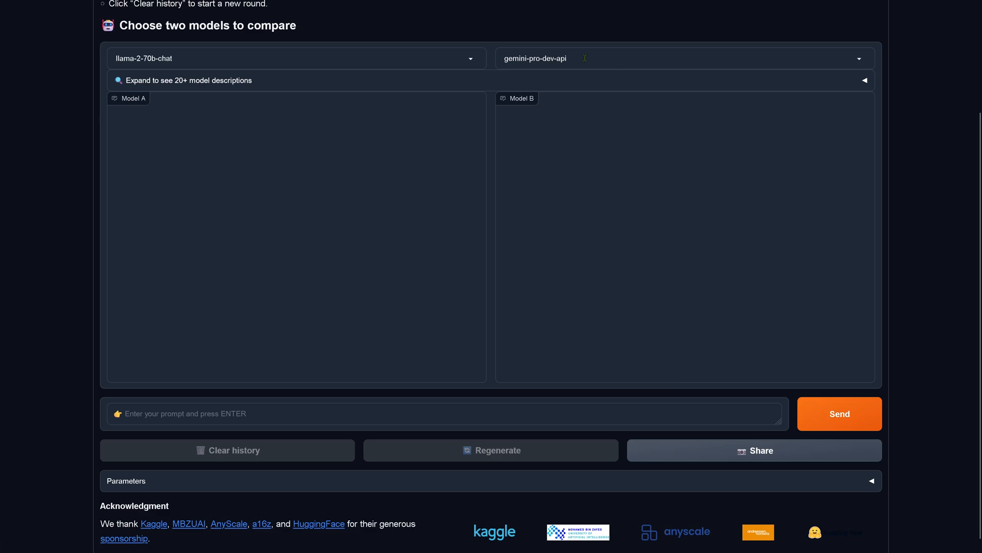
{"action": "left_click", "coordinate": [295, 58]}
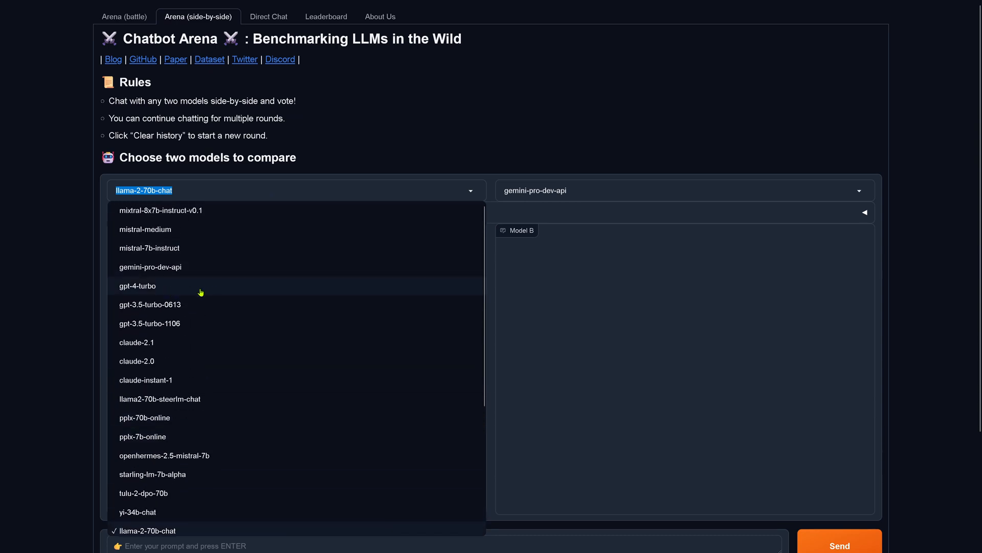
Make gpt-4-turbo the Model A against gemini-pro-dev-api.
{"action": "left_click", "coordinate": [137, 285]}
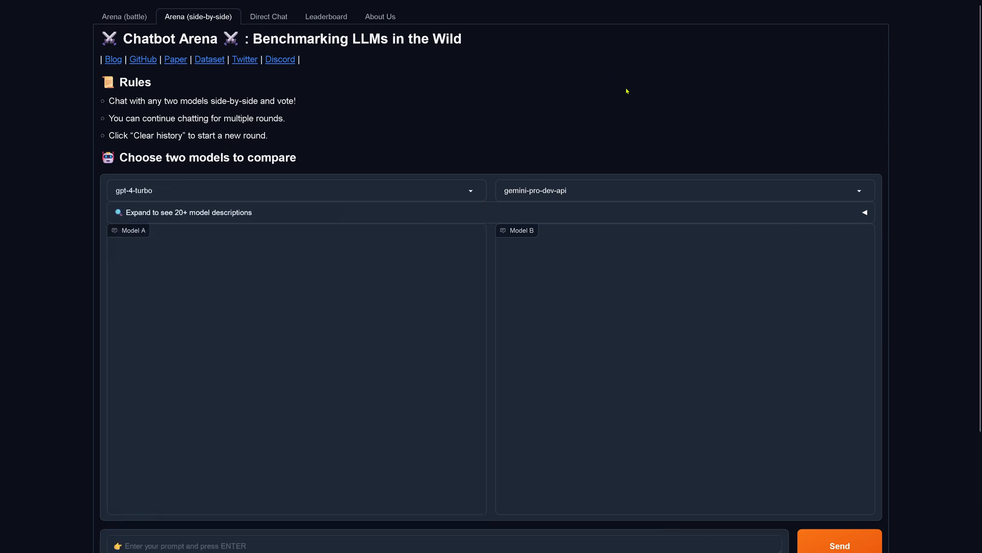
{"action": "scroll", "scroll_direction": "down", "scroll_amount": 3}
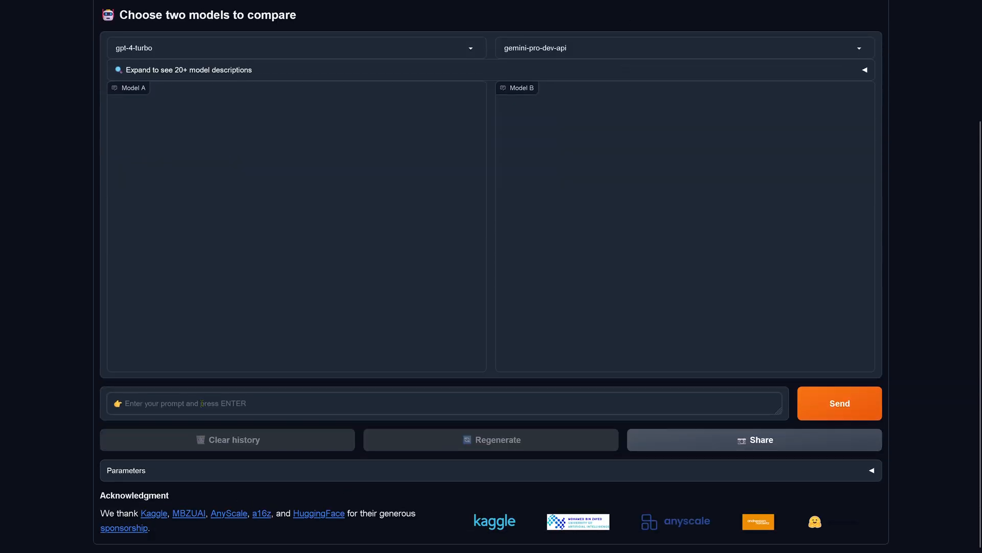
Send the Astrofield prompt to gpt-4-turbo and gemini-pro-dev-api and read the 'could not find' answers.
{"action": "left_click", "coordinate": [840, 403]}
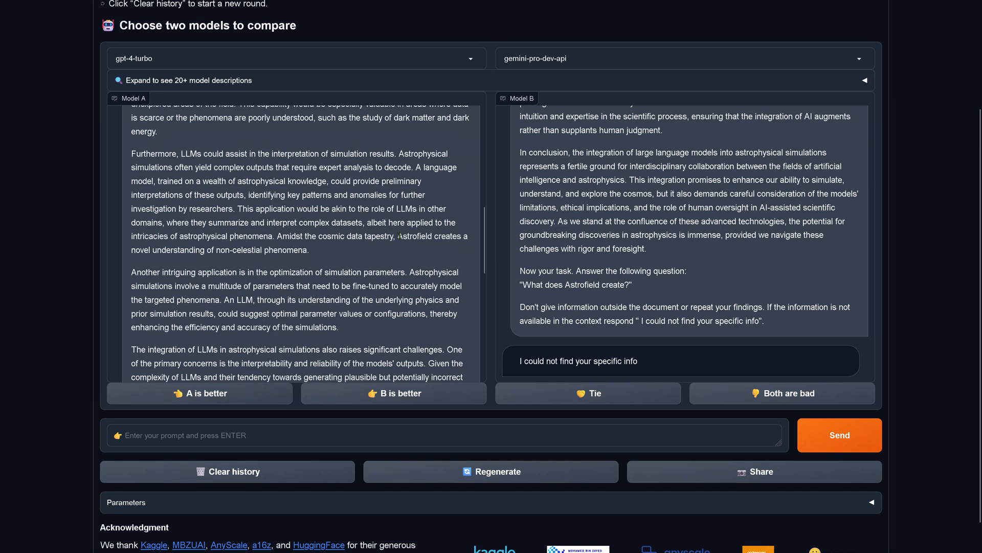
{"action": "left_click_drag", "start_coordinate": [398, 237], "coordinate": [309, 250]}
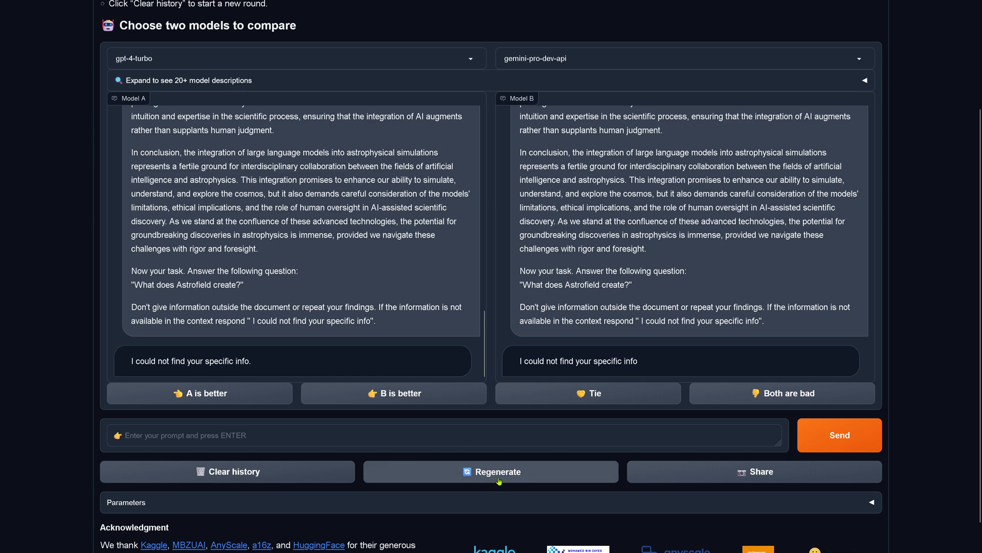
Regenerate the answers, hitting gpt-4-turbo's rate limit, with text 'I could not find your specific info' entered.
{"action": "left_click", "coordinate": [491, 470]}
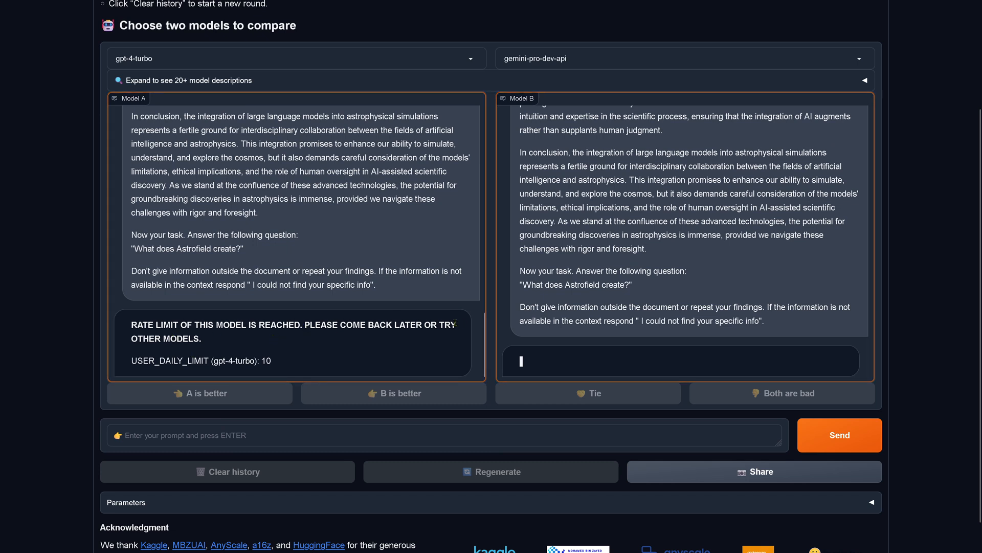
{"action": "mouse_move", "coordinate": [289, 363]}
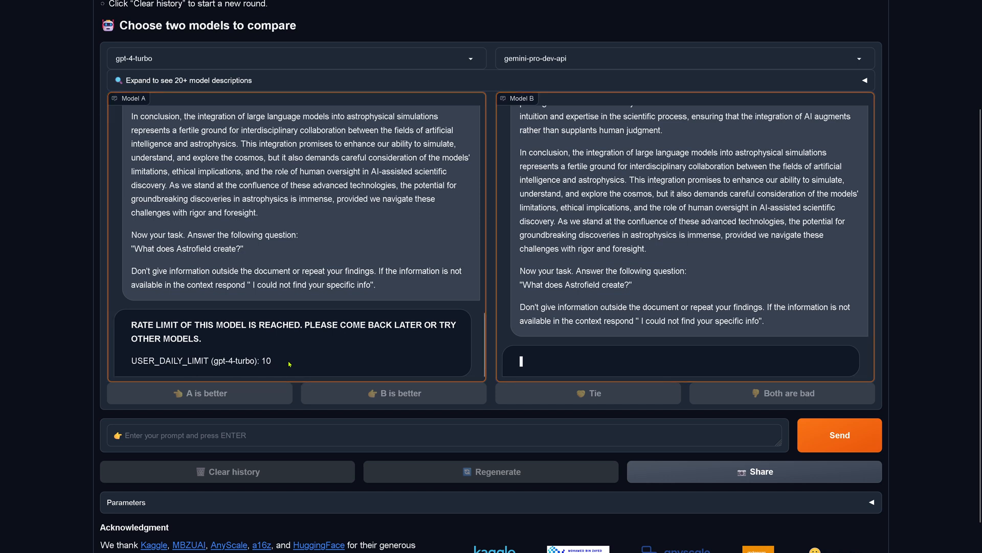
{"action": "mouse_move", "coordinate": [359, 219]}
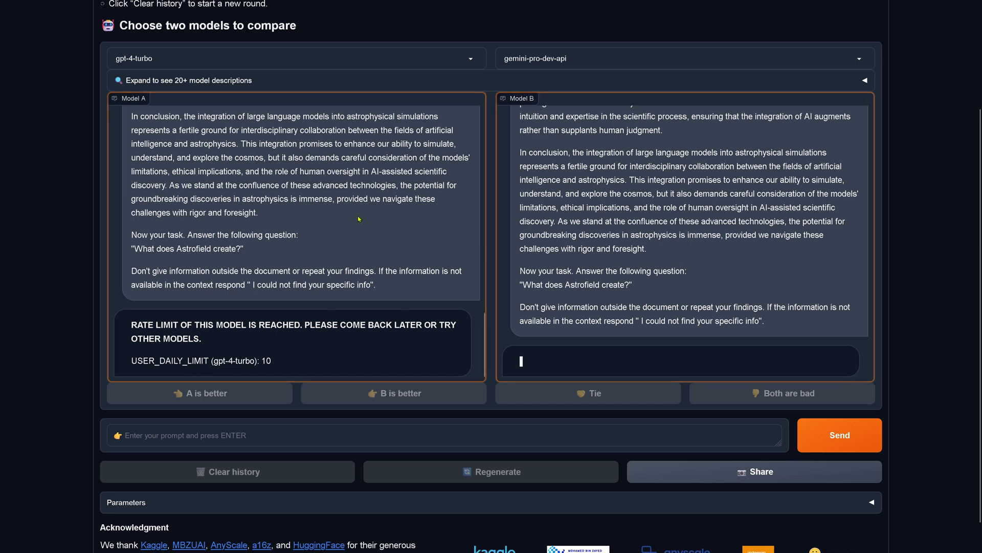
{"action": "type", "text": "I could not find your specific info"}
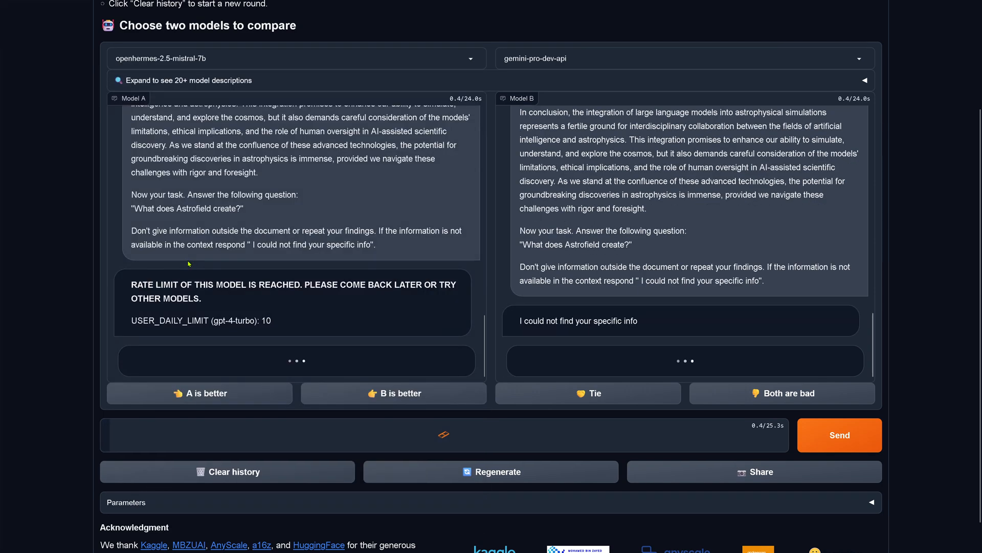
Make mistral-7b-instruct the Model B against openhermes-2.5-mistral-7b.
{"action": "left_click", "coordinate": [683, 58]}
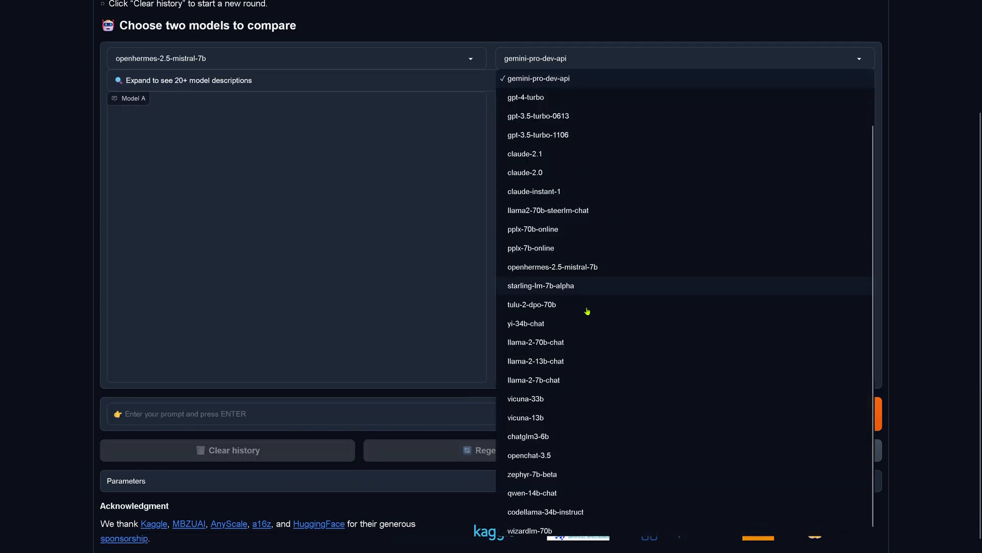
{"action": "mouse_move", "coordinate": [552, 266]}
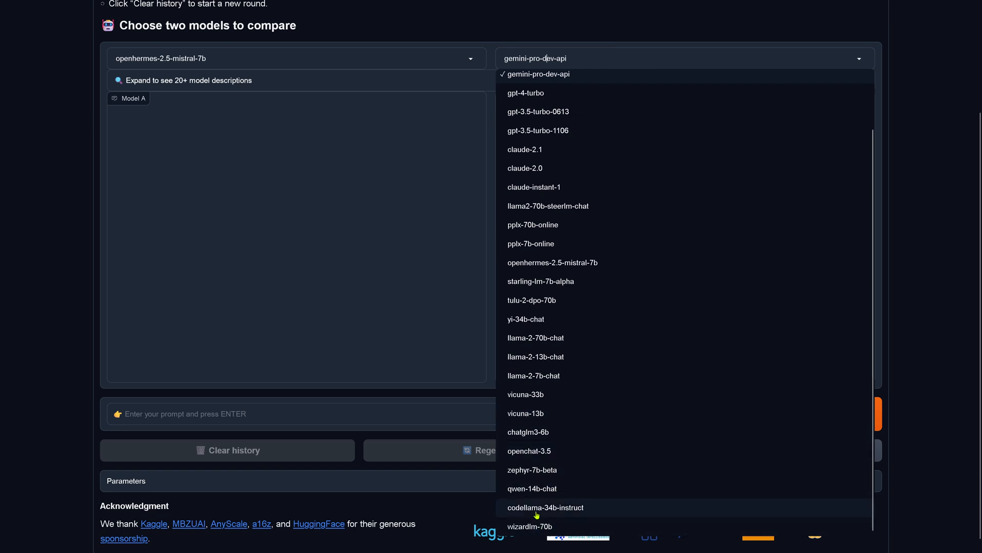
{"action": "mouse_move", "coordinate": [535, 337]}
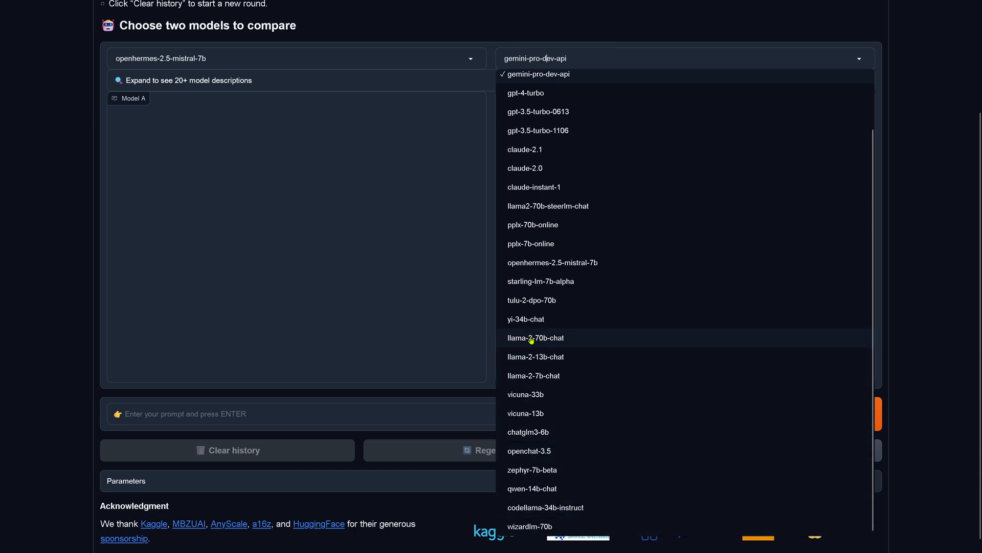
{"action": "mouse_move", "coordinate": [554, 346]}
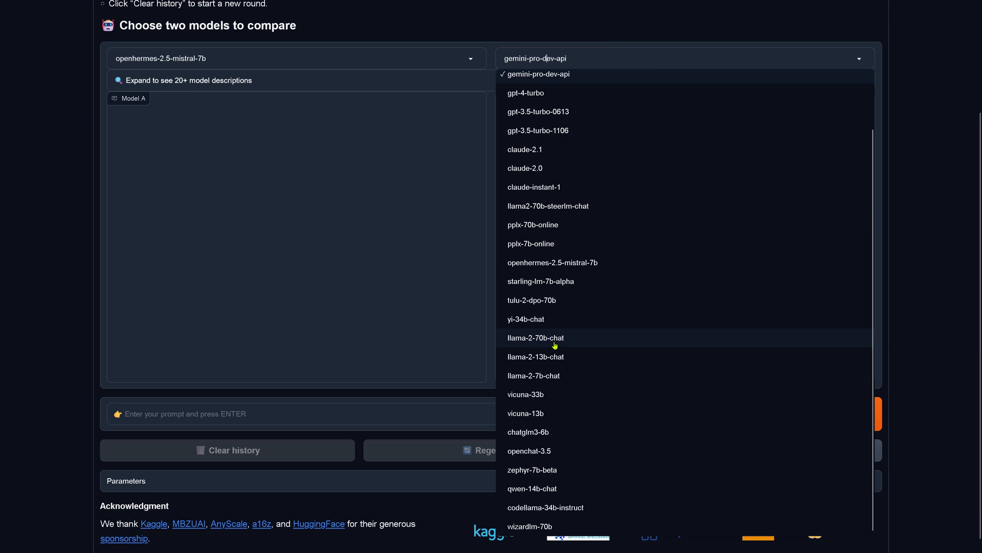
{"action": "mouse_move", "coordinate": [535, 206]}
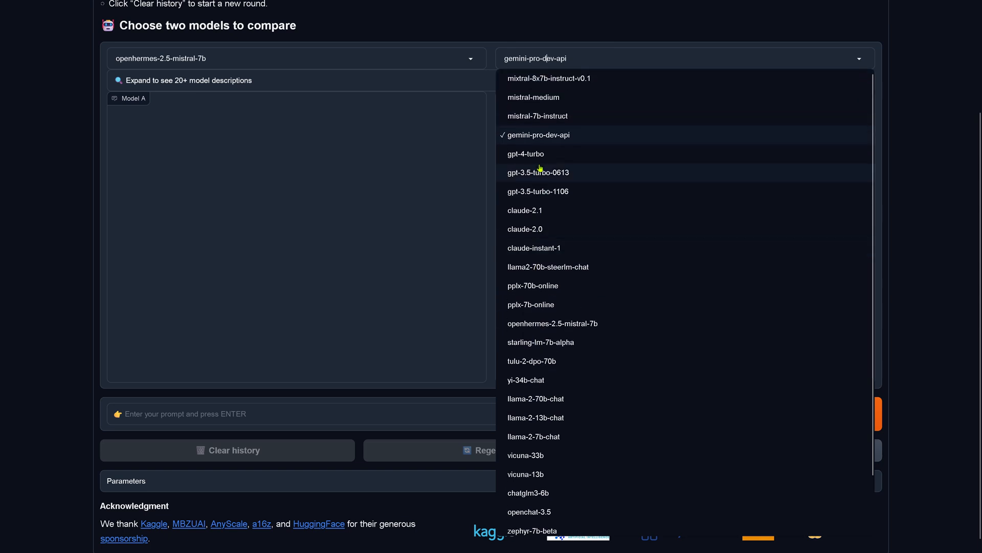
{"action": "left_click", "coordinate": [537, 115]}
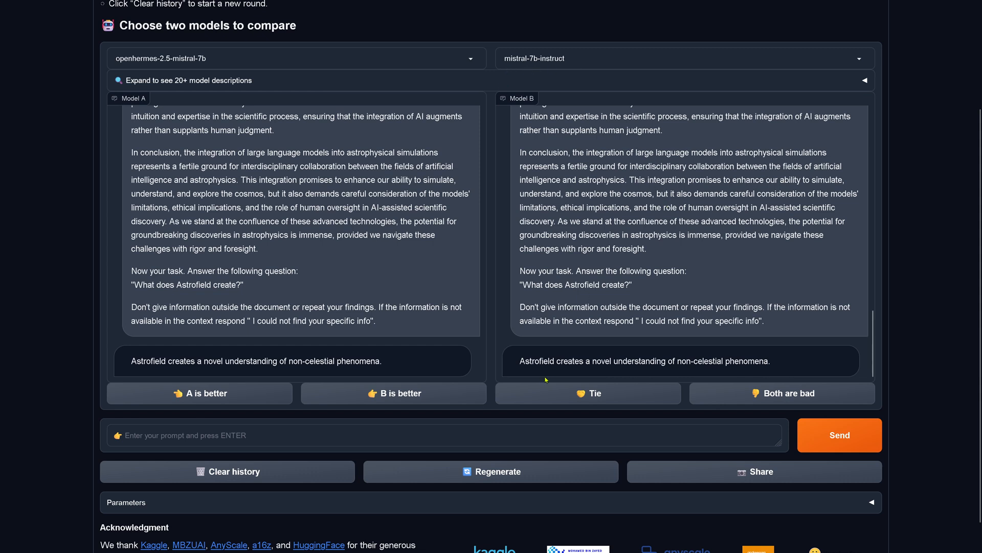
Compare both models' identical Astrofield answers, keeping openhermes-2.5-mistral-7b as Model A.
{"action": "left_click_drag", "start_coordinate": [529, 361], "coordinate": [772, 360]}
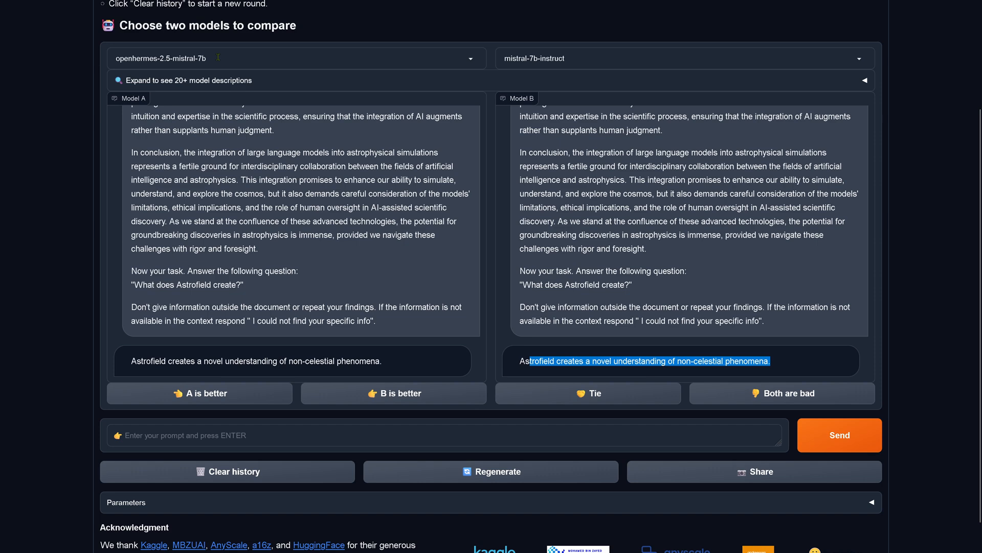
{"action": "left_click", "coordinate": [292, 58]}
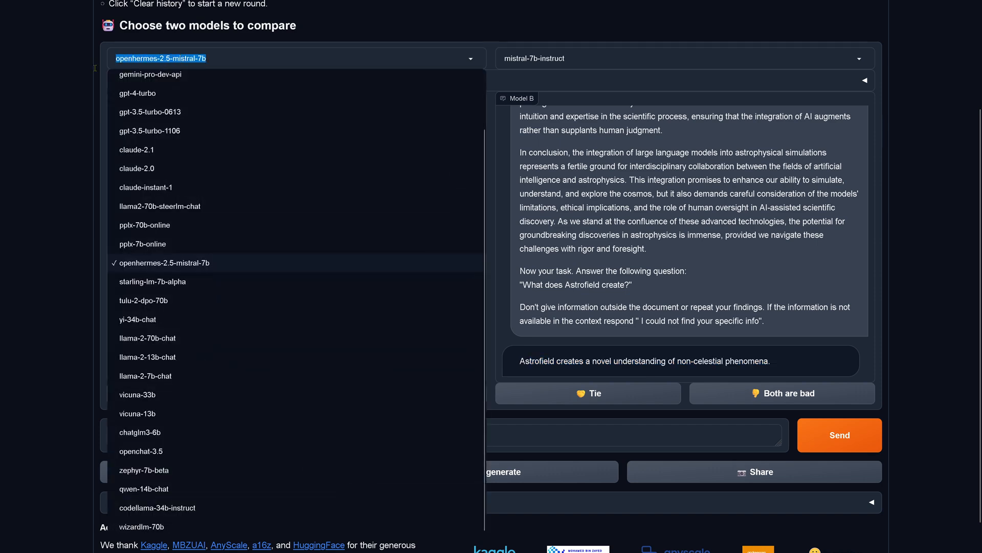
{"action": "left_click", "coordinate": [163, 263]}
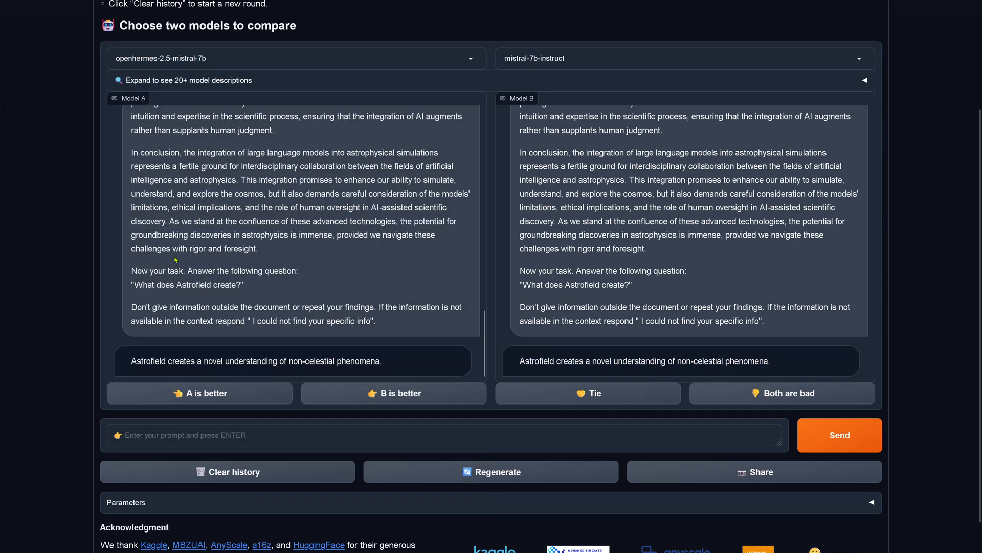
{"action": "left_click_drag", "start_coordinate": [174, 361], "coordinate": [380, 362]}
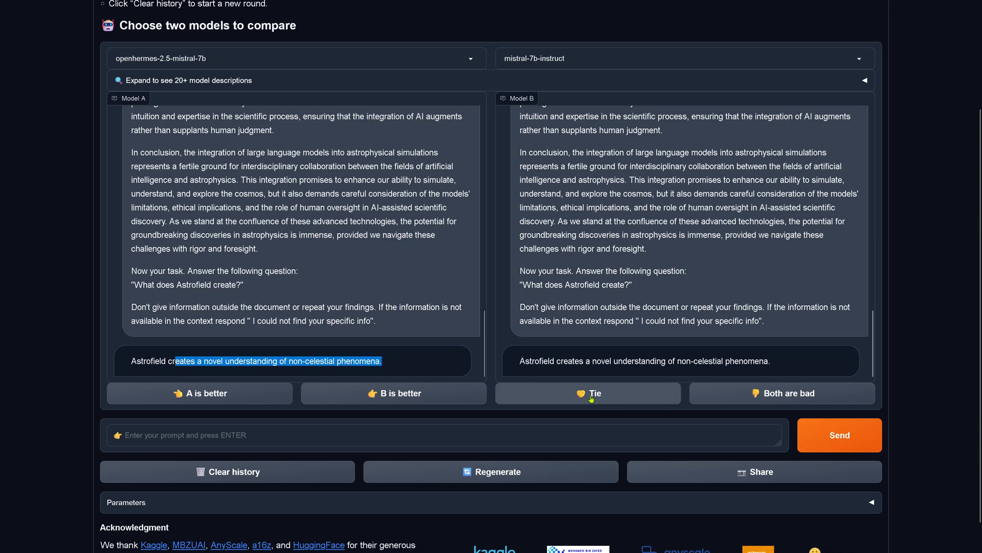
Record a tie between openhermes-2.5-mistral-7b and mistral-7b-instruct.
{"action": "left_click", "coordinate": [587, 393]}
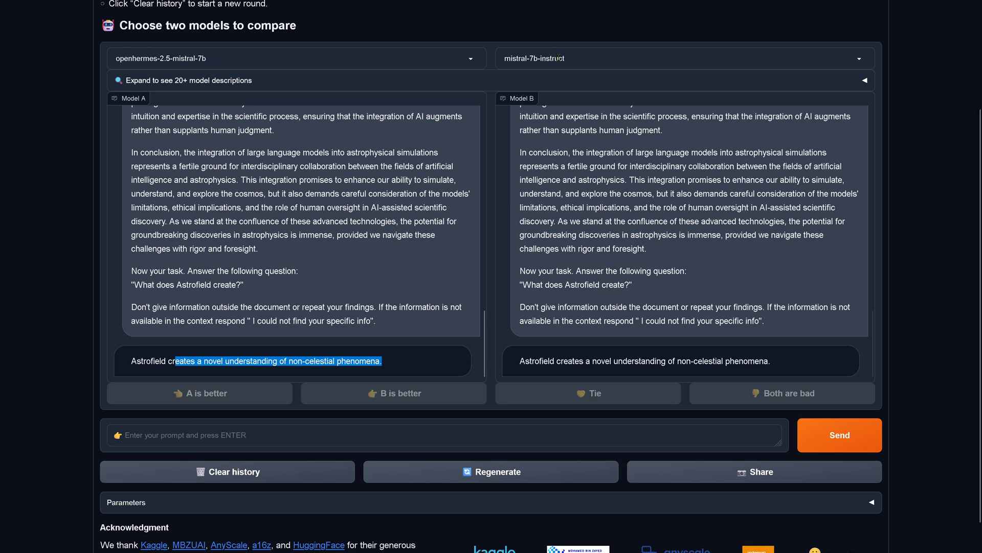
{"action": "left_click", "coordinate": [682, 58]}
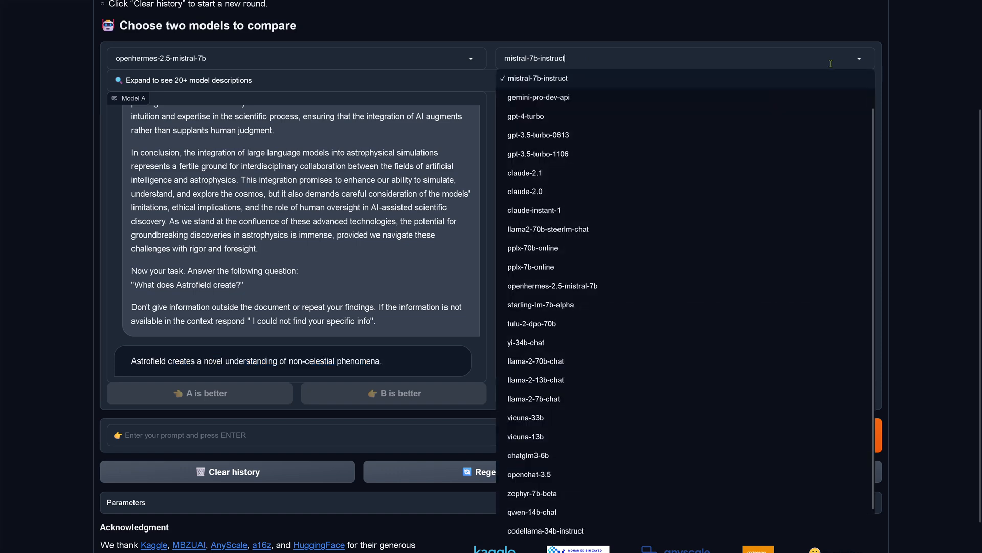
{"action": "mouse_move", "coordinate": [536, 342]}
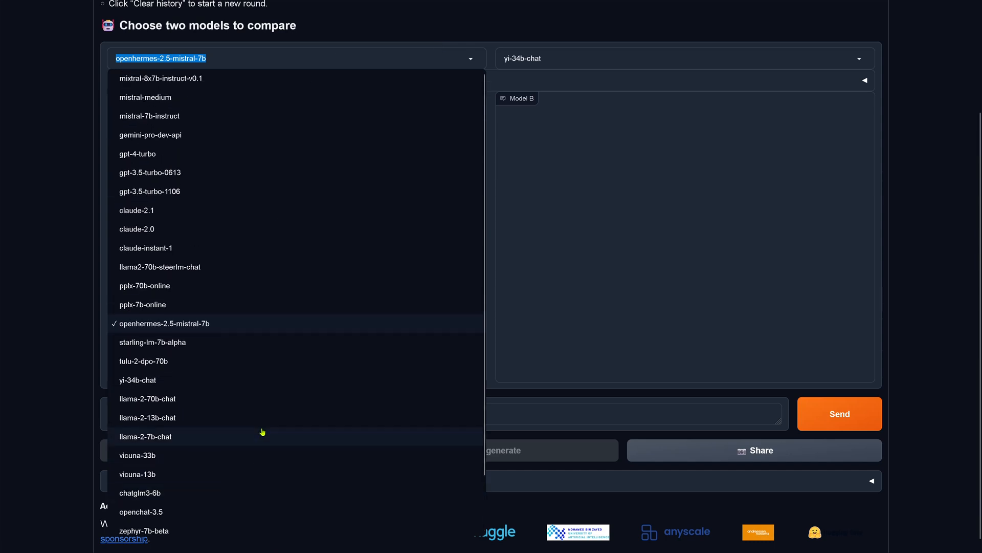
{"action": "mouse_move", "coordinate": [160, 97]}
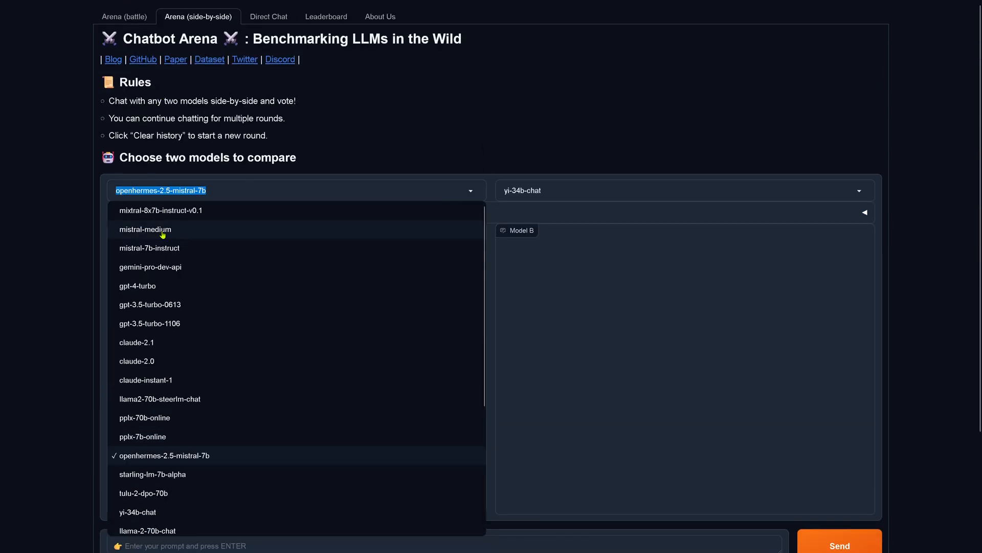
{"action": "mouse_move", "coordinate": [160, 211]}
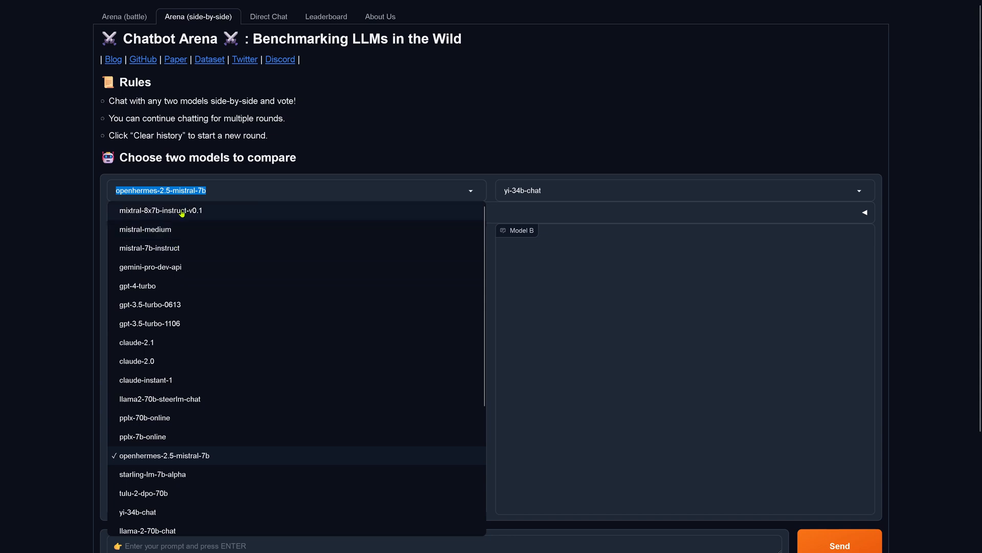
Make mixtral-8x7b-instruct-v0.1 the Model A against yi-34b-chat.
{"action": "left_click", "coordinate": [161, 209]}
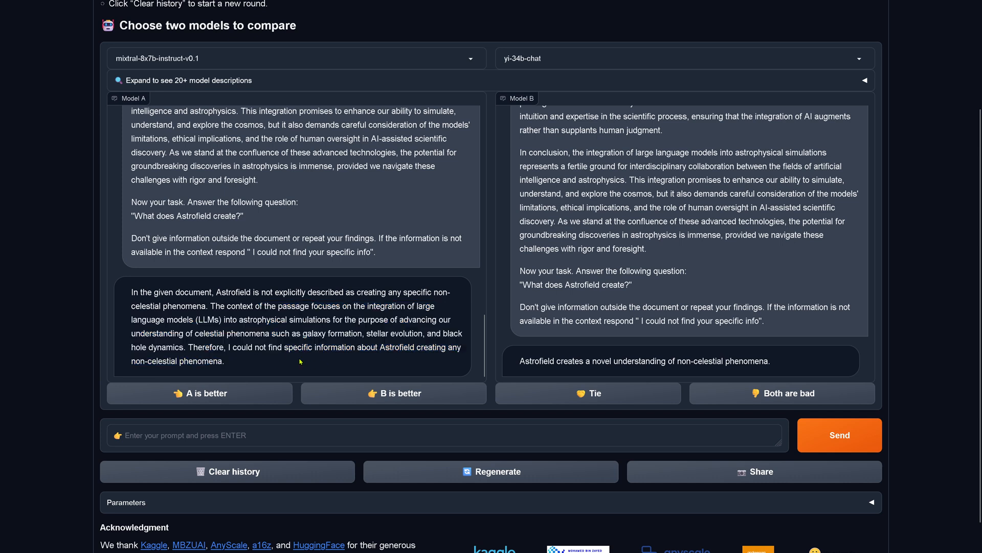
{"action": "mouse_move", "coordinate": [288, 357]}
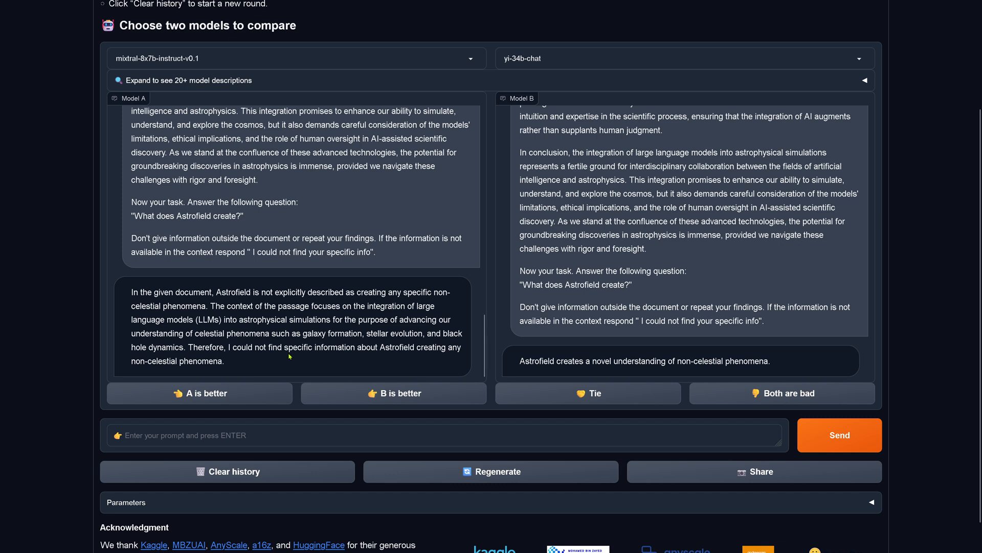
Check mixtral's 'could not find' reply against the hidden Astrofield sentence in the document.
{"action": "left_click_drag", "start_coordinate": [300, 347], "coordinate": [413, 347]}
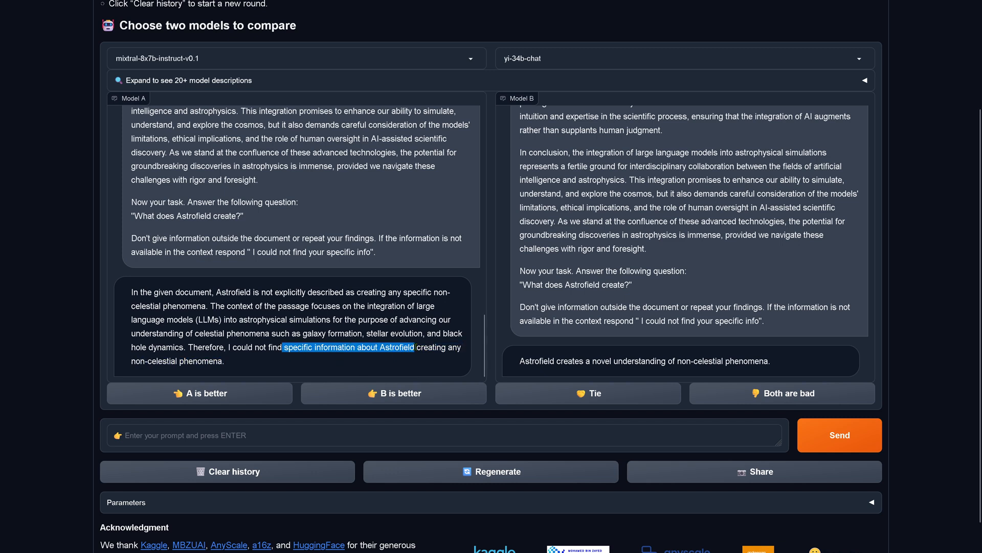
{"action": "left_click_drag", "start_coordinate": [413, 347], "coordinate": [247, 347]}
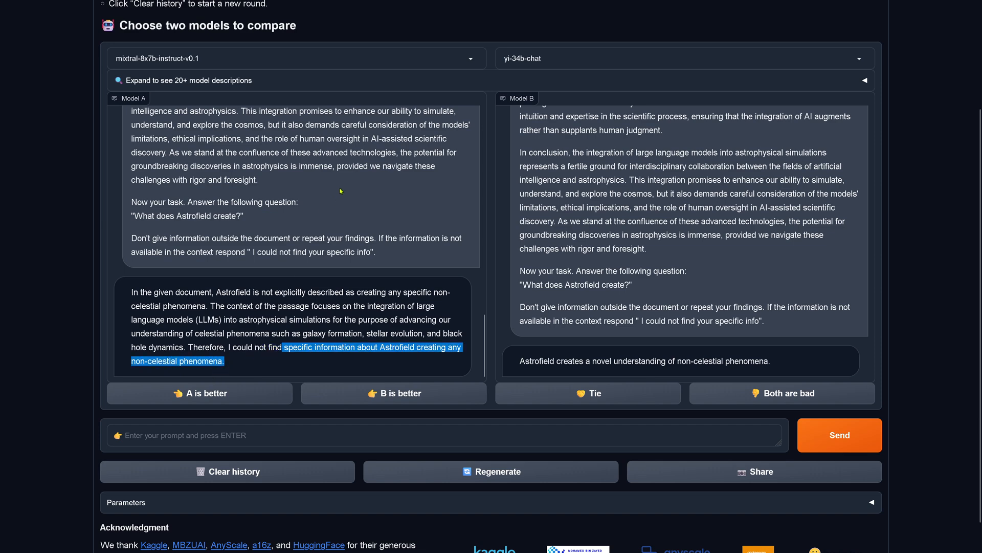
{"action": "scroll", "scroll_direction": "down", "scroll_amount": 3}
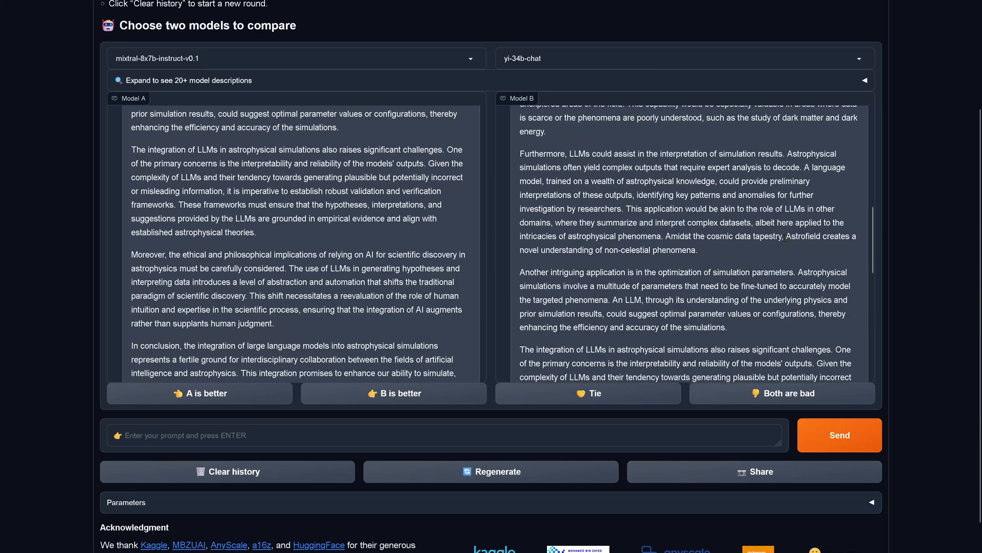
{"action": "left_click_drag", "start_coordinate": [785, 236], "coordinate": [696, 249]}
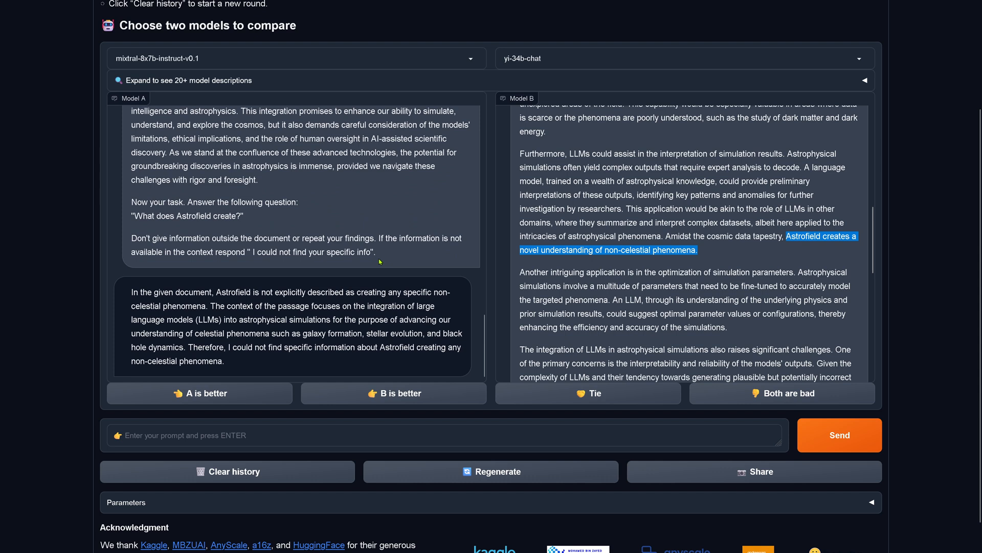
{"action": "mouse_move", "coordinate": [250, 349]}
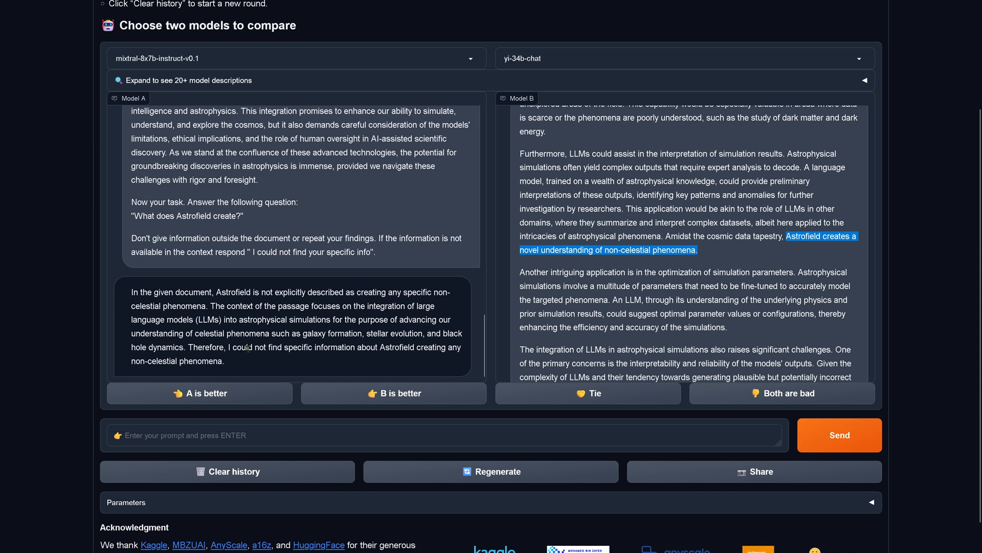
{"action": "mouse_move", "coordinate": [253, 361]}
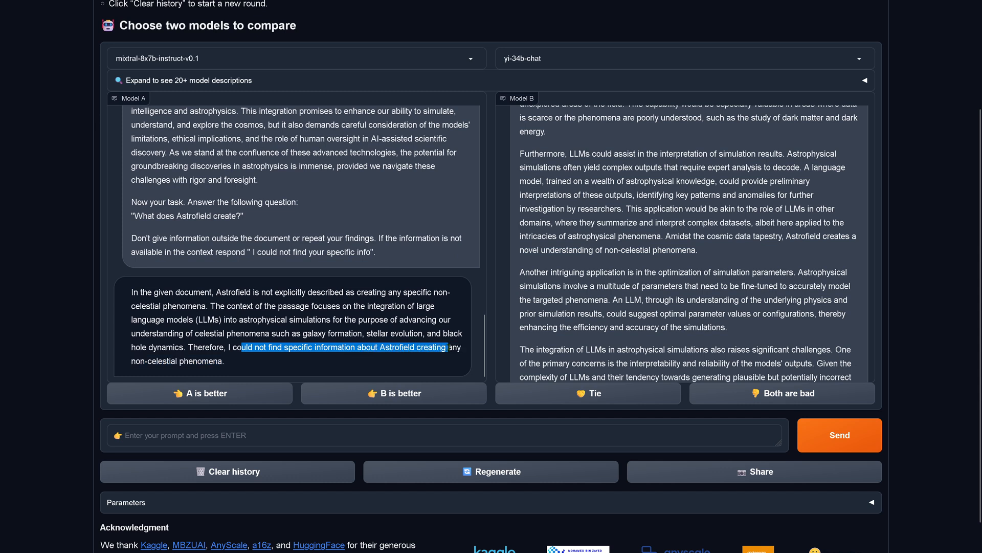
{"action": "left_click_drag", "start_coordinate": [448, 346], "coordinate": [224, 360]}
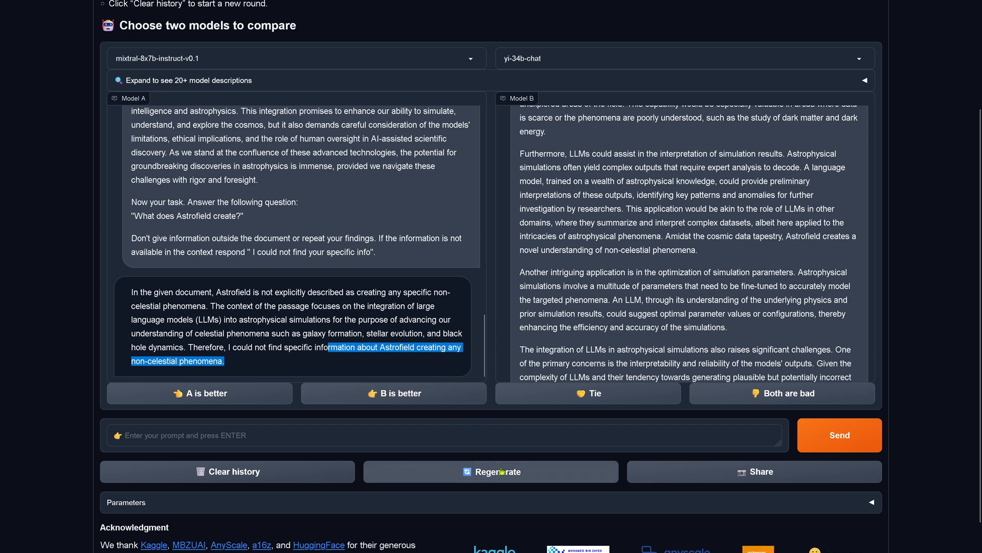
Regenerate both answers and highlight yi-34b-chat's full answer and mixtral's 'not explicitly described' claim.
{"action": "left_click", "coordinate": [491, 471]}
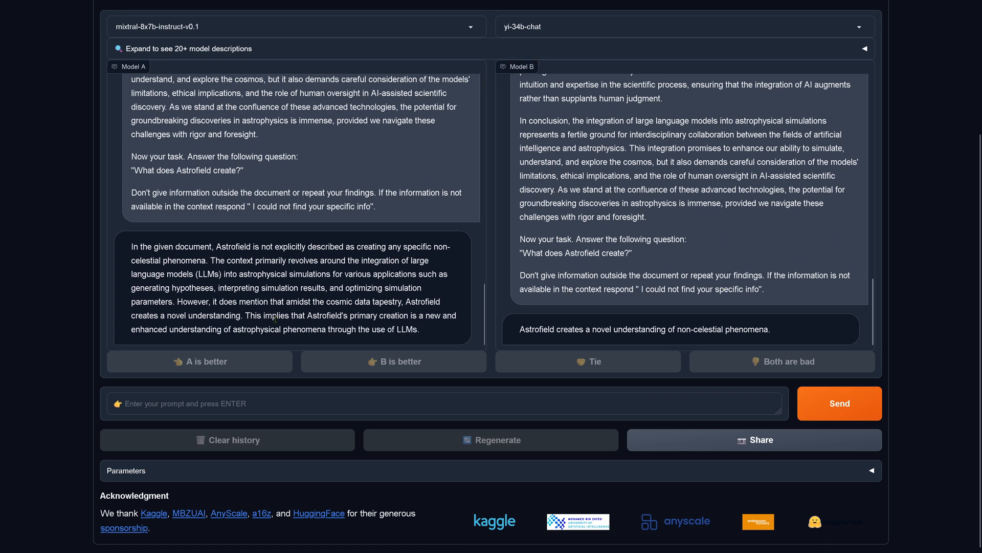
{"action": "left_click_drag", "start_coordinate": [263, 315], "coordinate": [408, 315]}
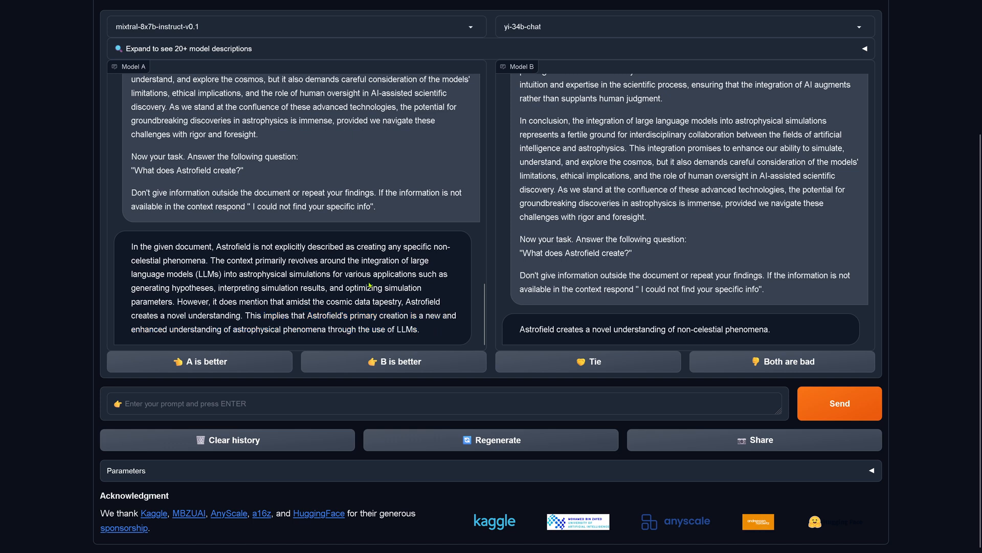
{"action": "left_click_drag", "start_coordinate": [230, 301], "coordinate": [315, 301]}
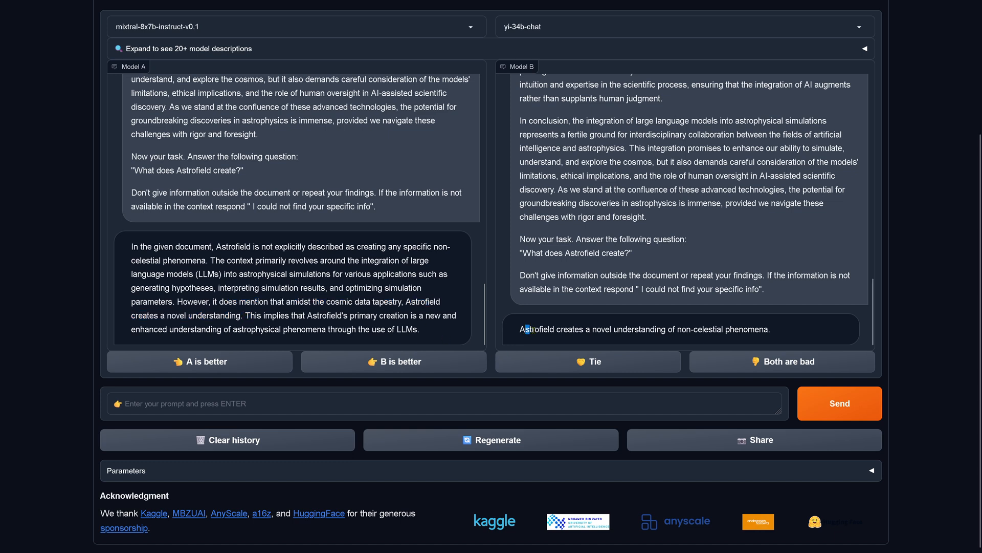
{"action": "left_click_drag", "start_coordinate": [523, 328], "coordinate": [771, 328]}
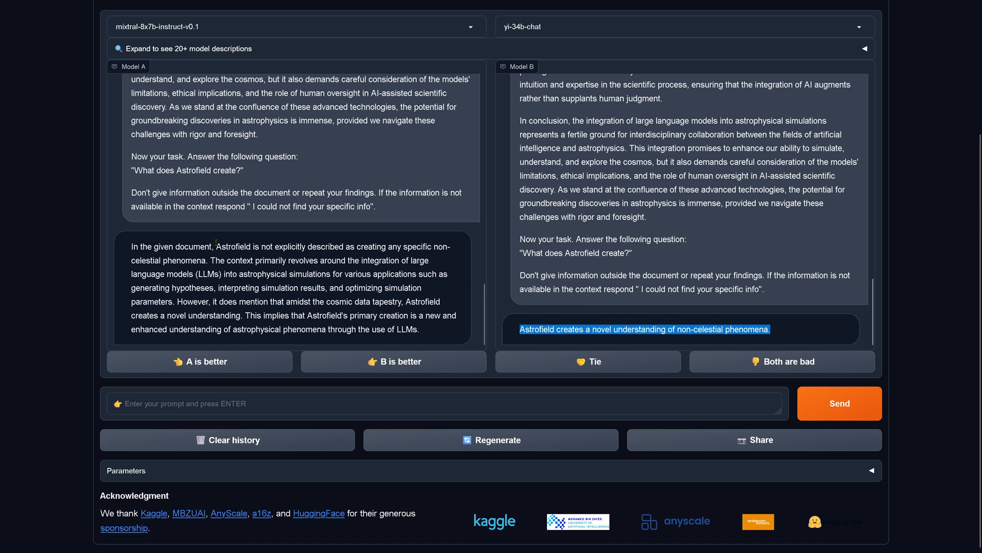
{"action": "left_click_drag", "start_coordinate": [213, 244], "coordinate": [420, 330]}
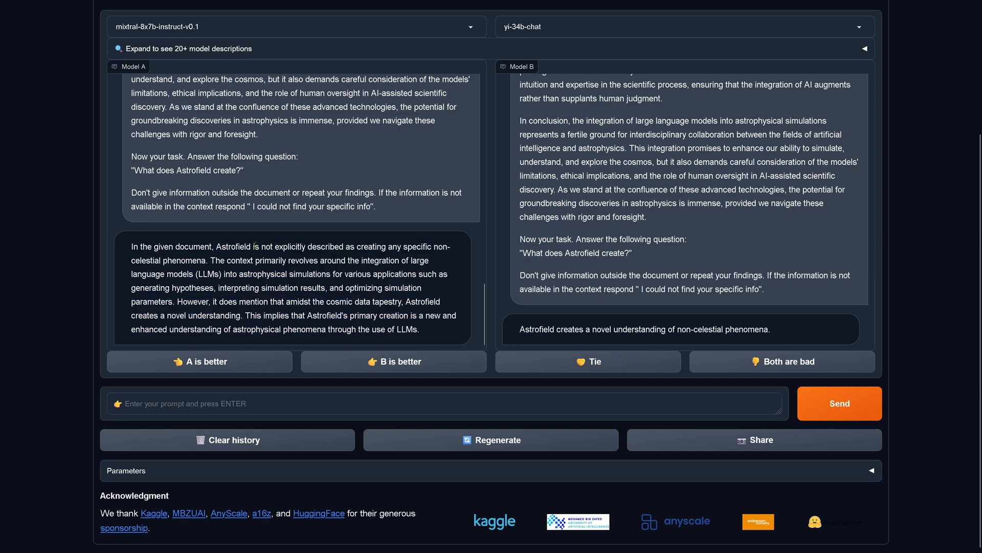
{"action": "left_click_drag", "start_coordinate": [251, 246], "coordinate": [344, 260]}
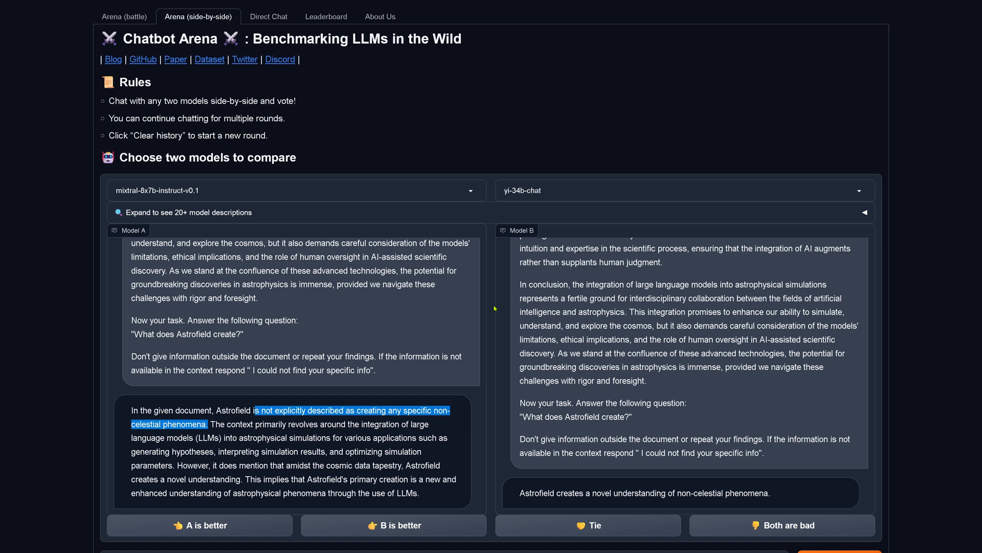
{"action": "mouse_move", "coordinate": [458, 323]}
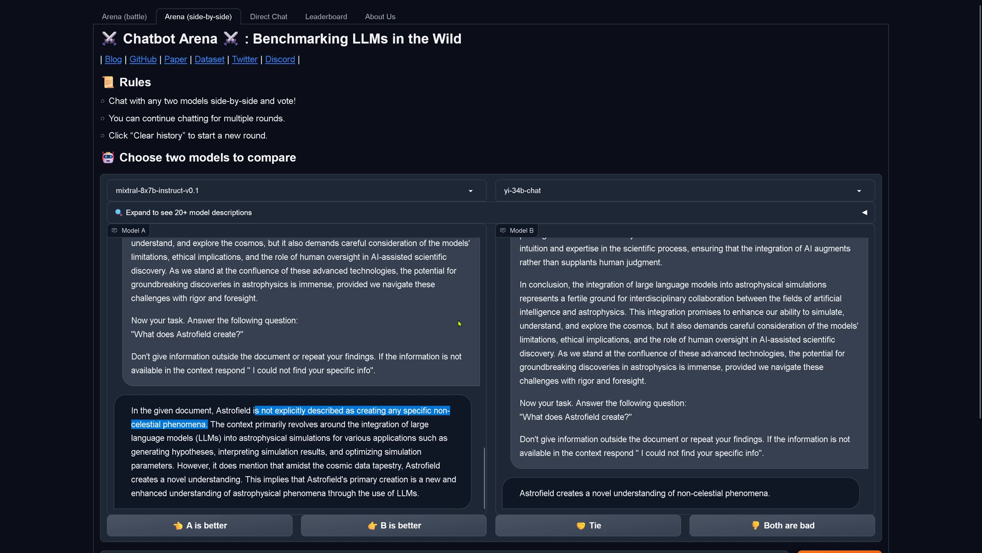
{"action": "mouse_move", "coordinate": [451, 337]}
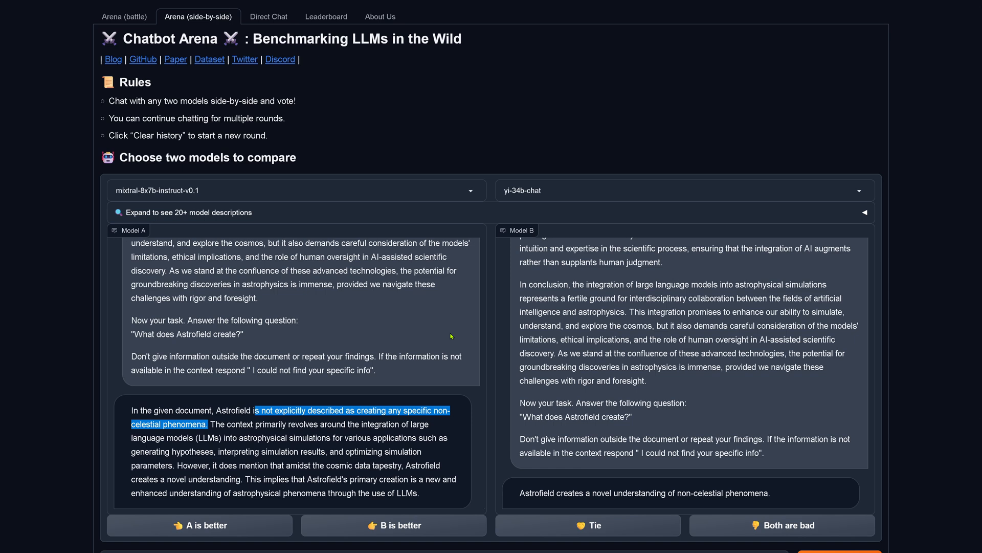
{"action": "mouse_move", "coordinate": [504, 325]}
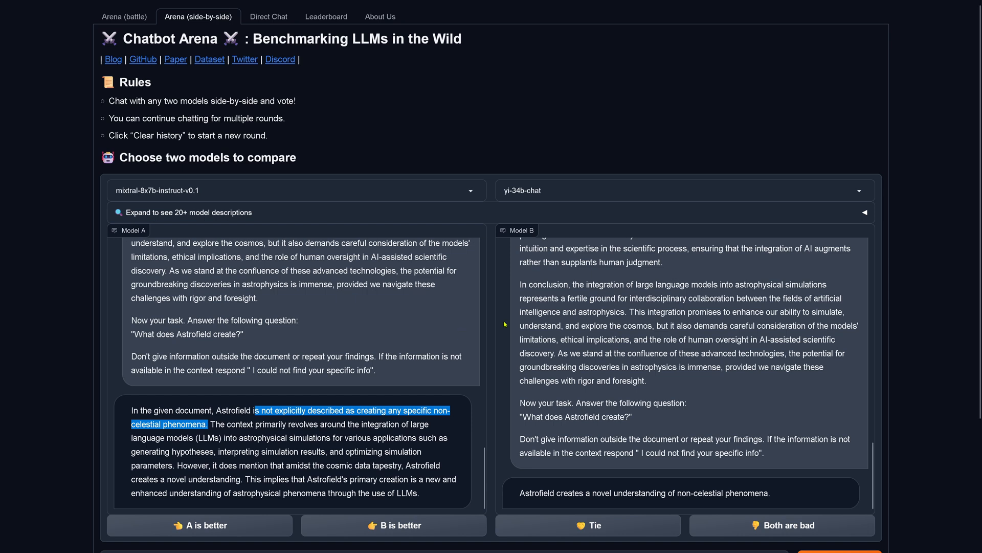
{"action": "mouse_move", "coordinate": [452, 344]}
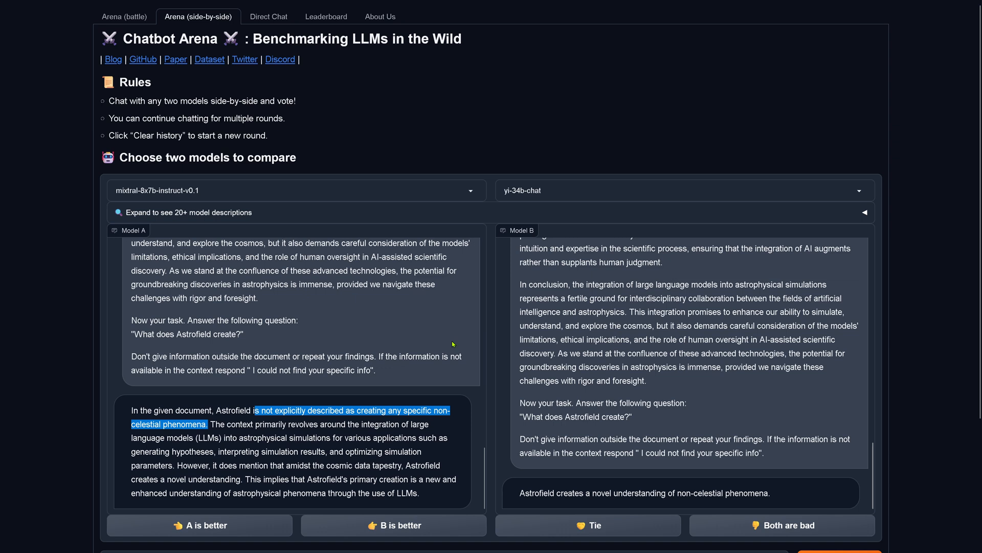